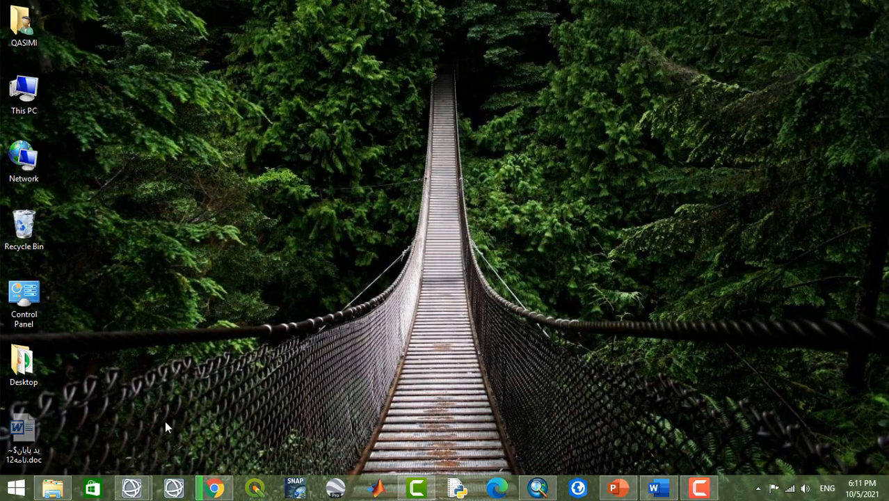
# Open File Explorer in the D:\ENVI folder with full file names visible
pyautogui.click(52, 487)
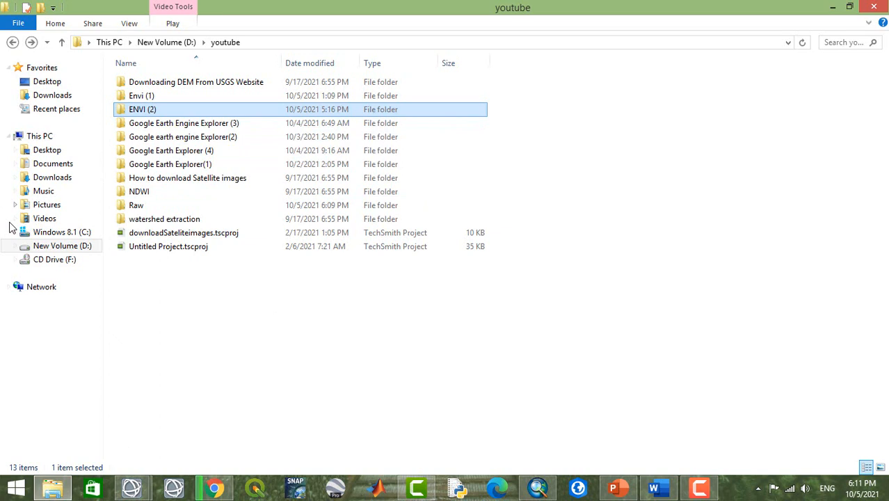
pyautogui.click(13, 42)
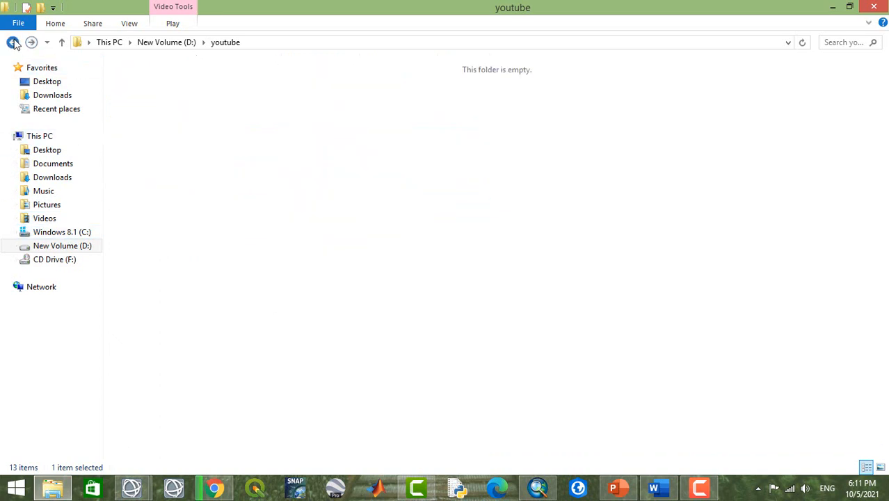
pyautogui.click(12, 42)
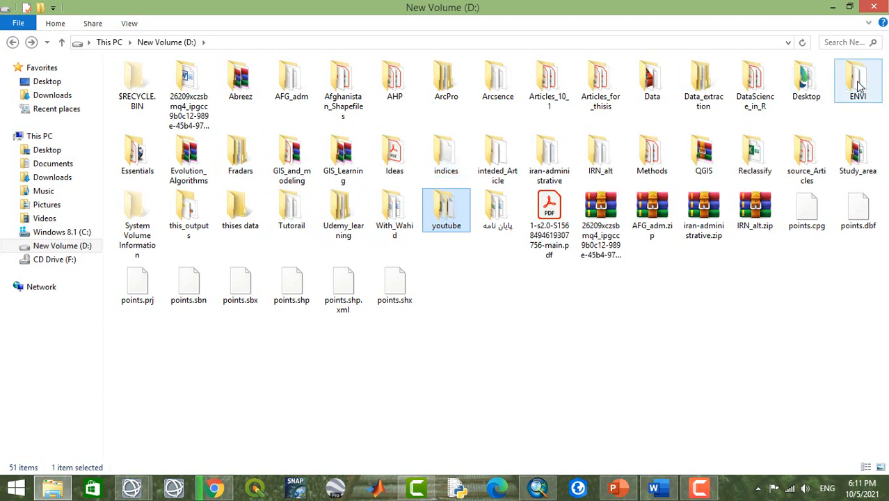
pyautogui.doubleClick(857, 80)
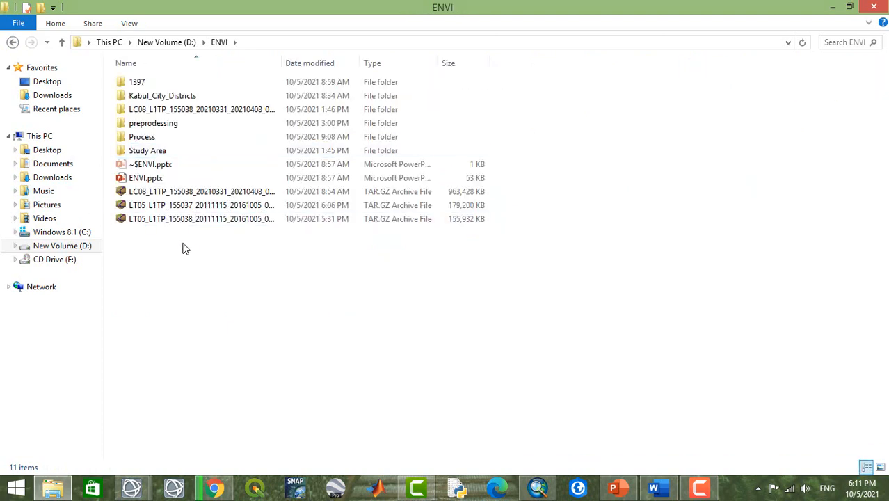
pyautogui.click(201, 204)
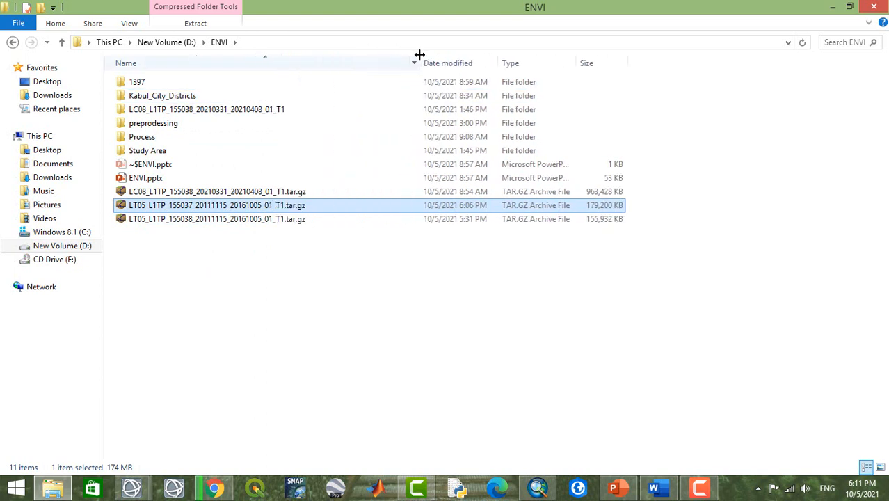
# Extract the LT05 155037 and 155038 archives, each into its own folder
pyautogui.click(216, 219)
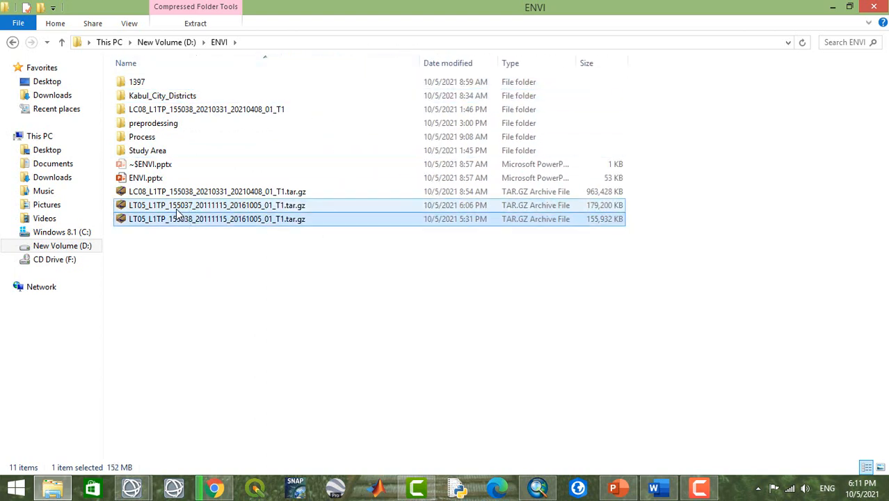
pyautogui.click(216, 205)
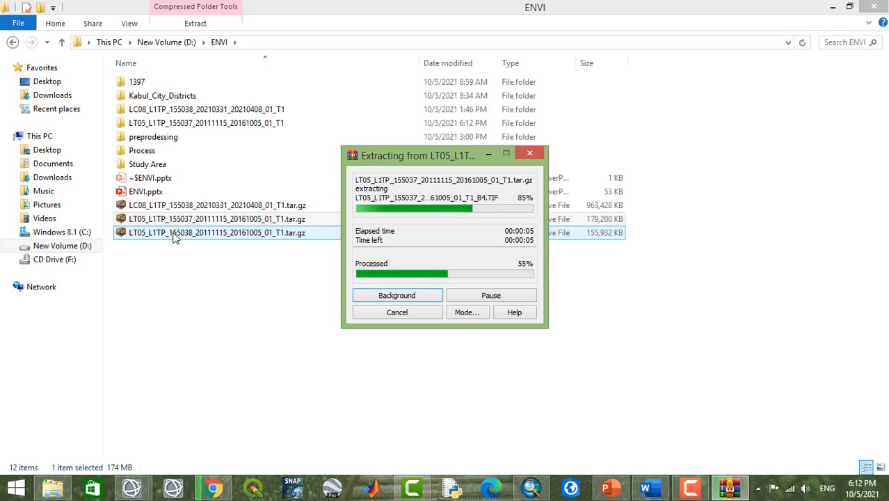
pyautogui.rightClick(215, 232)
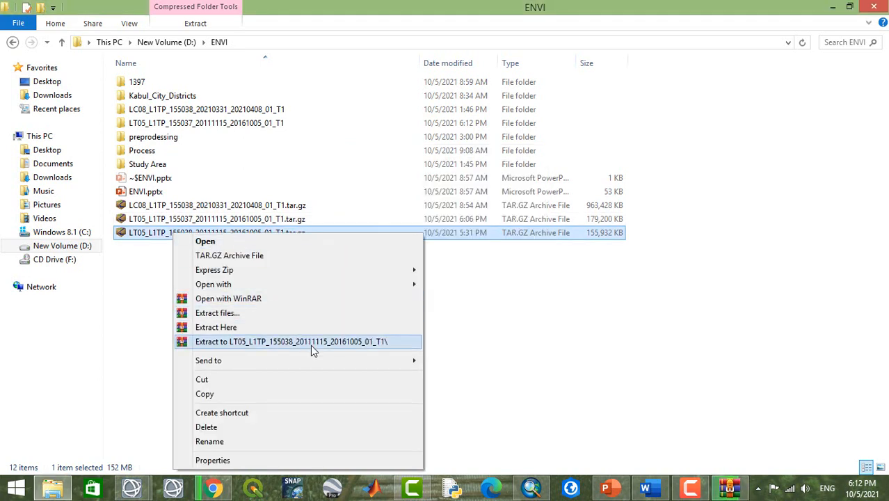
pyautogui.click(291, 341)
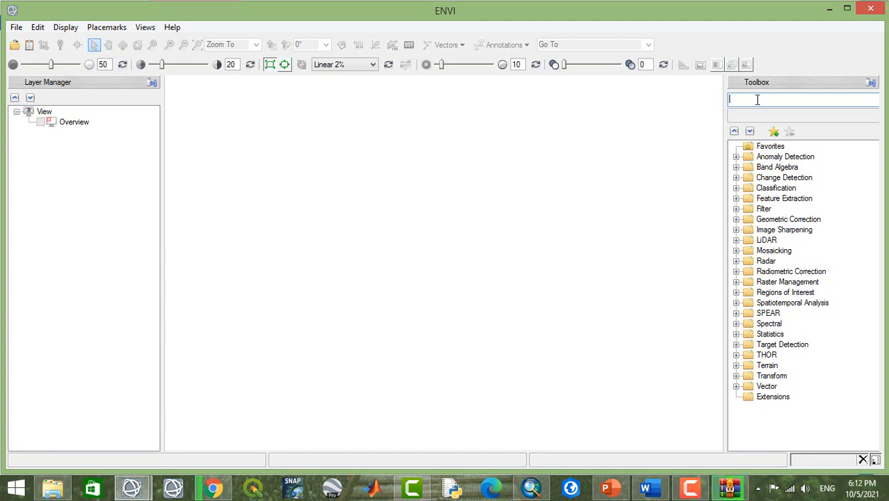
pyautogui.moveTo(748, 115)
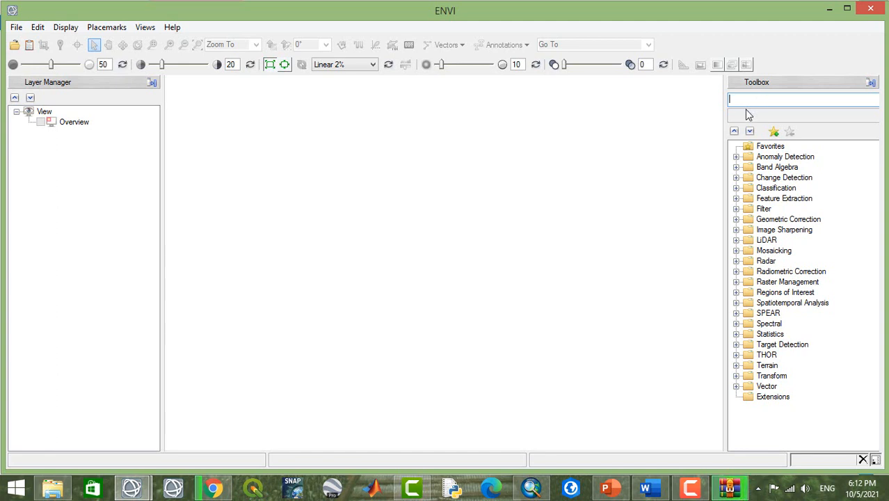
pyautogui.moveTo(748, 169)
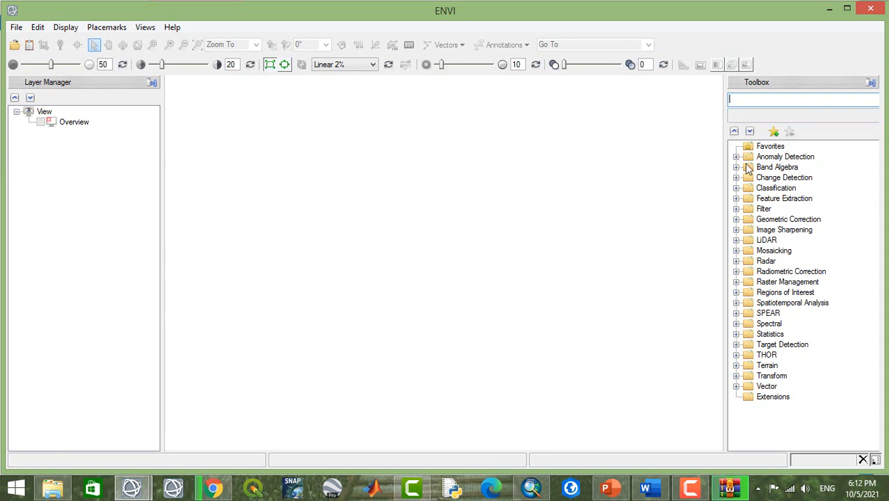
# Search the Toolbox for 'mosa' to list Pixel Based Mosaicking and Seamless Mosaic
pyautogui.click(737, 156)
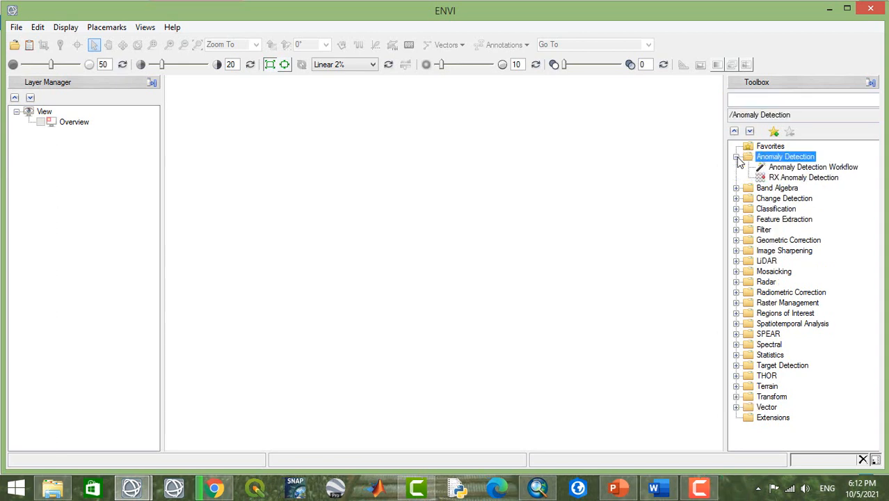
pyautogui.click(736, 156)
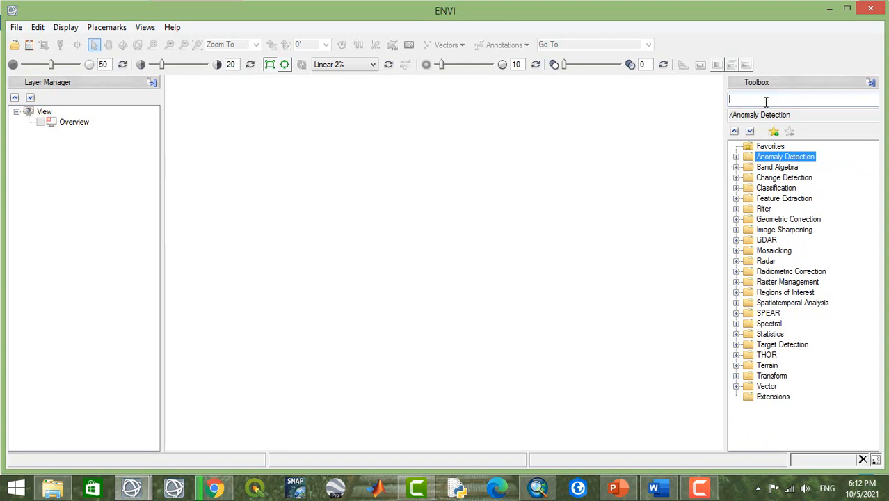
pyautogui.write('mosia')
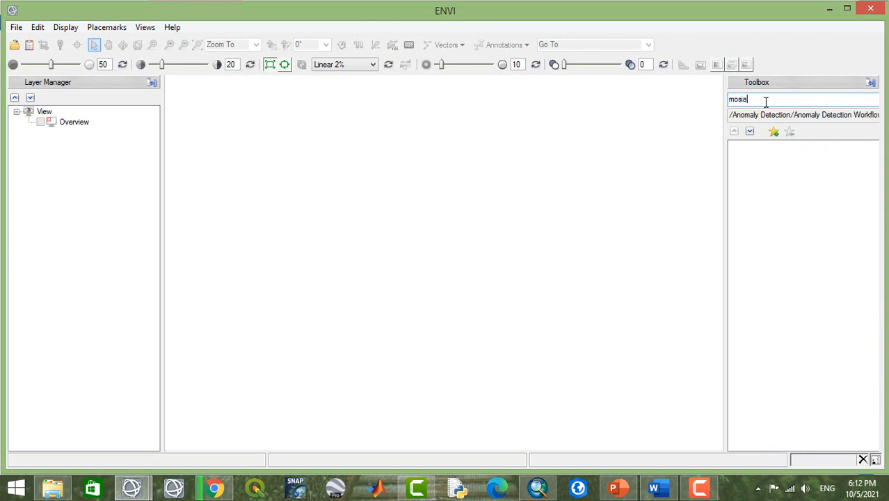
pyautogui.press('Backspace')
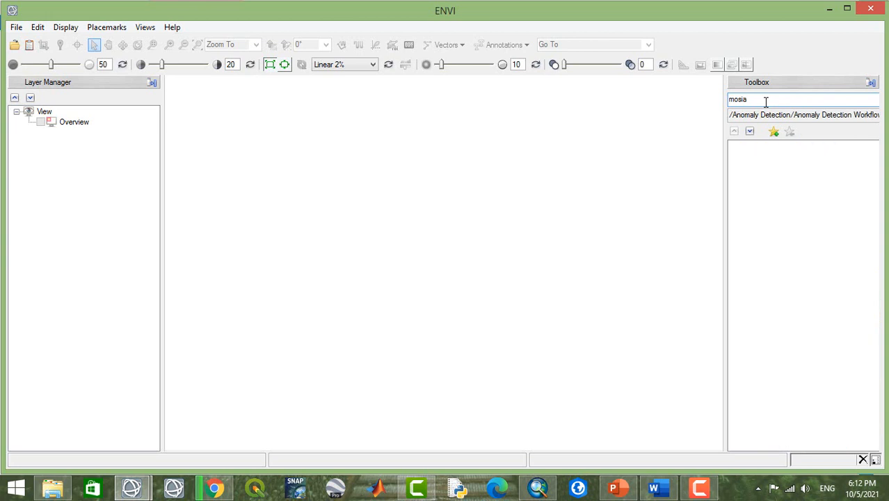
pyautogui.write('mosa')
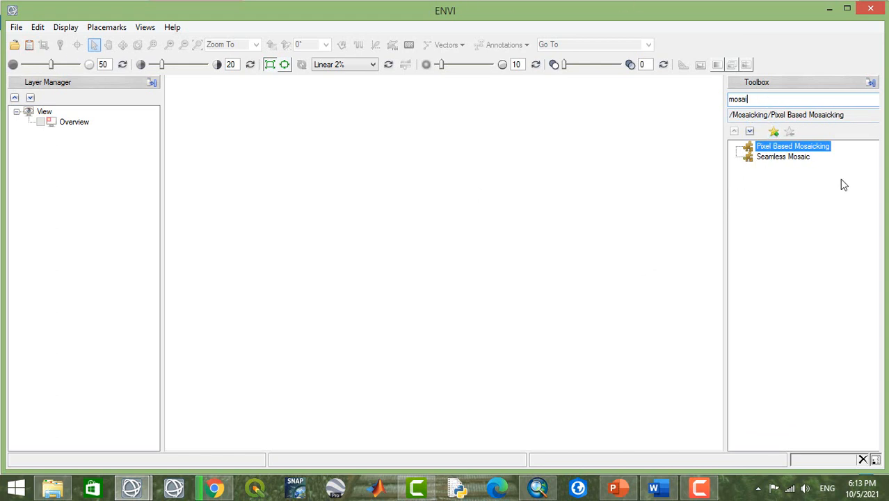
pyautogui.moveTo(11, 72)
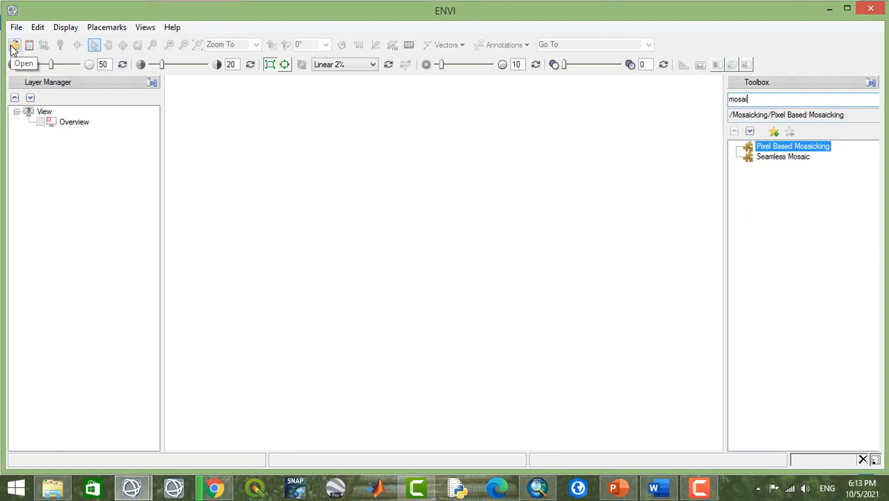
# Open the 155037 scene's MTL file as Landsat Fast and zoom to full extent
pyautogui.click(16, 26)
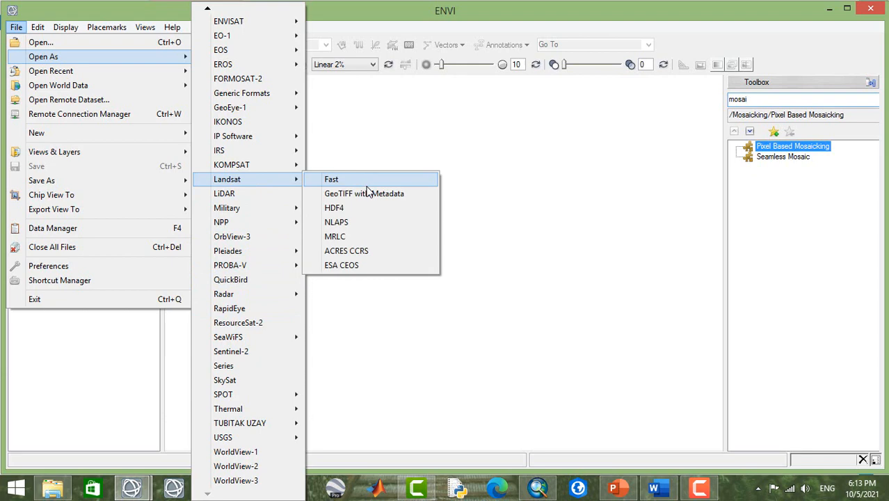
pyautogui.click(331, 179)
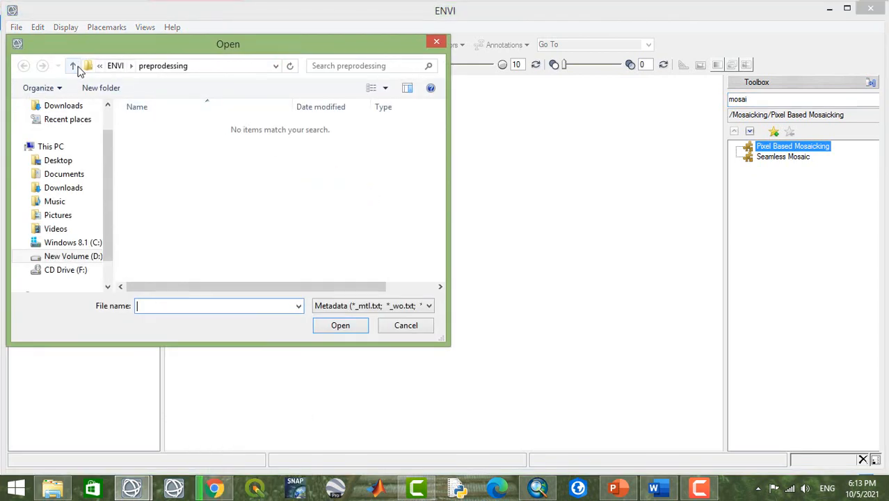
pyautogui.click(72, 66)
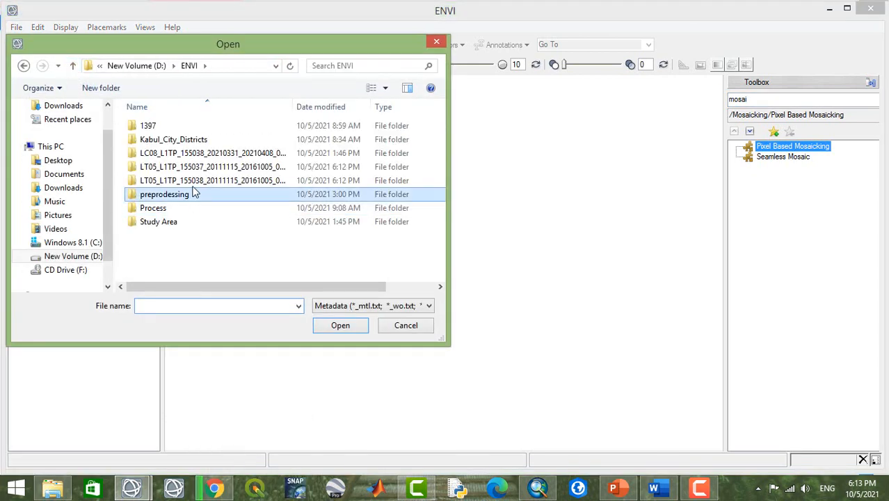
pyautogui.doubleClick(212, 167)
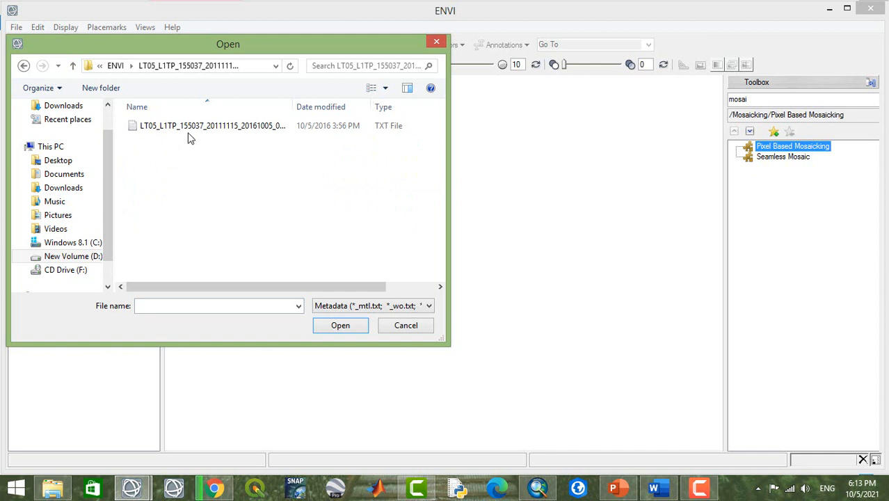
pyautogui.click(212, 125)
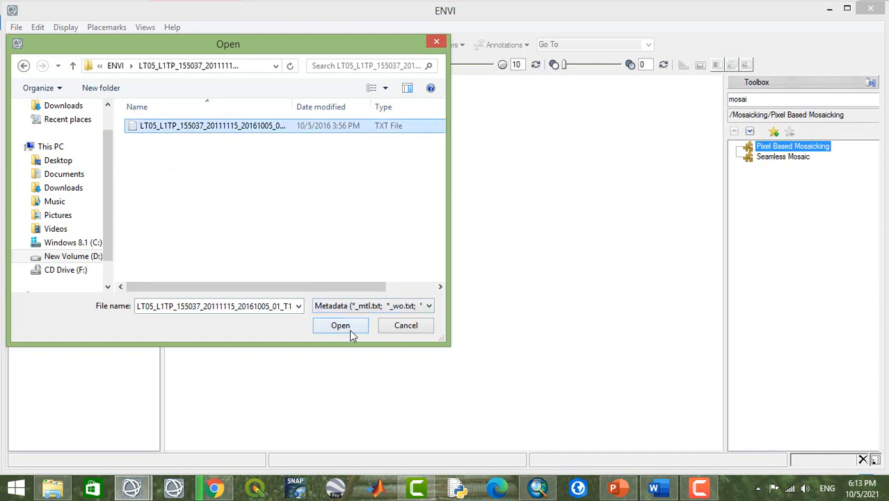
pyautogui.click(340, 325)
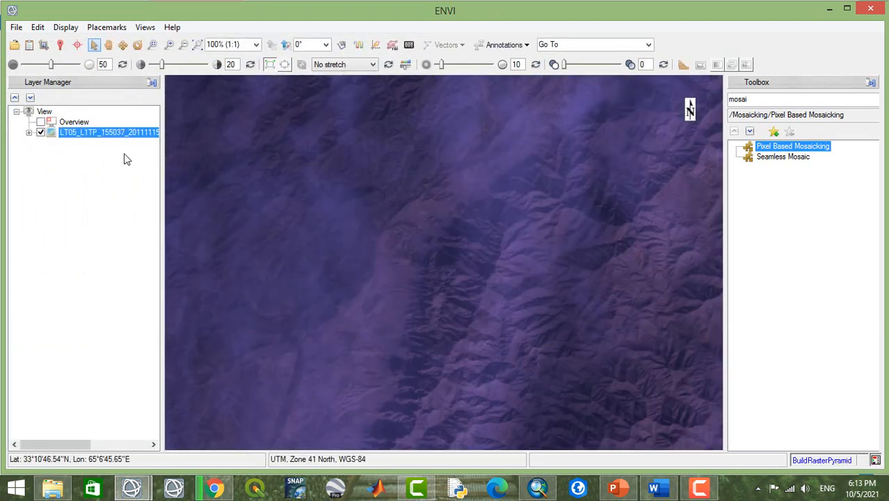
pyautogui.click(196, 44)
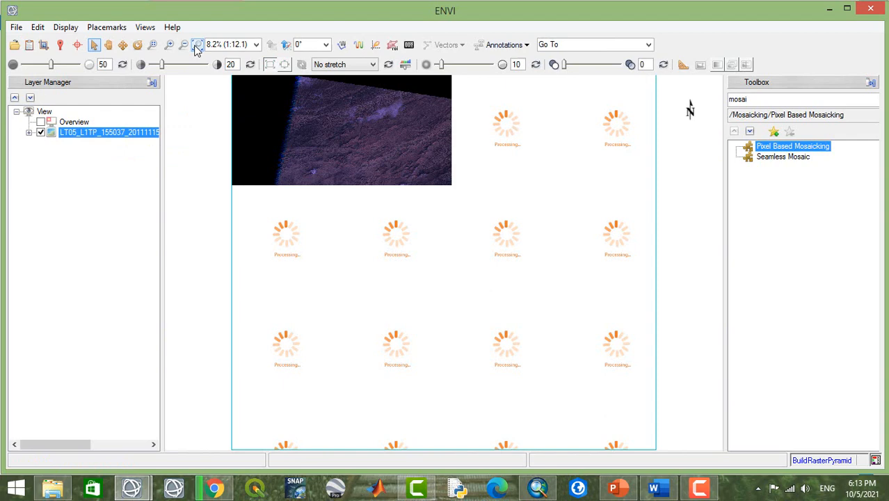
pyautogui.click(16, 27)
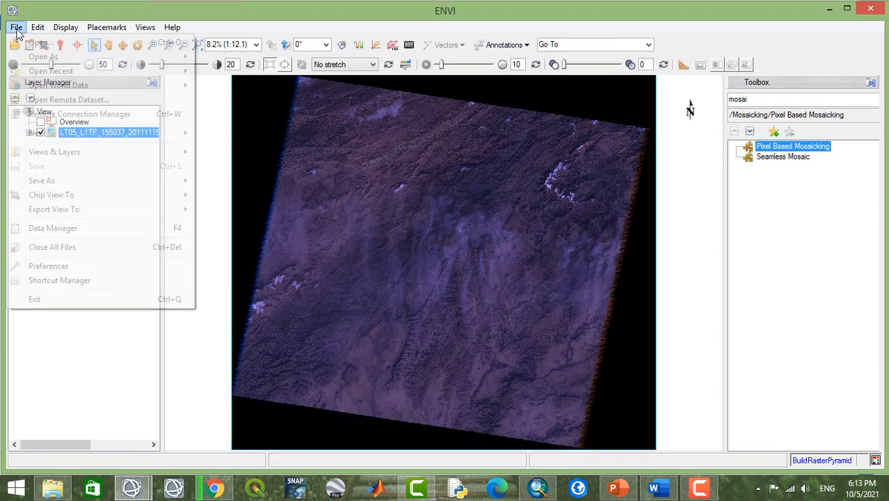
pyautogui.click(44, 56)
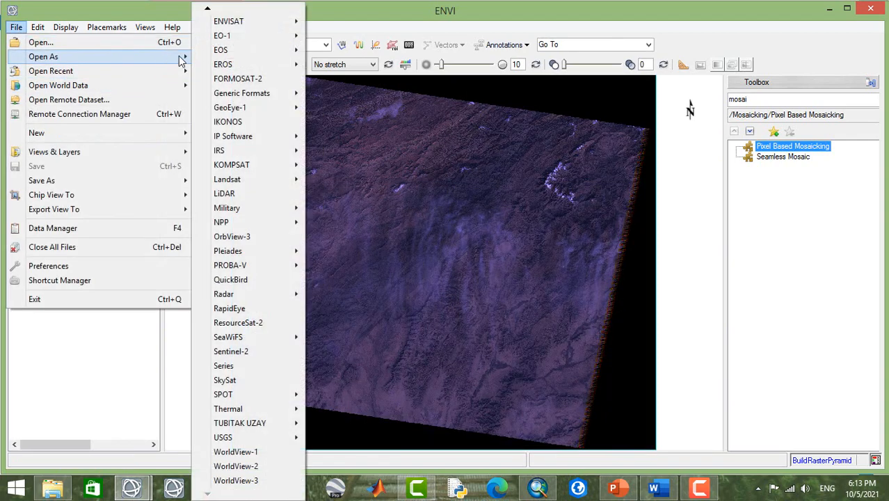
pyautogui.moveTo(227, 179)
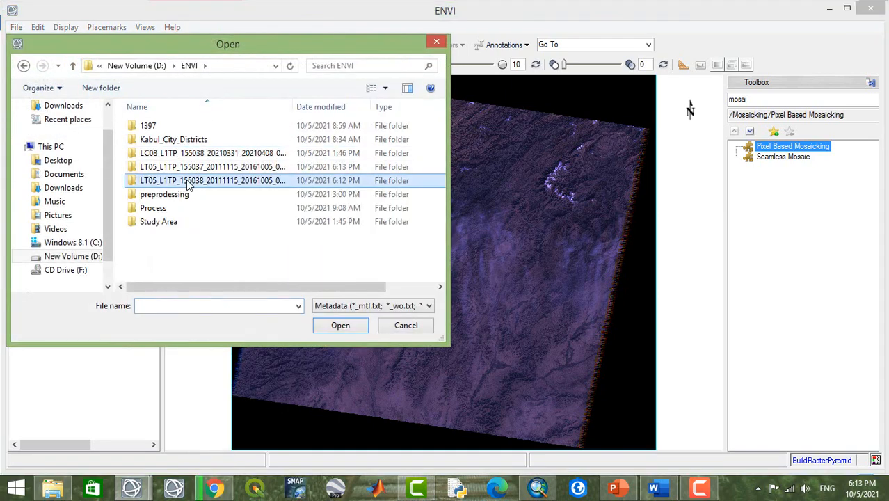
pyautogui.doubleClick(212, 181)
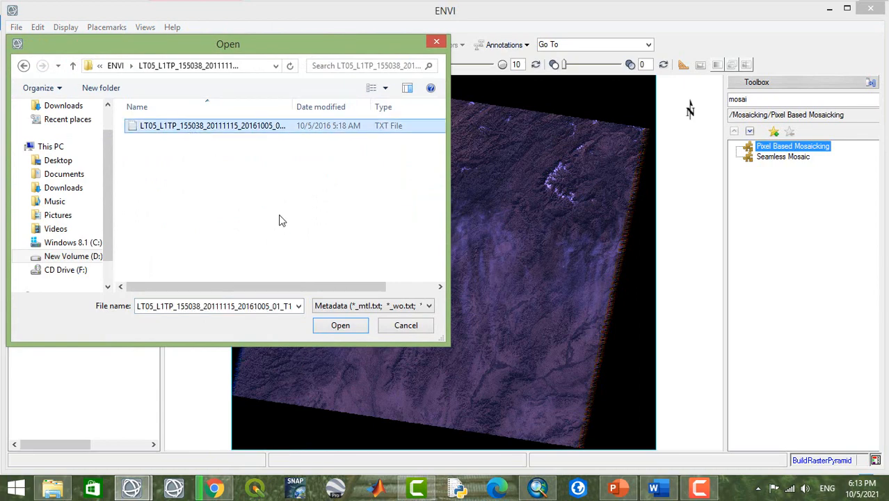
pyautogui.click(340, 324)
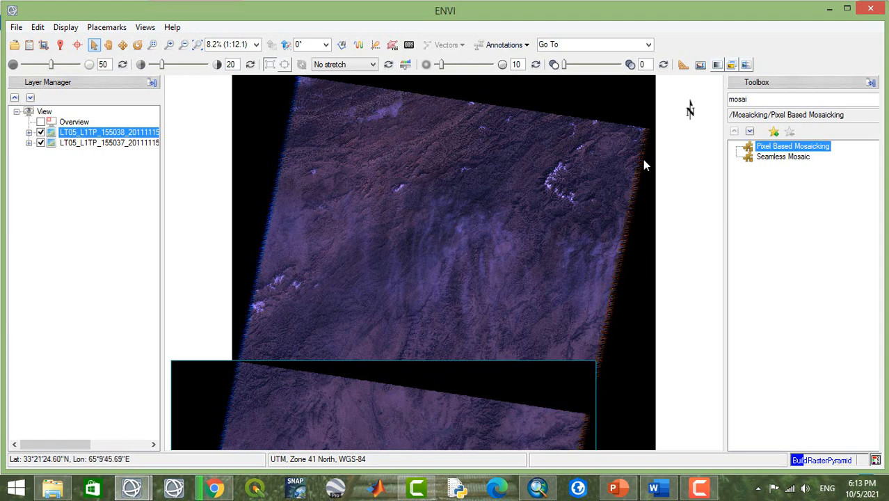
pyautogui.moveTo(702, 241)
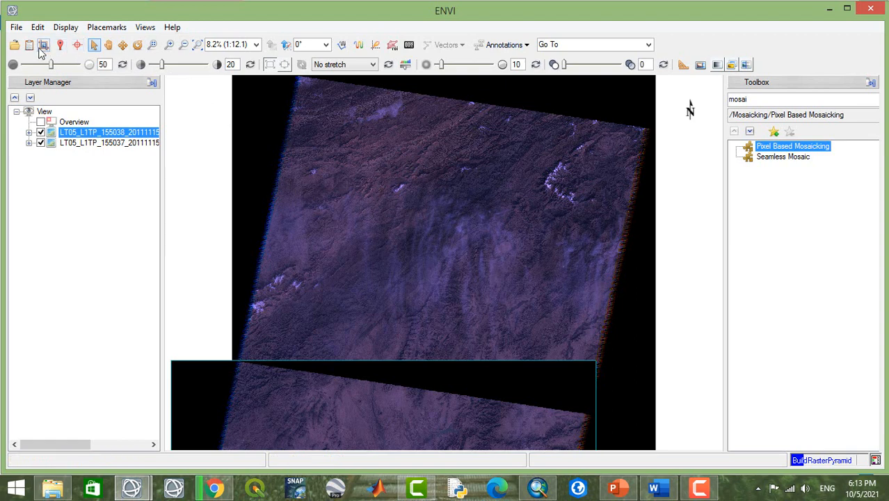
pyautogui.moveTo(654, 211)
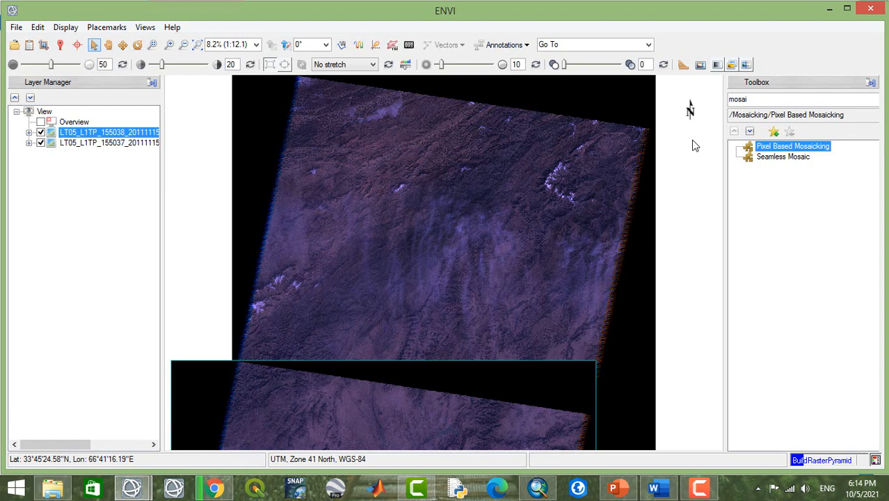
pyautogui.moveTo(685, 152)
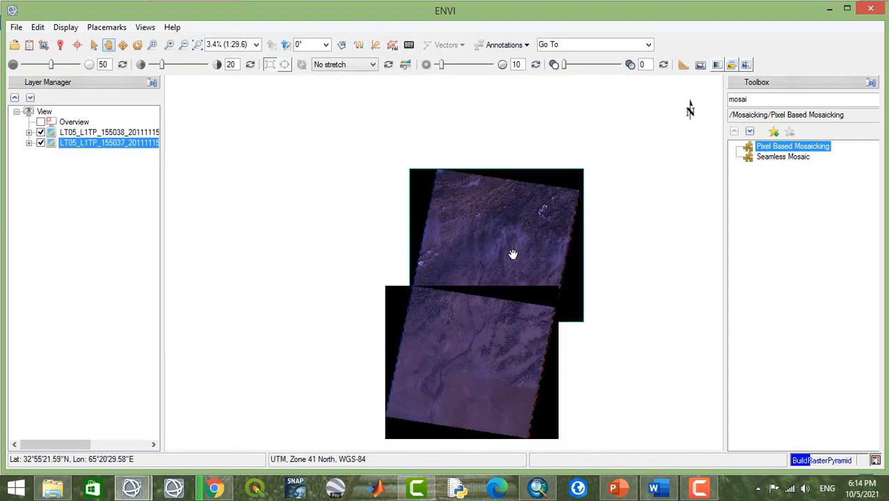
# Pan to show both scenes and clear the 'mosai' Toolbox search
pyautogui.moveTo(513, 254); pyautogui.dragTo(422, 212)
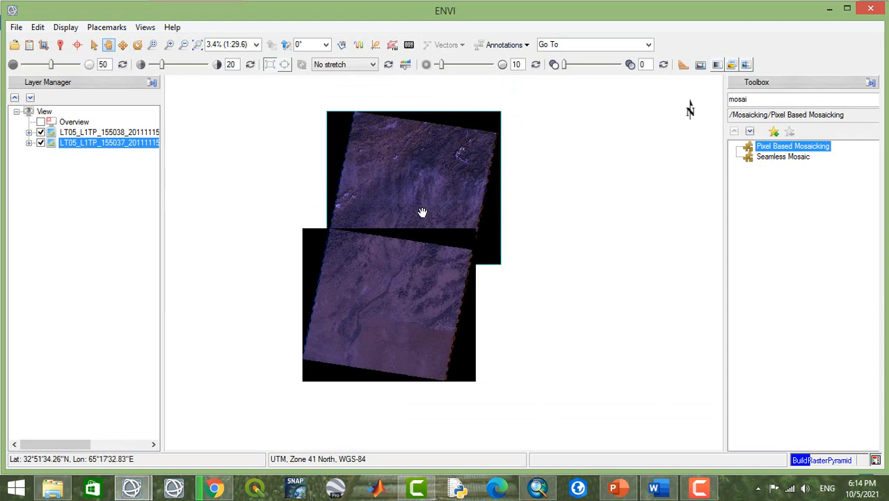
pyautogui.moveTo(487, 268)
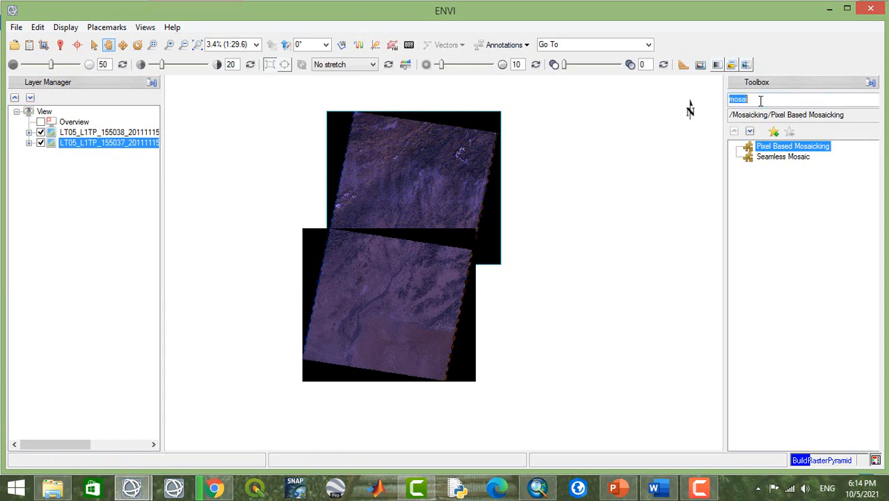
pyautogui.press('ctrl+a')
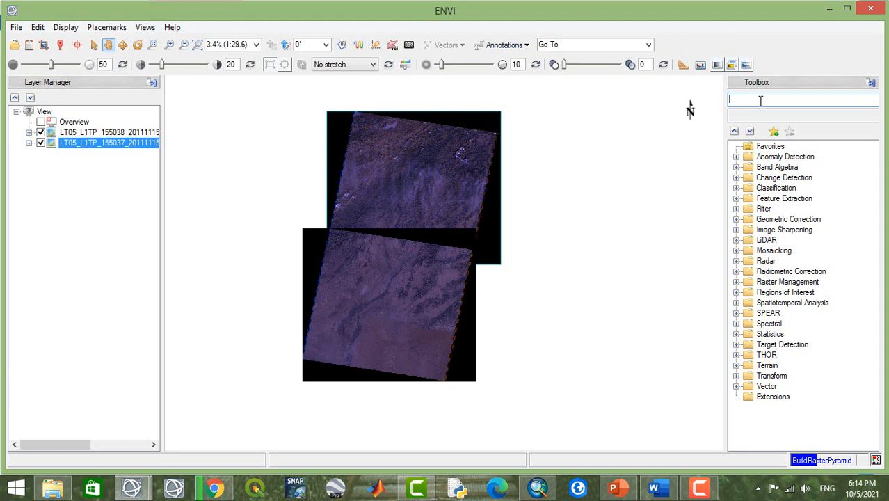
# Convert Study Area\ST_Area.shp to a single ROI on the 155038 layer with Vector to ROI
pyautogui.write('ve')
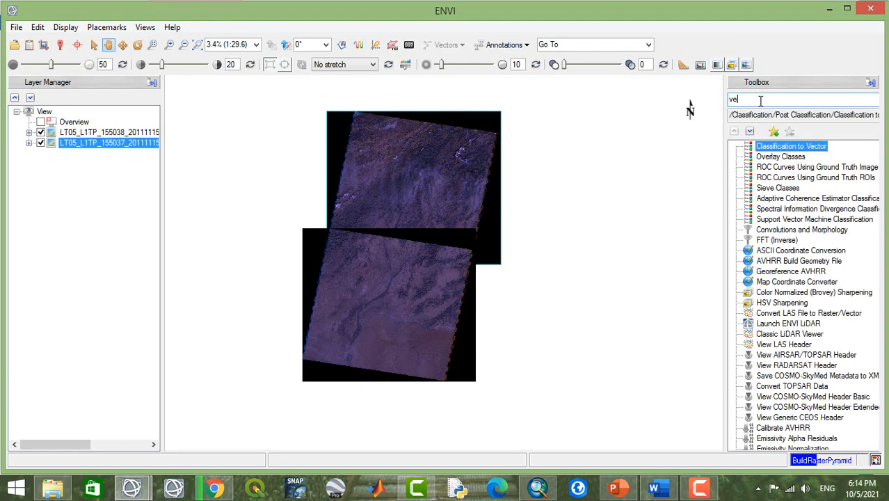
pyautogui.write('ct')
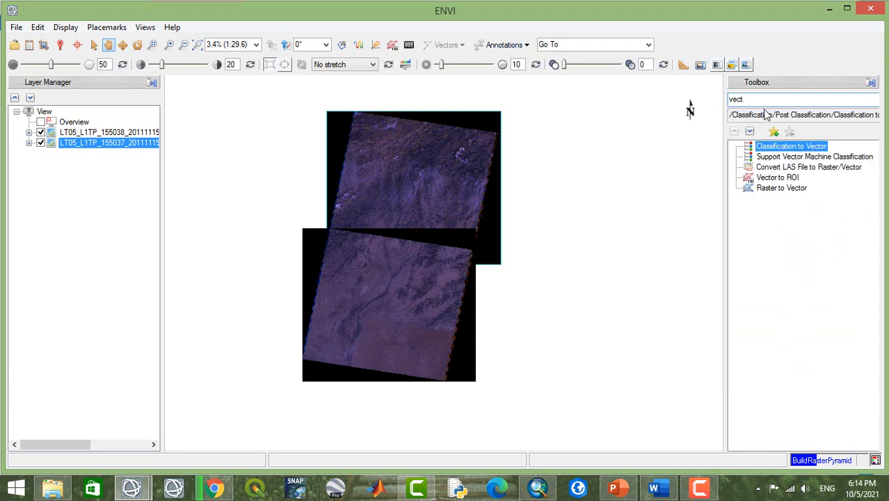
pyautogui.click(777, 178)
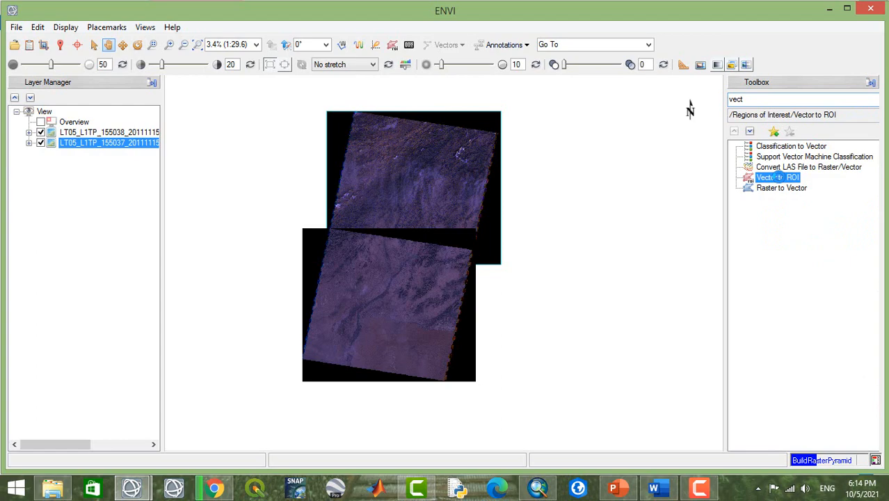
pyautogui.doubleClick(778, 176)
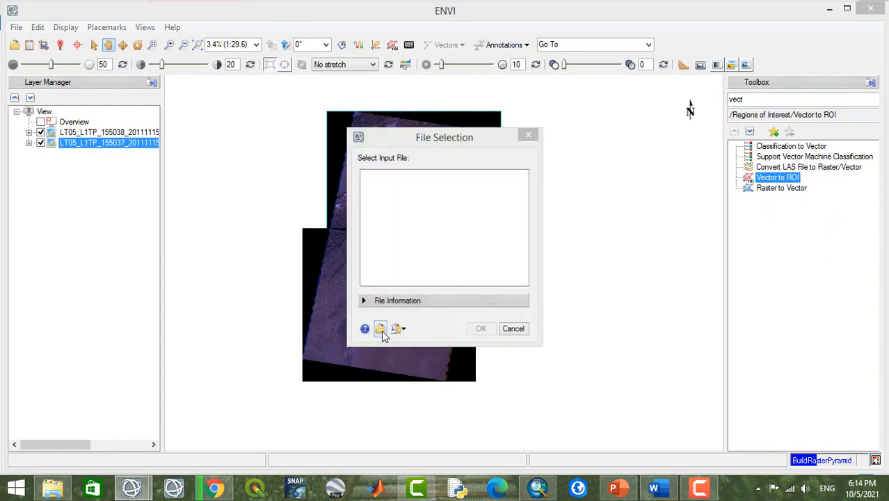
pyautogui.click(381, 328)
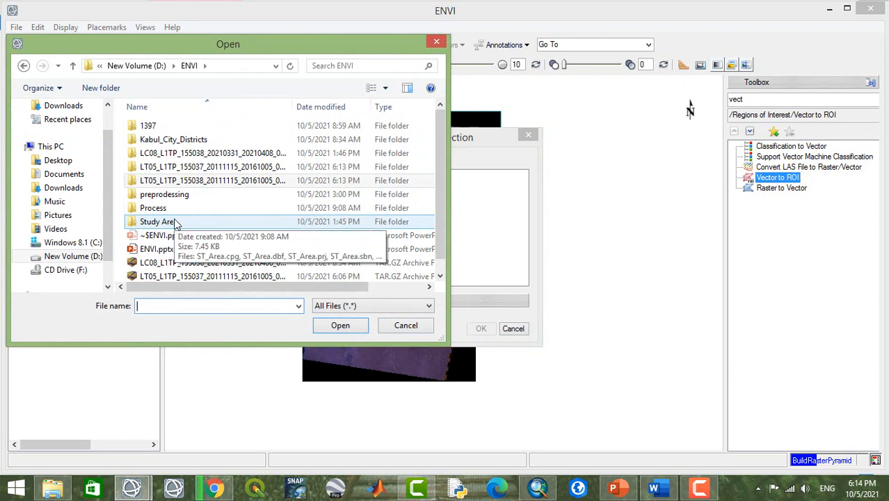
pyautogui.doubleClick(157, 221)
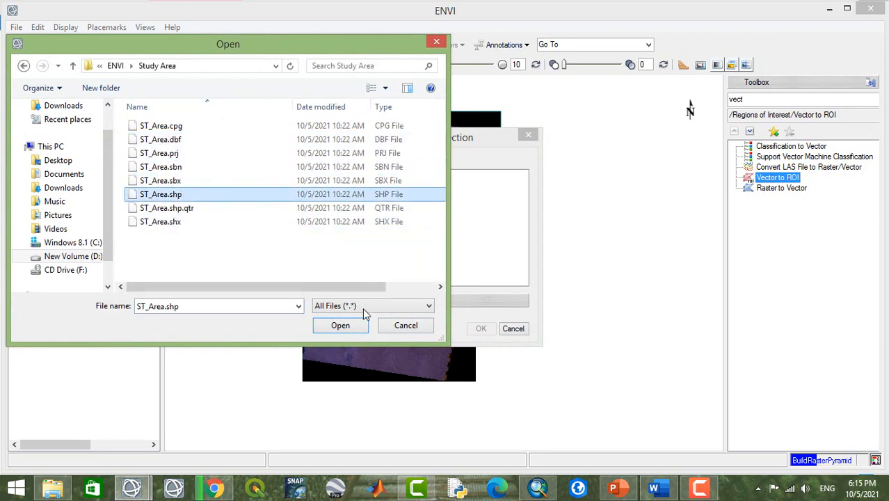
pyautogui.click(340, 325)
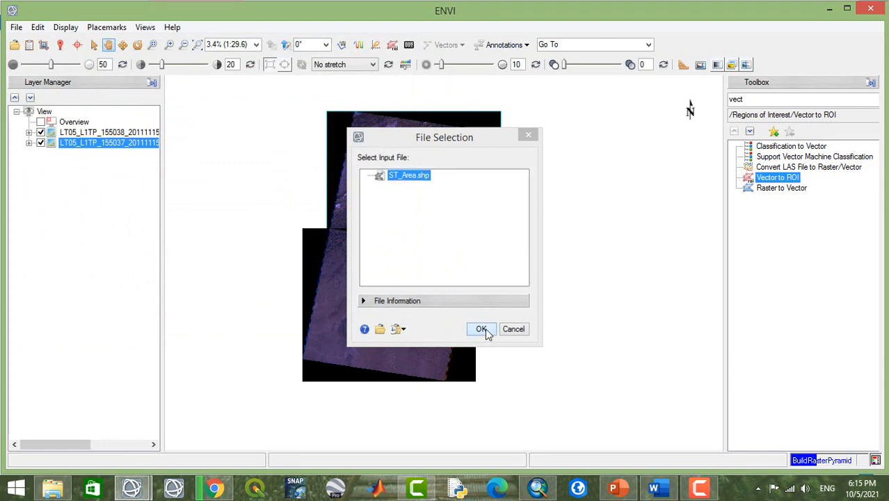
pyautogui.click(480, 329)
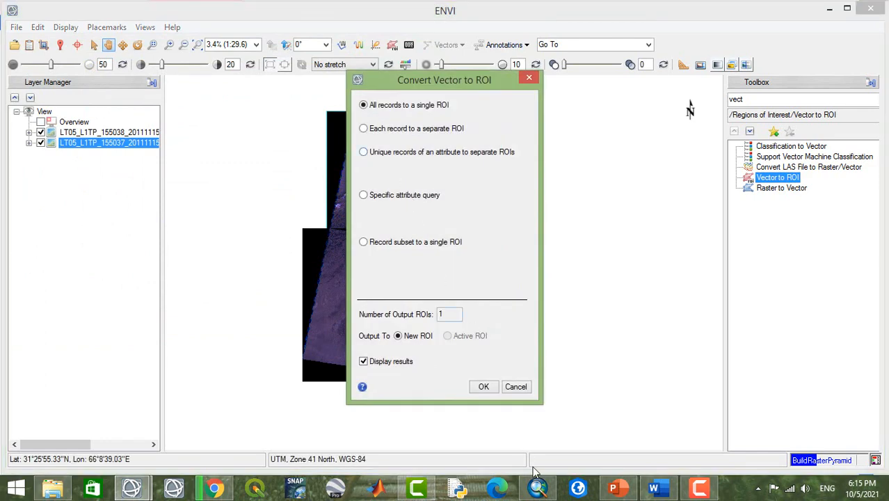
pyautogui.click(483, 386)
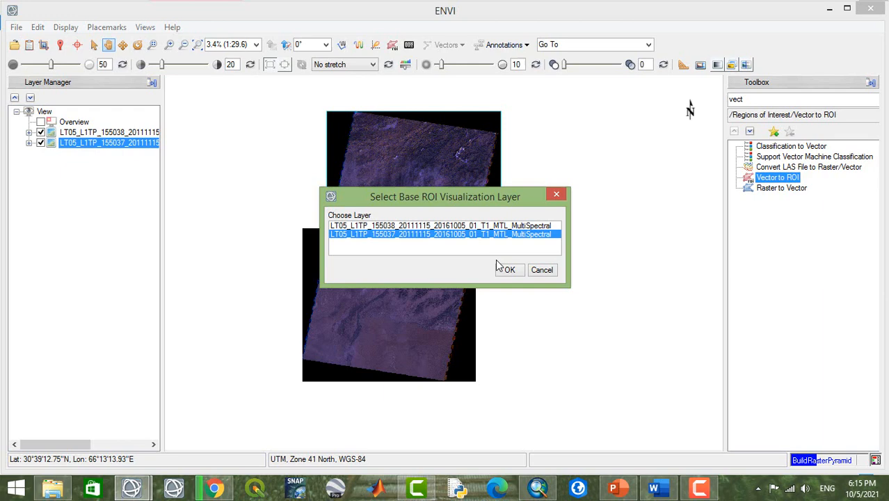
pyautogui.click(444, 224)
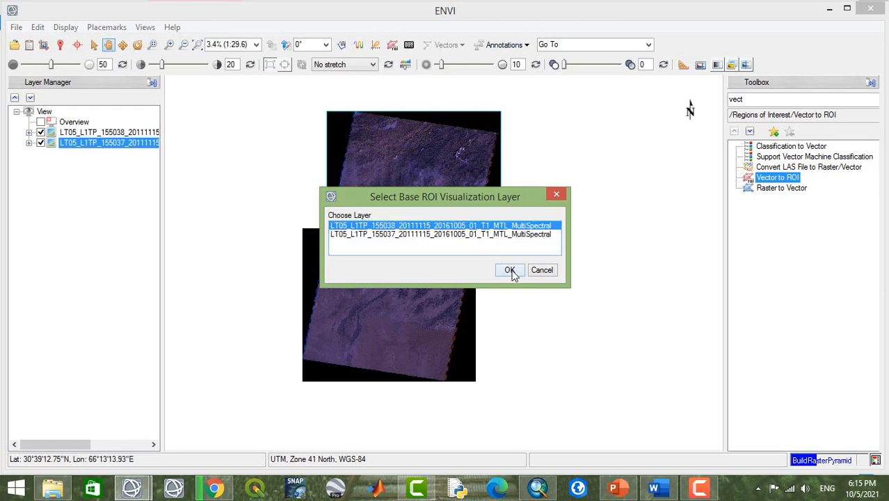
pyautogui.click(509, 270)
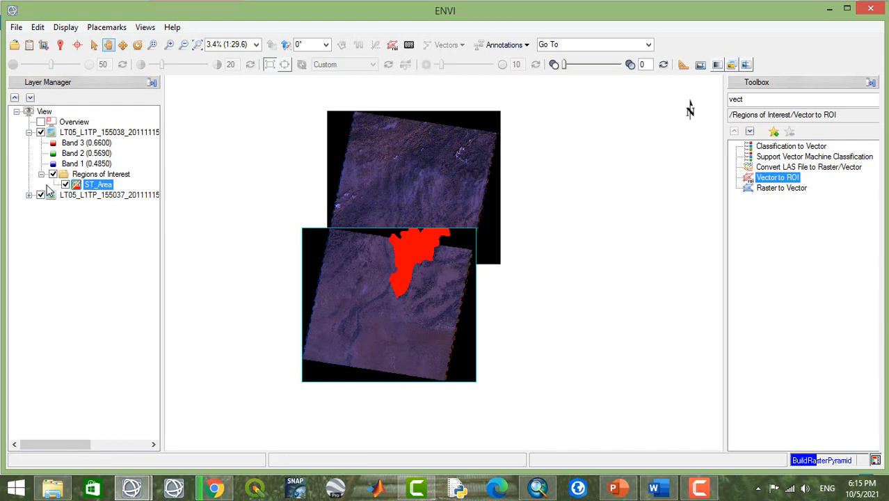
# Hide the 155037 scene layer, then show it again
pyautogui.click(41, 132)
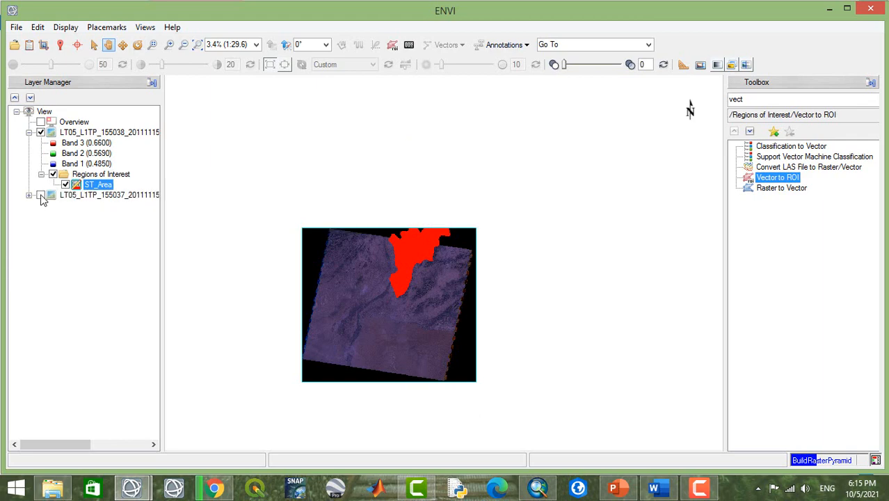
pyautogui.click(41, 195)
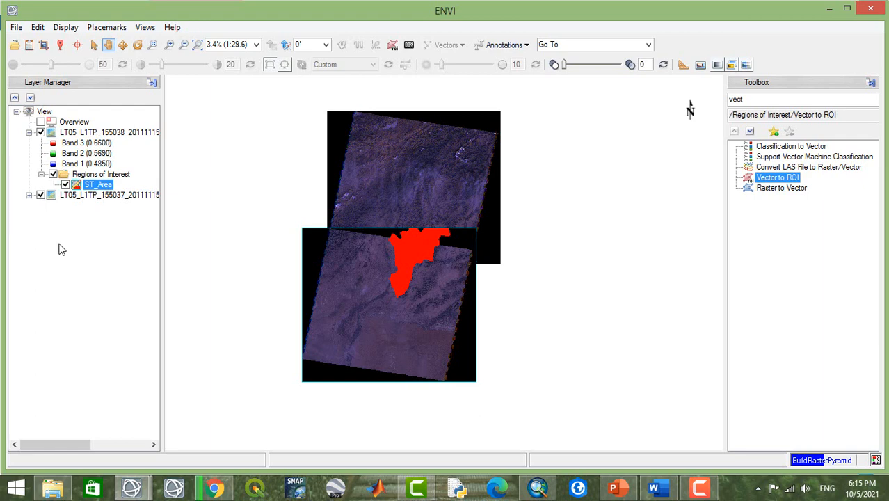
pyautogui.moveTo(503, 244)
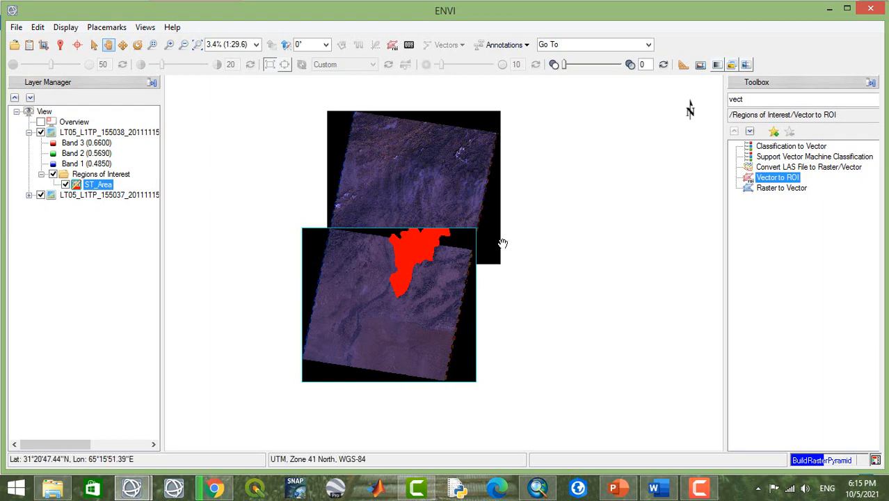
pyautogui.moveTo(466, 360)
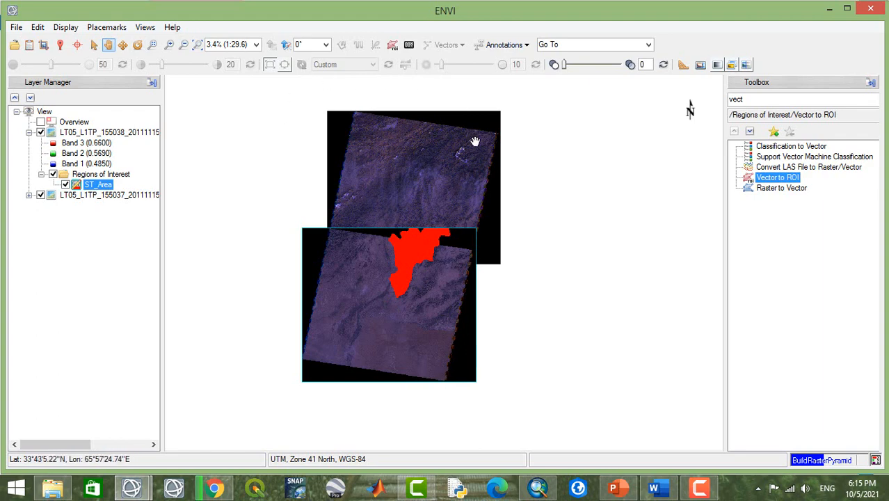
pyautogui.moveTo(450, 225)
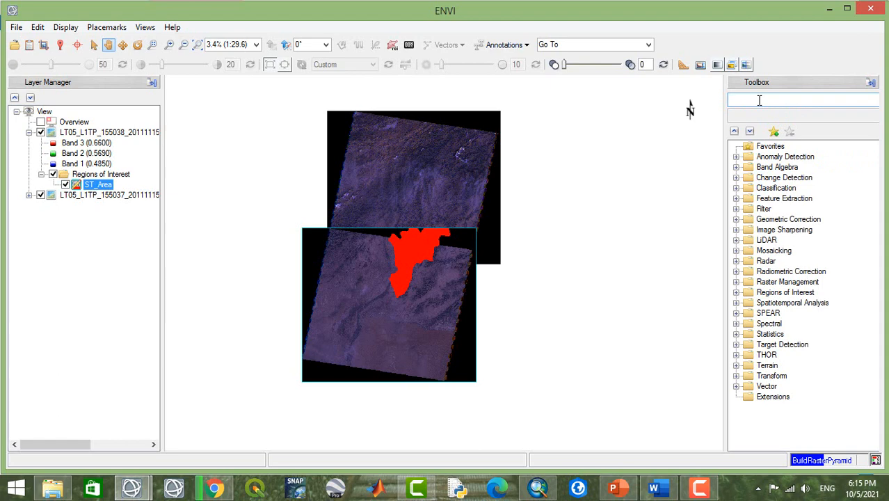
# Launch Radiometric Calibration with the 155037 MultiSpectral file as input
pyautogui.write('rad')
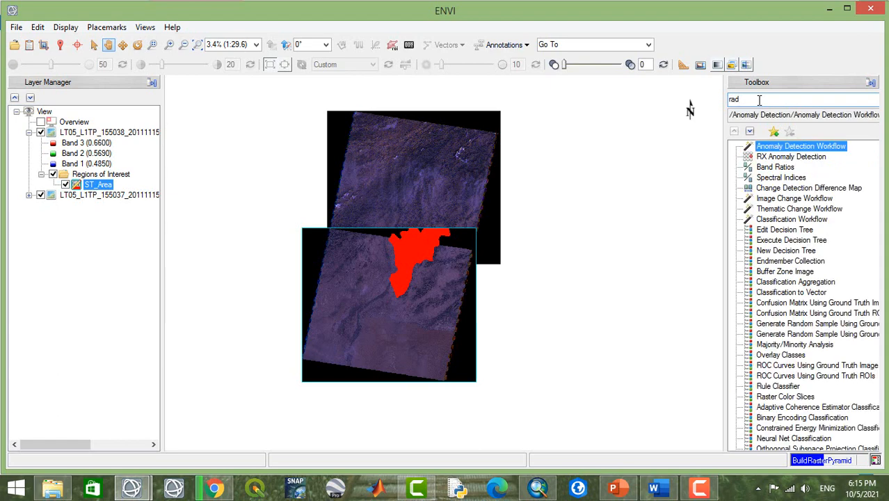
pyautogui.write('io')
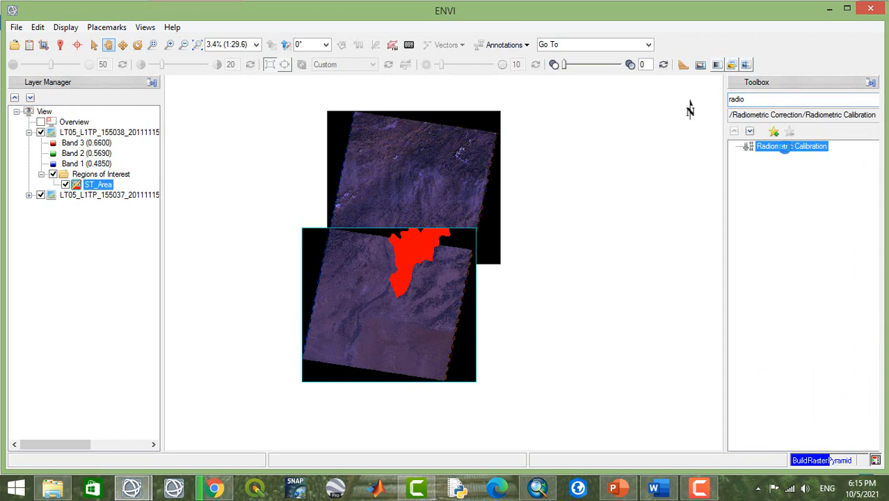
pyautogui.doubleClick(791, 146)
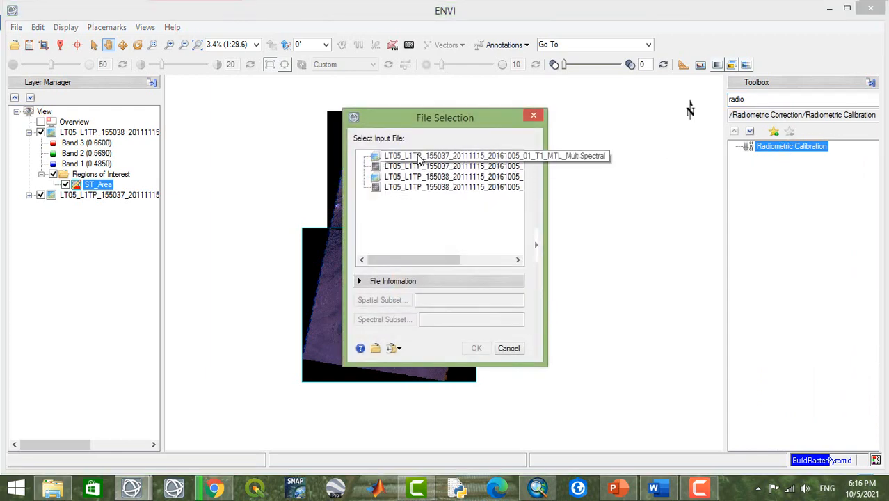
pyautogui.moveTo(417, 166)
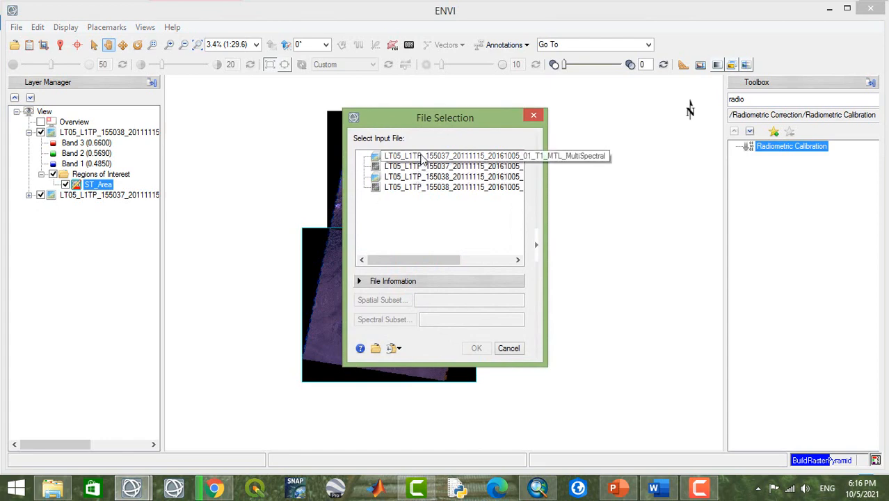
pyautogui.click(452, 155)
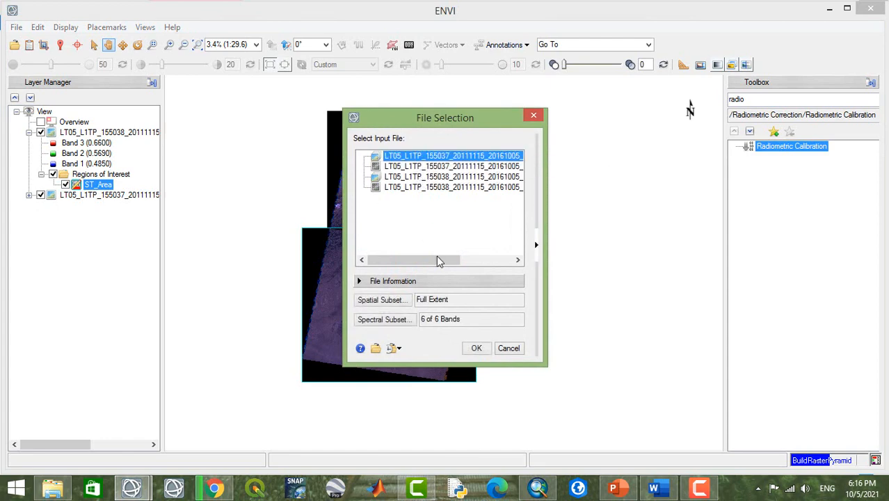
pyautogui.click(477, 348)
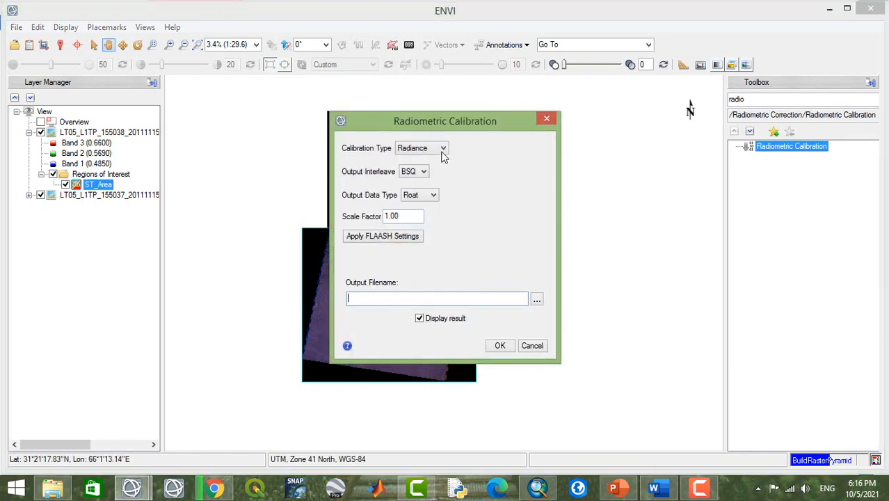
pyautogui.moveTo(393, 298)
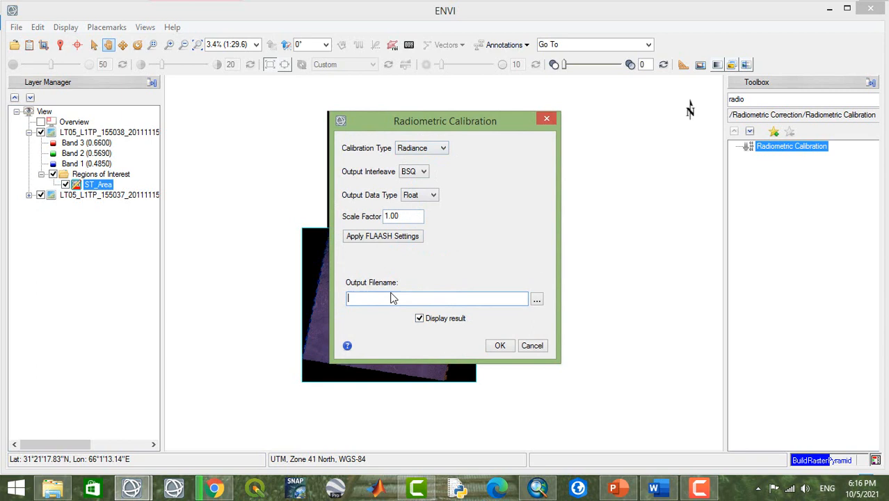
pyautogui.moveTo(411, 299)
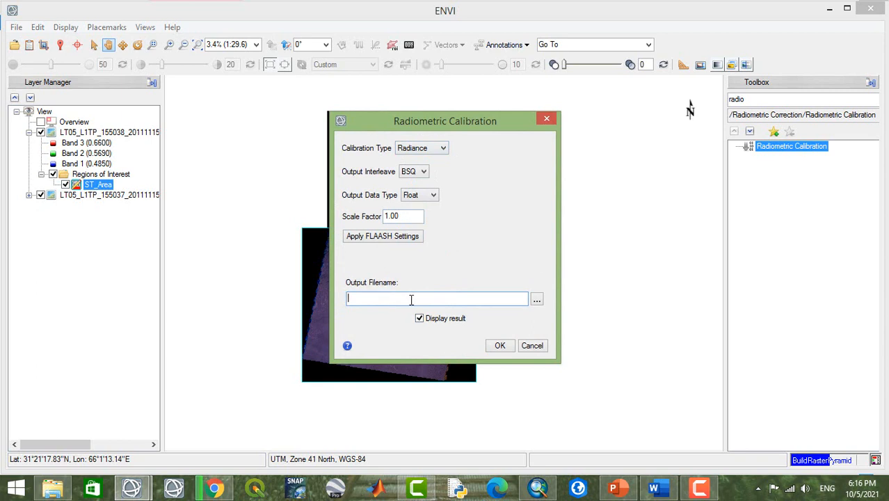
# Name the calibration output Reflectance_TM and run the calibration
pyautogui.click(536, 298)
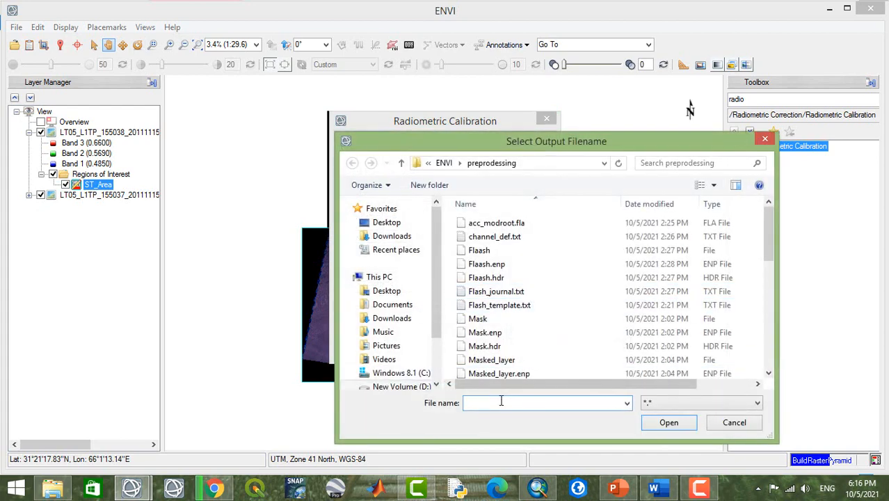
pyautogui.write('R')
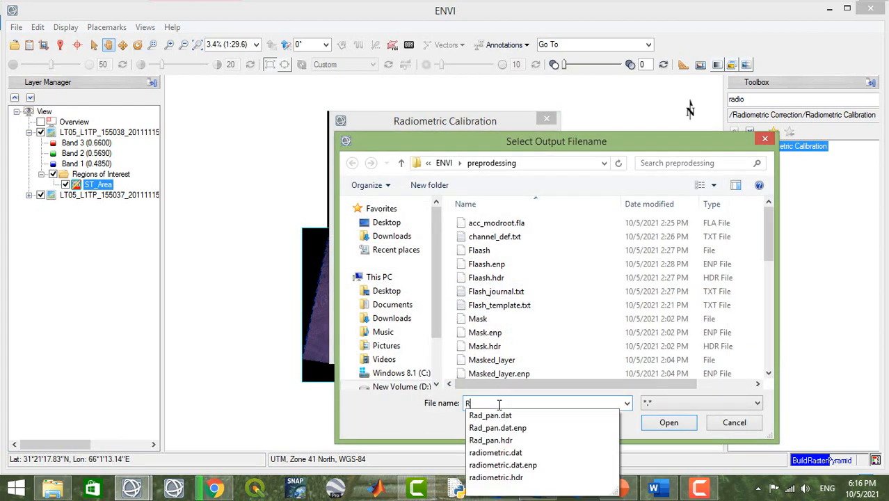
pyautogui.write('eflectanc')
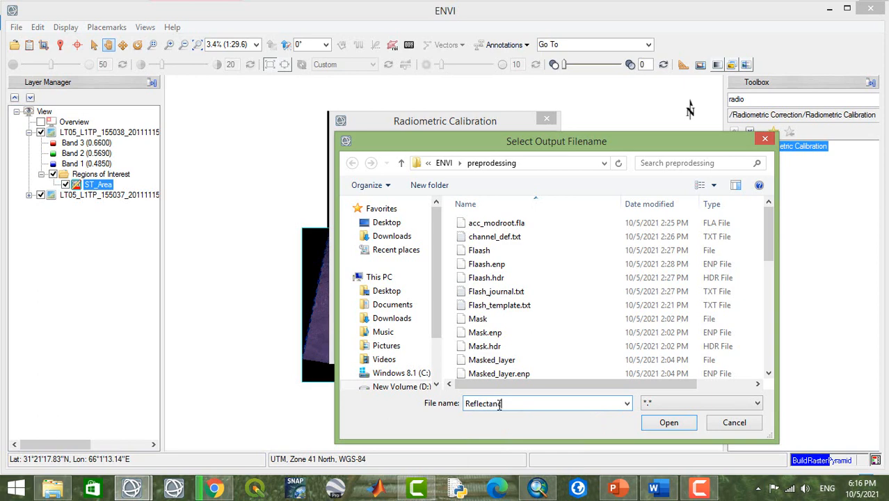
pyautogui.write('e_')
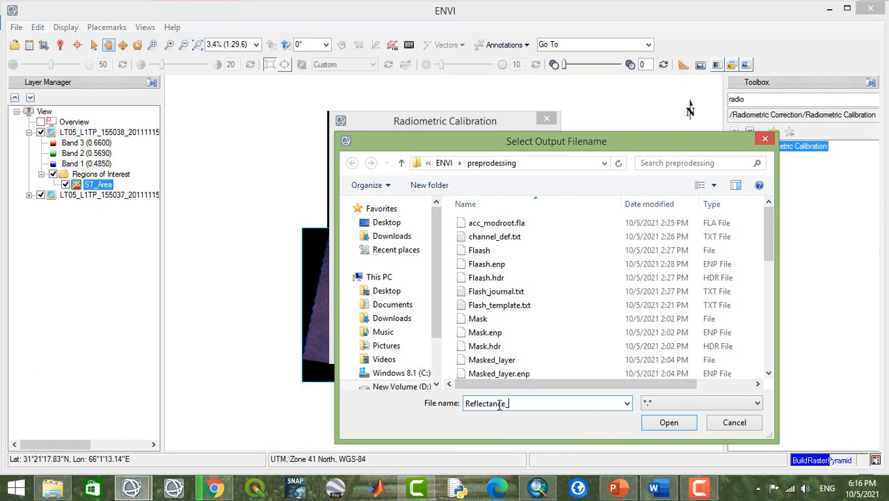
pyautogui.write('TM')
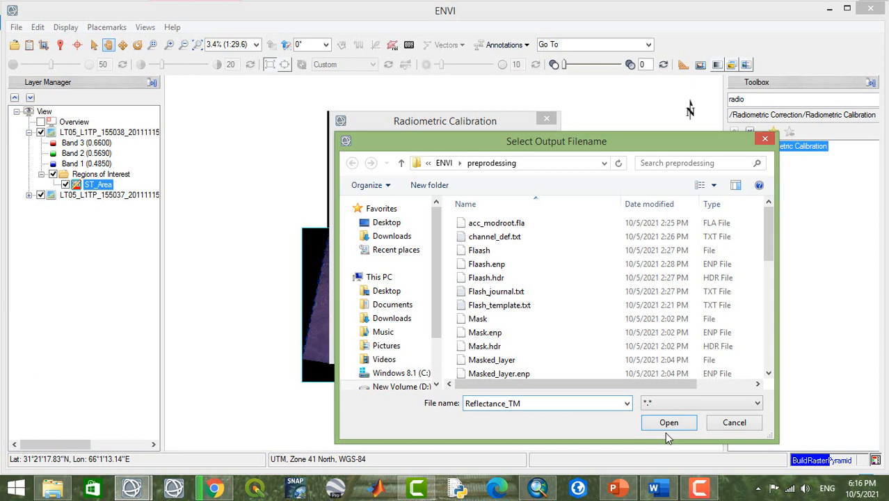
pyautogui.click(669, 422)
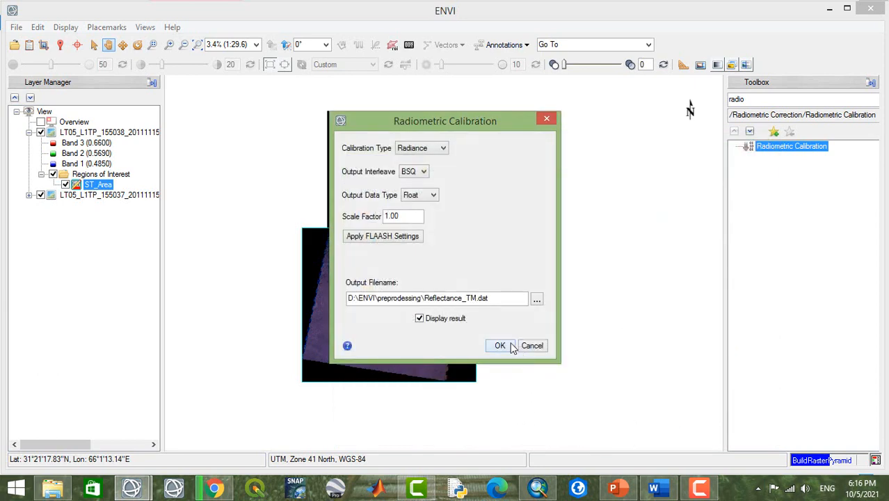
pyautogui.click(499, 345)
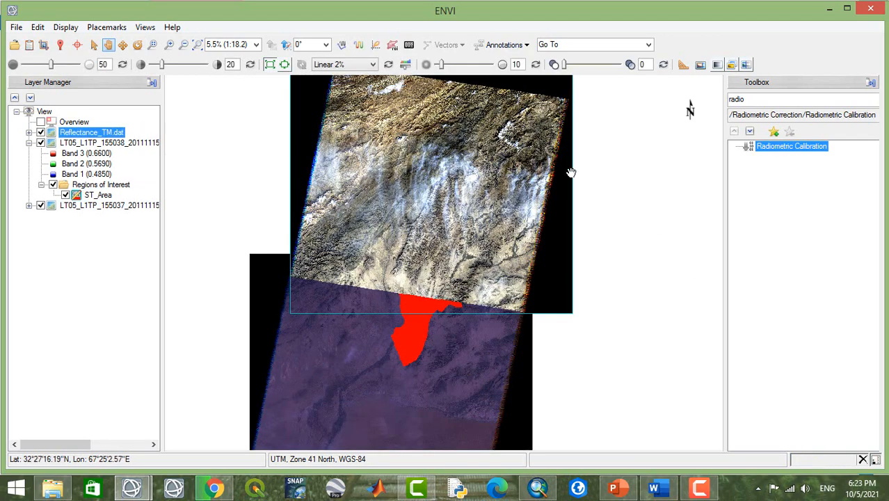
pyautogui.moveTo(446, 242)
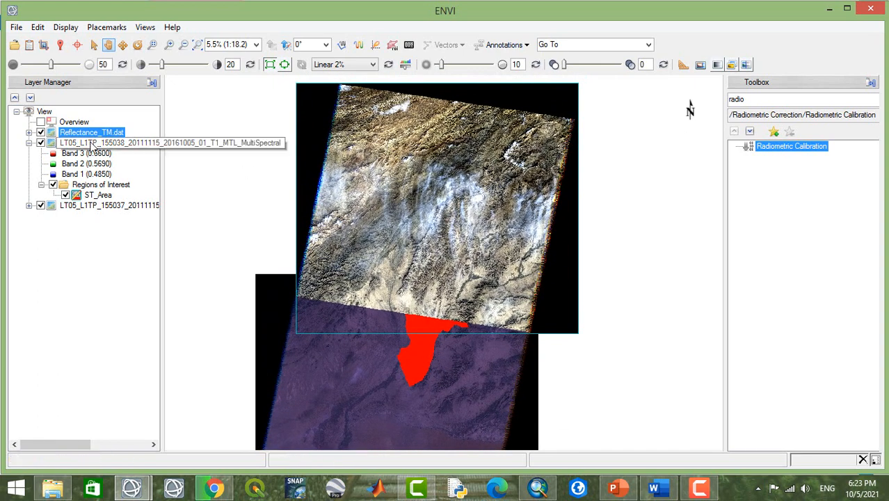
pyautogui.click(41, 205)
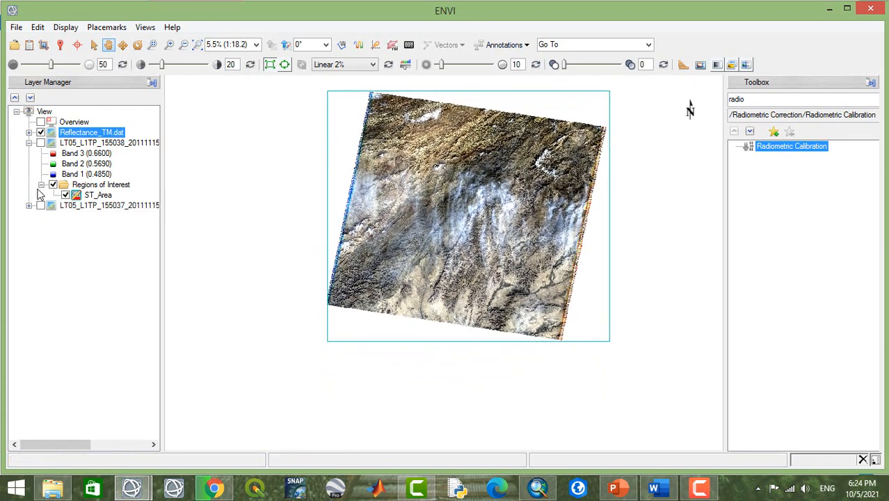
pyautogui.click(40, 143)
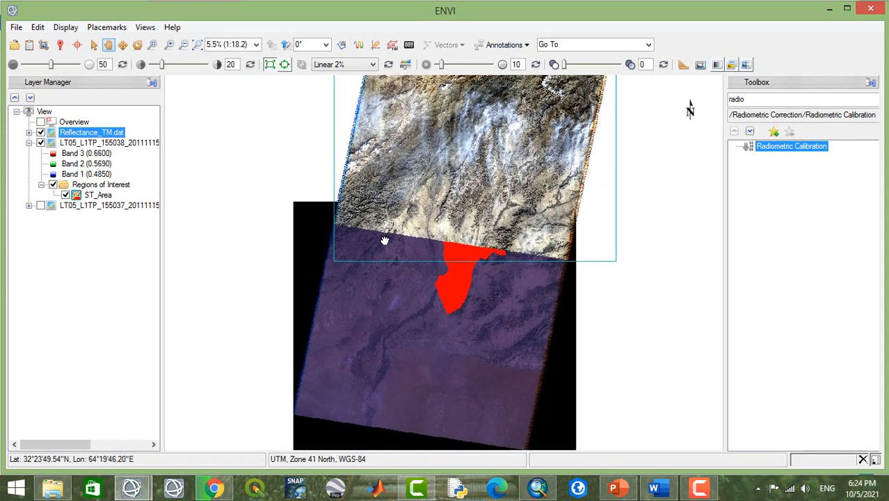
# Radiometrically calibrate the 155038 scene, saving the output as Reflectance_TM2.dat
pyautogui.doubleClick(791, 146)
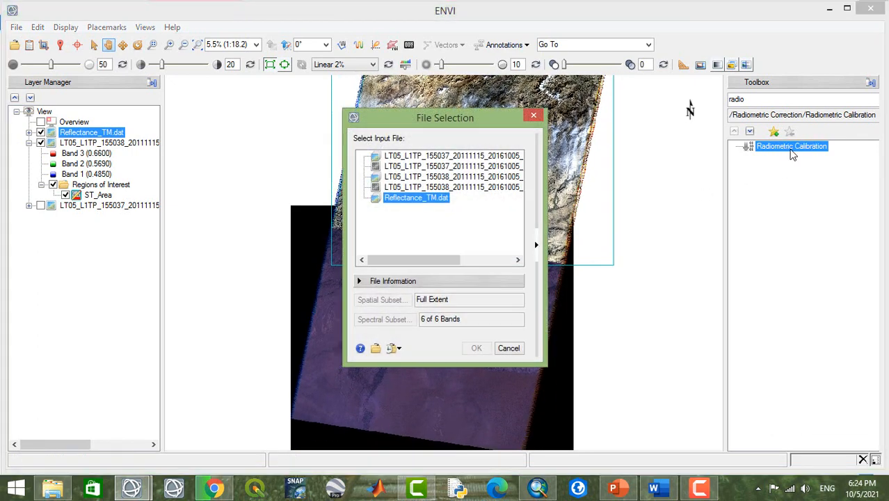
pyautogui.click(452, 176)
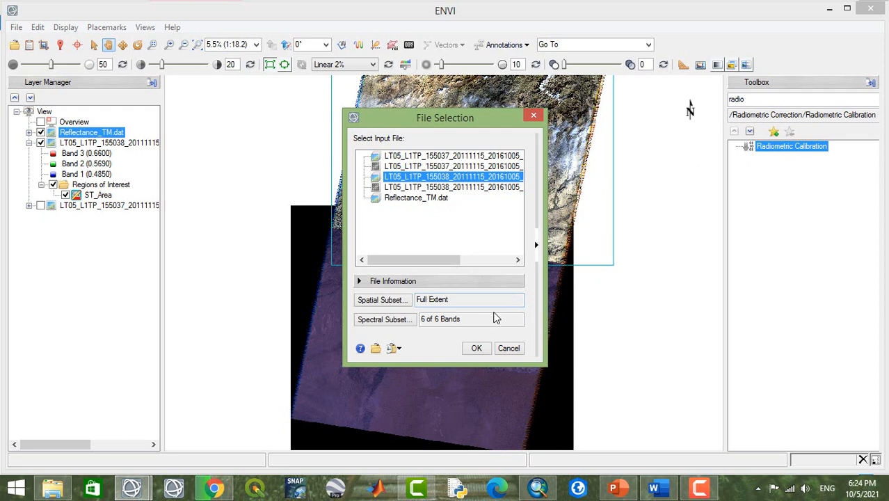
pyautogui.click(476, 348)
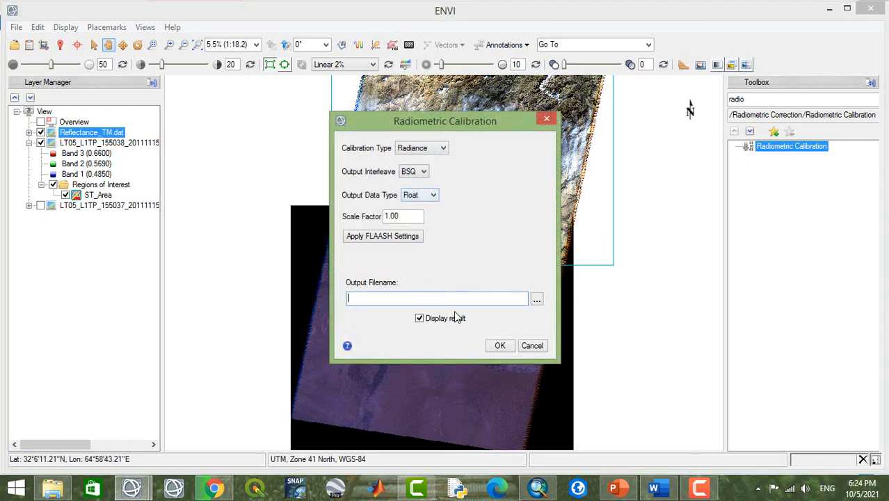
pyautogui.click(536, 299)
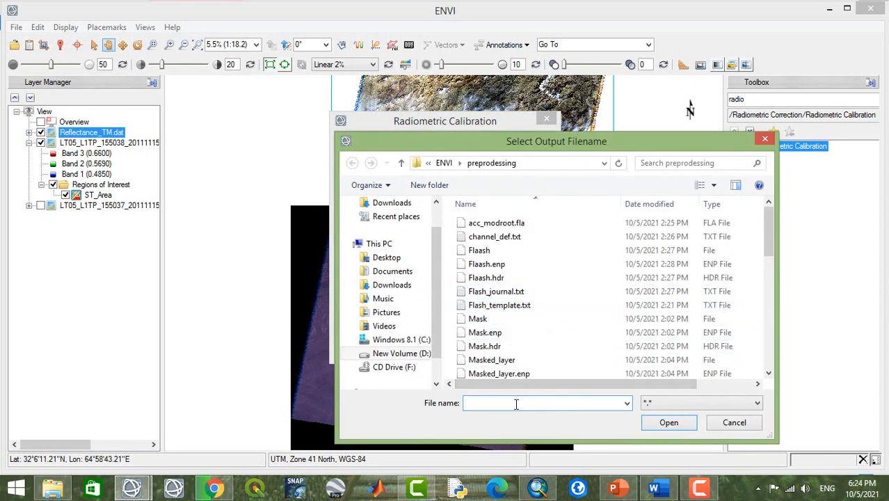
pyautogui.write('r')
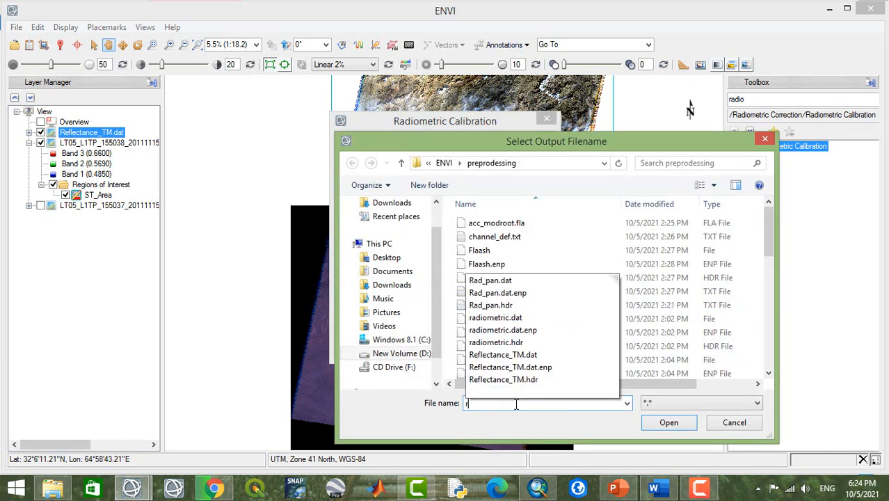
pyautogui.write('reflec')
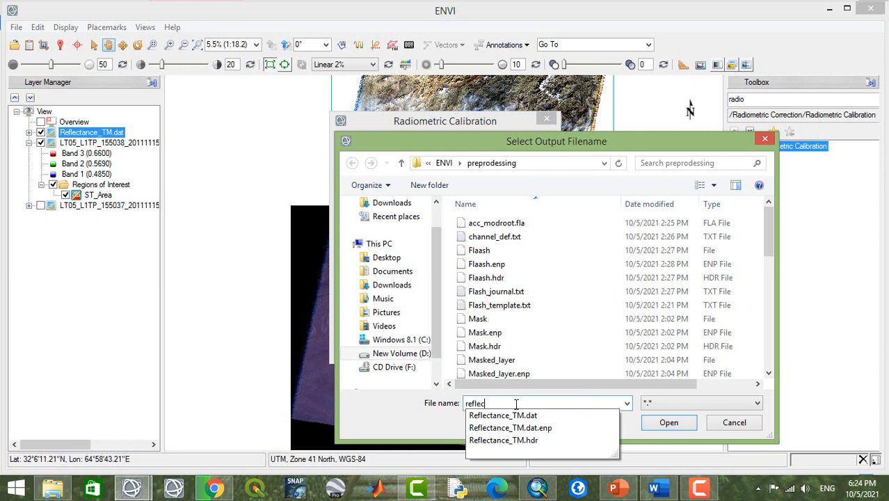
pyautogui.click(503, 414)
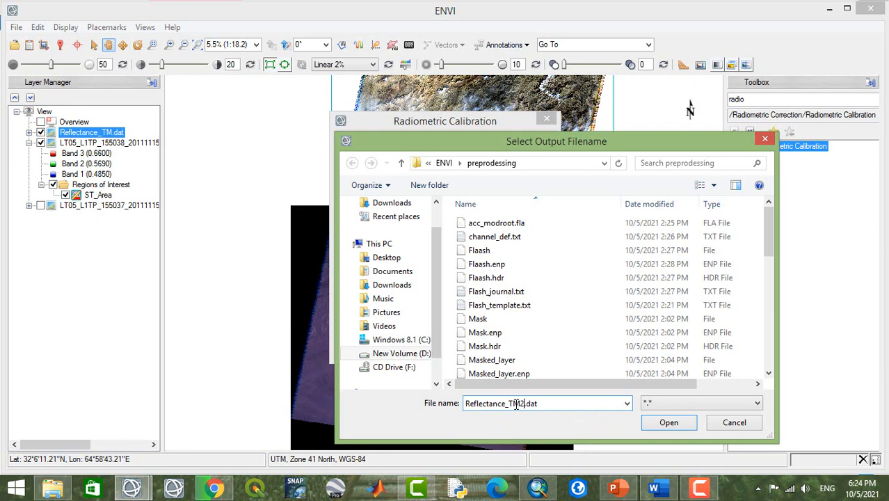
pyautogui.click(734, 422)
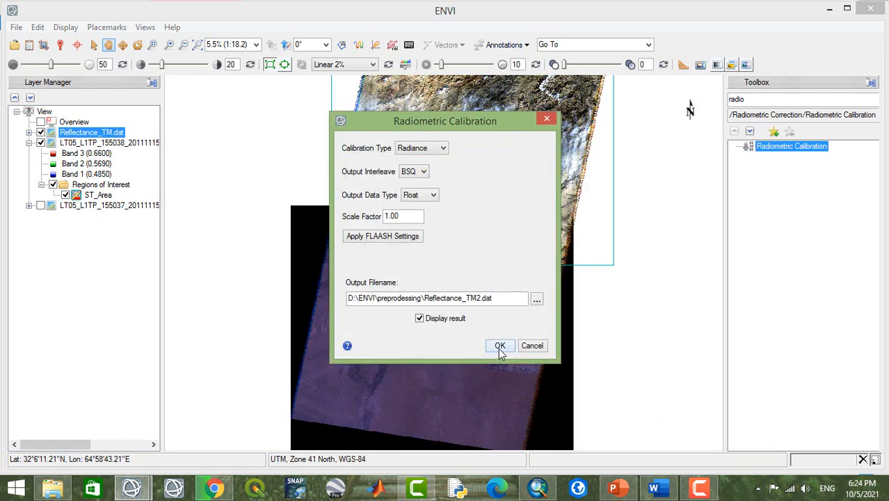
pyautogui.click(499, 346)
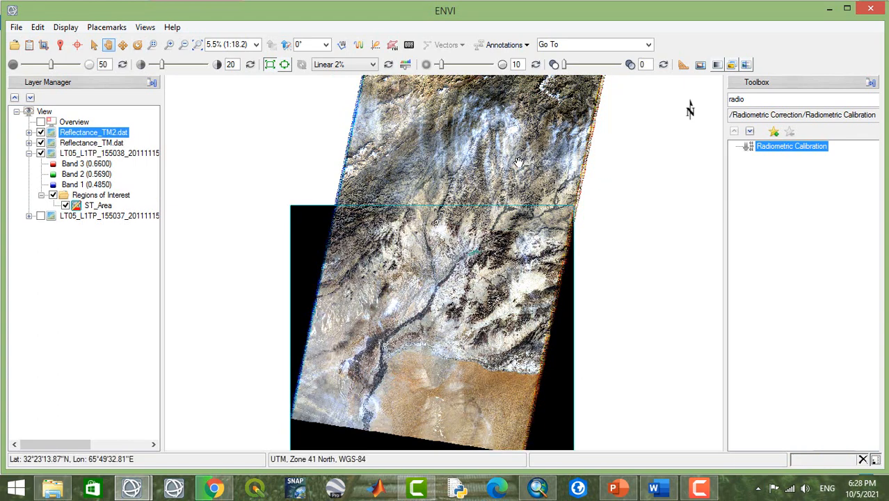
pyautogui.moveTo(574, 262)
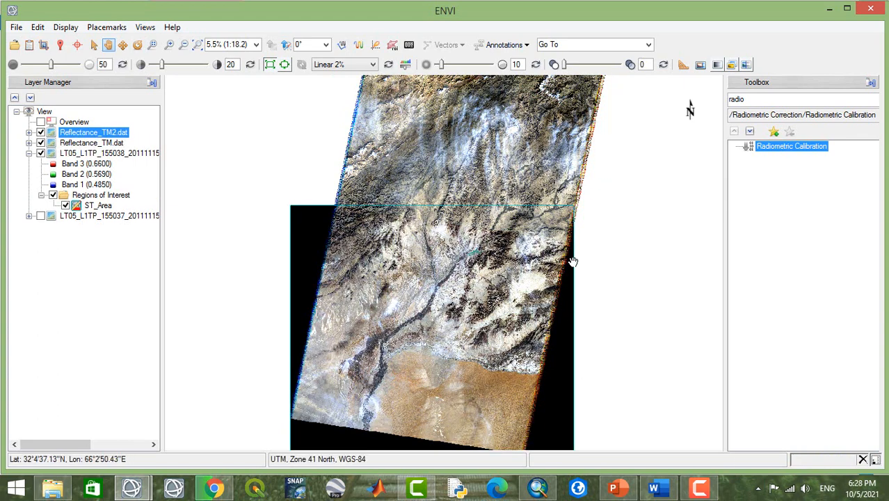
pyautogui.moveTo(432, 276)
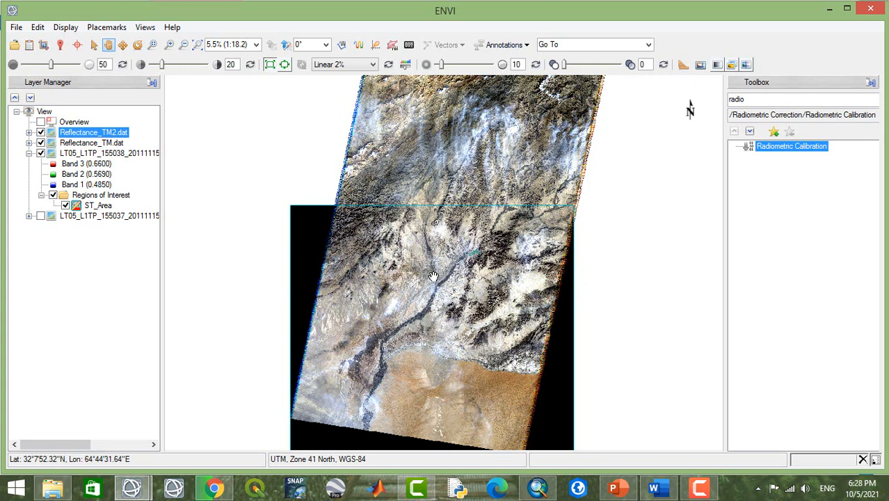
pyautogui.moveTo(434, 277)
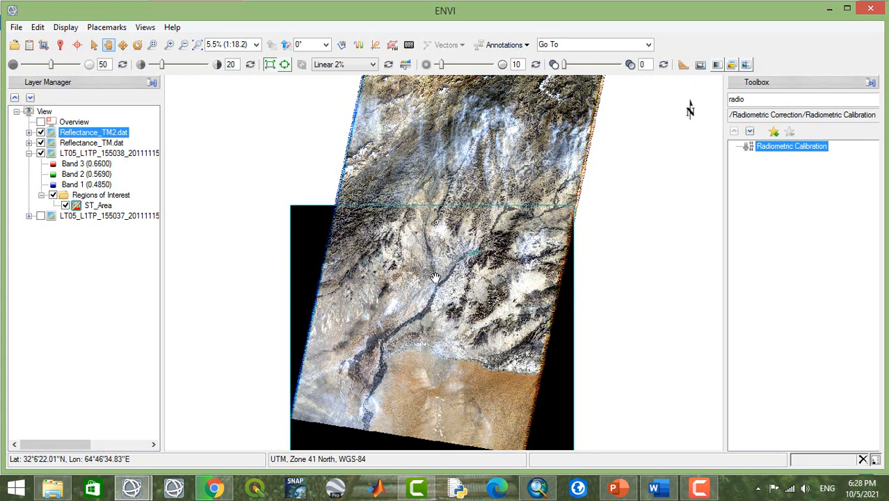
pyautogui.moveTo(432, 233)
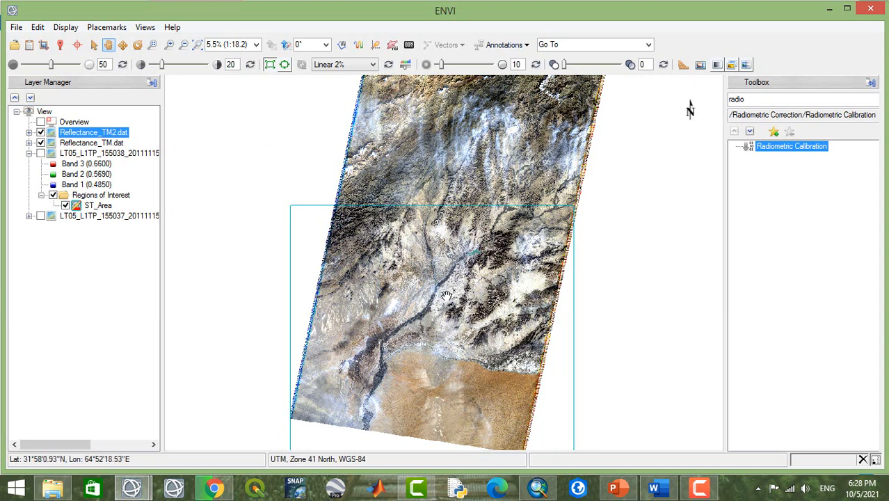
# Select the Reflectance_TM.dat layer and toggle its visibility off and back on
pyautogui.click(109, 152)
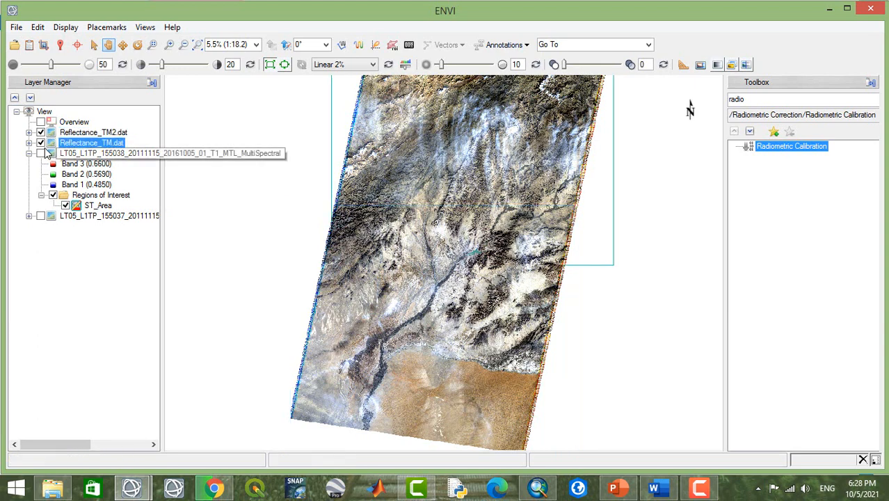
pyautogui.click(31, 143)
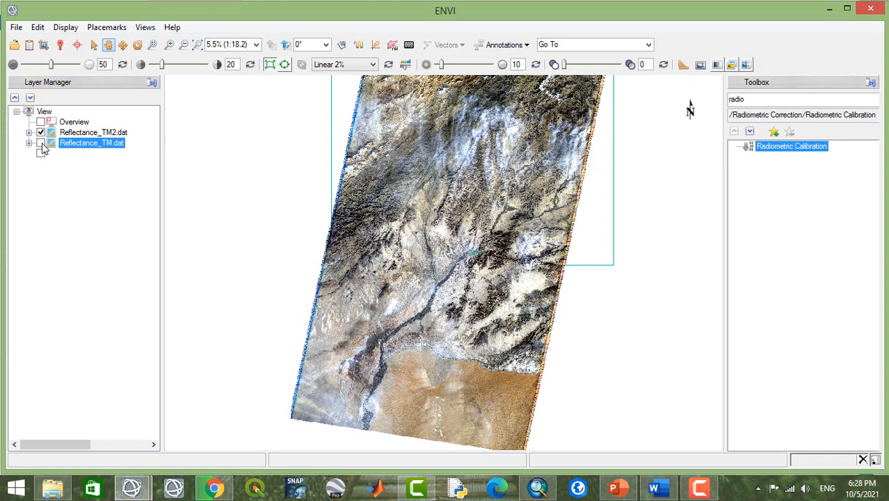
pyautogui.click(41, 143)
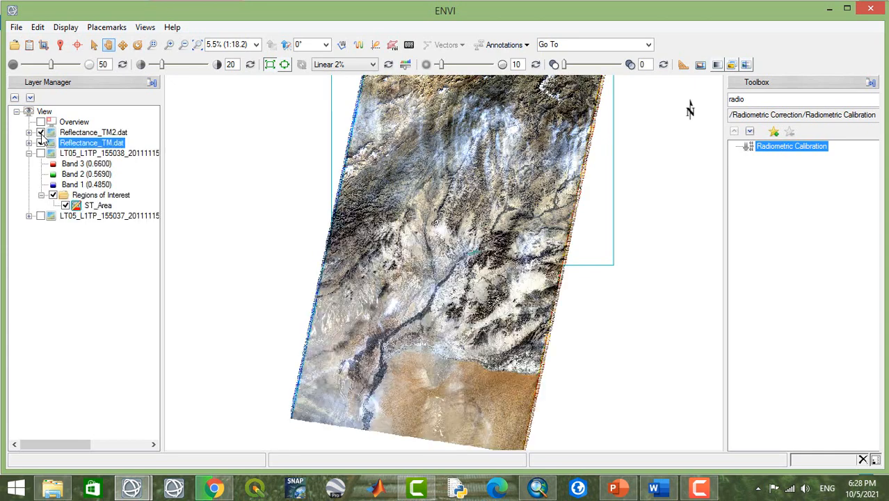
pyautogui.click(40, 143)
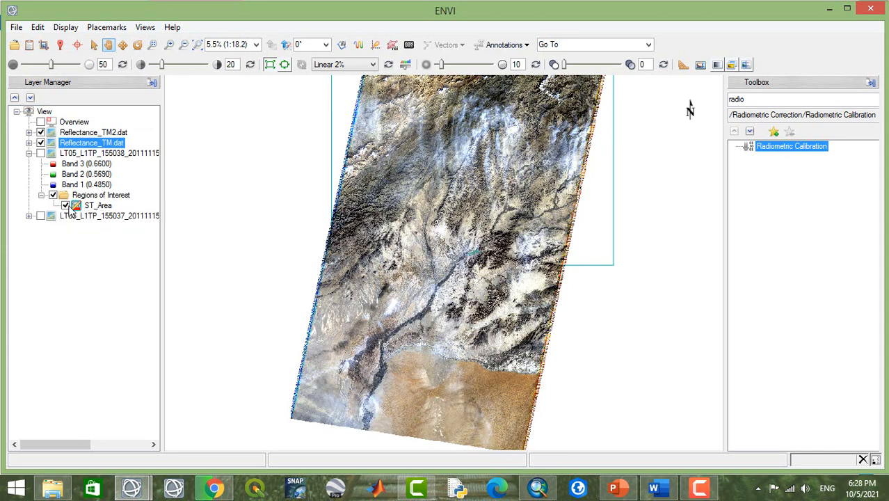
# Expand Reflectance_TM2.dat, display its ST_Area ROI, and select Reflectance_TM.dat
pyautogui.click(98, 204)
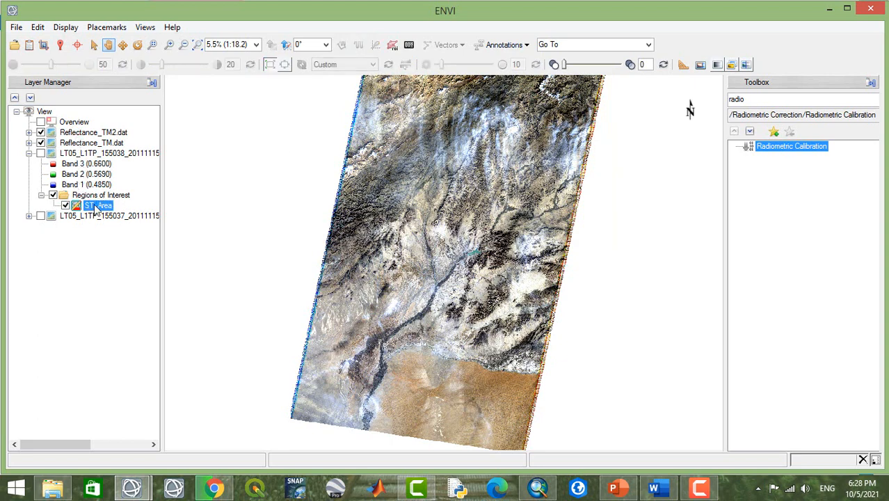
pyautogui.click(30, 132)
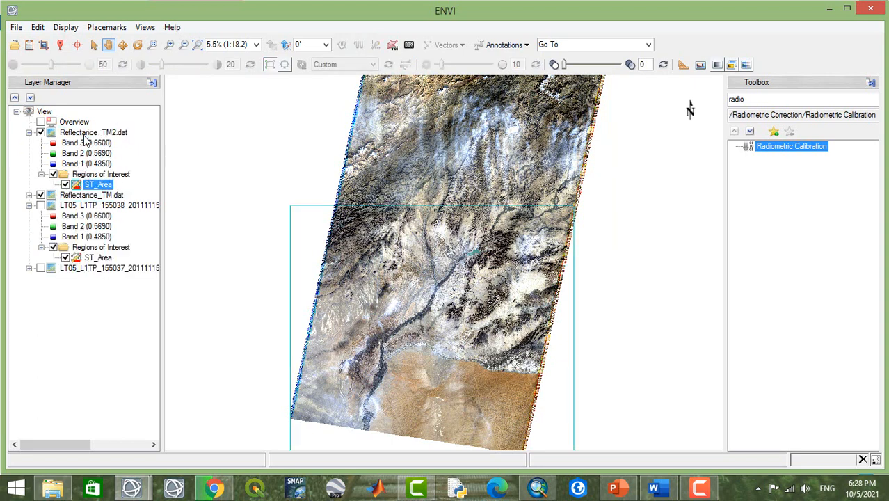
pyautogui.click(65, 183)
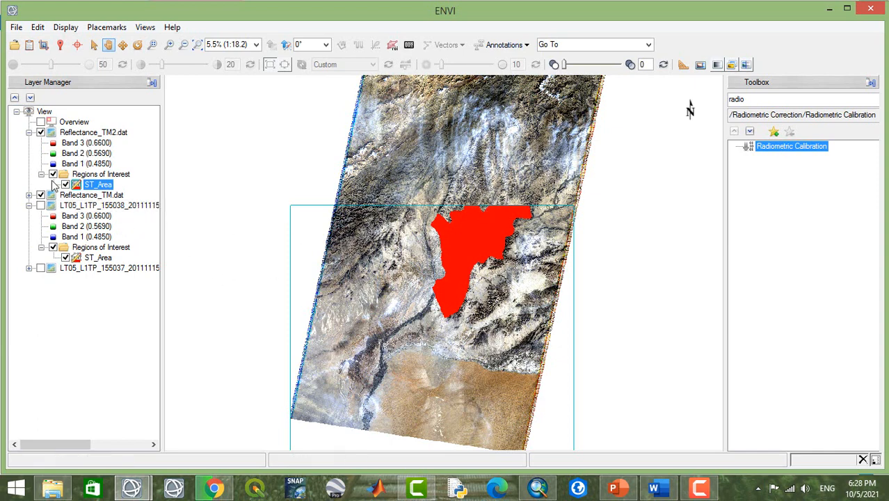
pyautogui.click(91, 195)
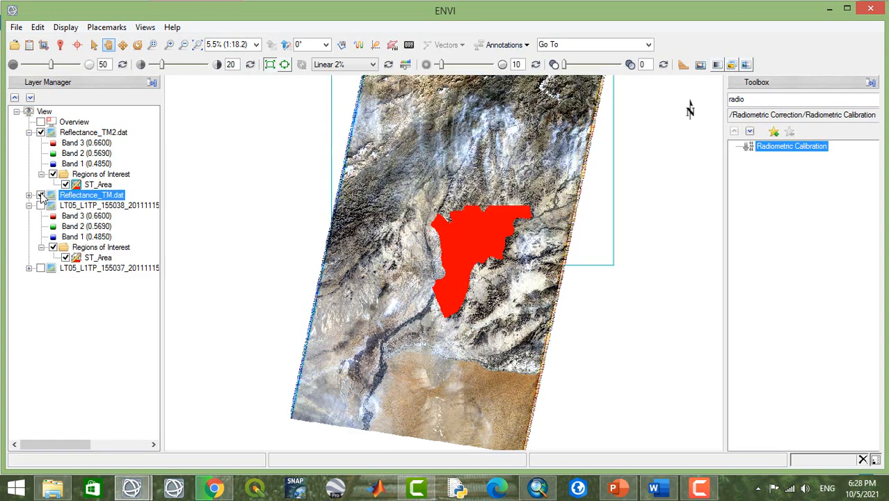
pyautogui.click(40, 195)
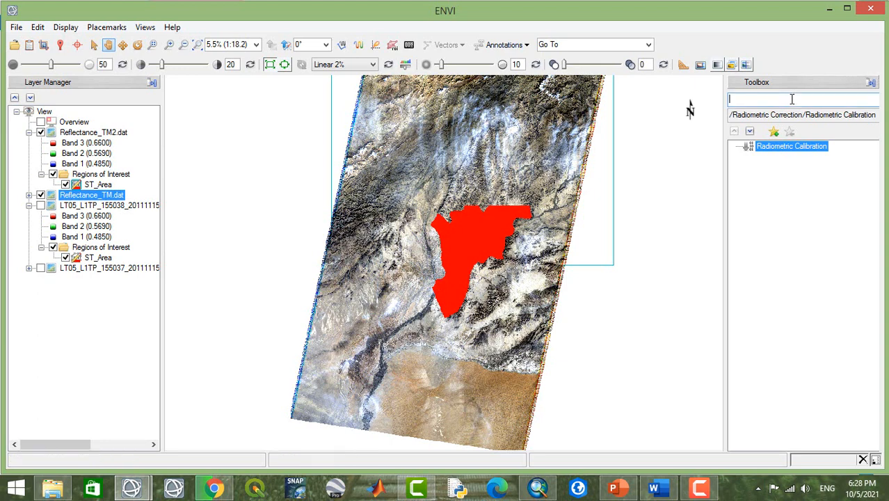
# Launch Seamless Mosaic from a 'mosa' Toolbox search, declining to save ROI changes
pyautogui.write('mosa')
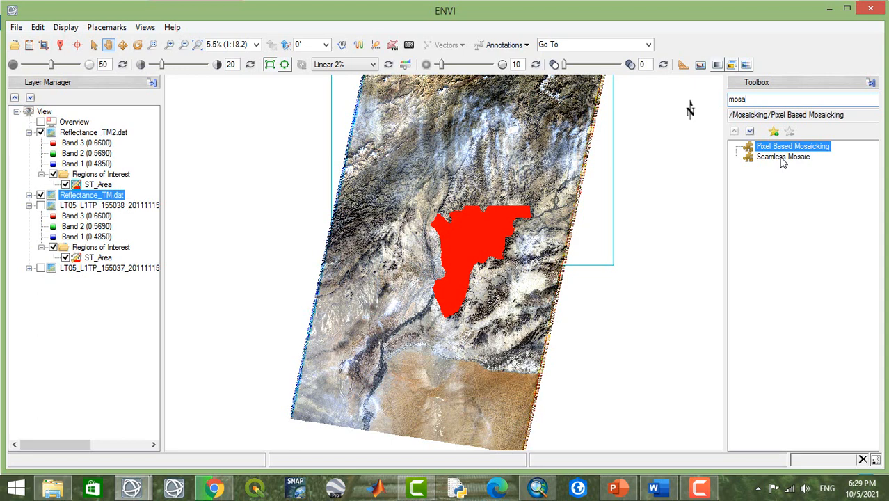
pyautogui.doubleClick(782, 156)
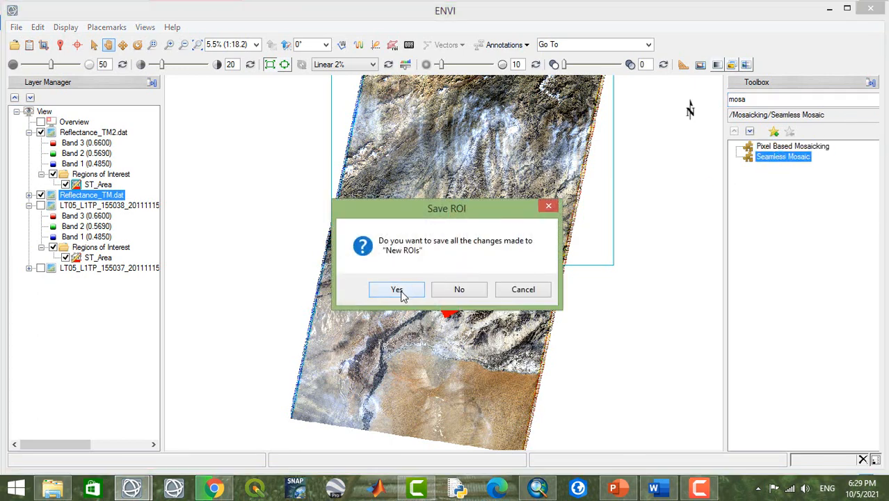
pyautogui.moveTo(459, 289)
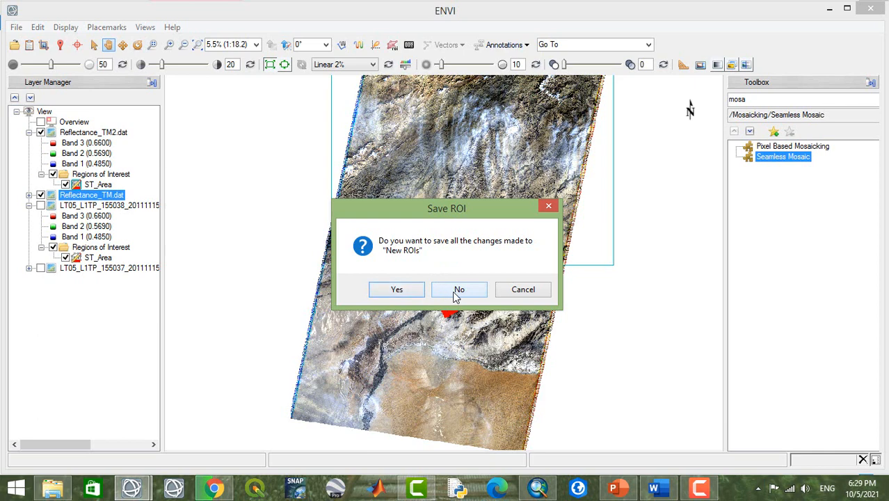
pyautogui.click(459, 289)
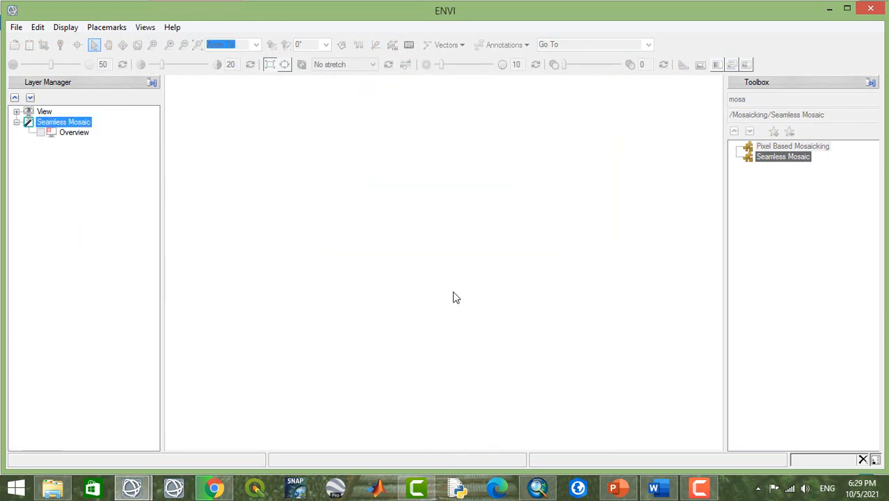
# Add Reflectance_TM.dat and Reflectance_TM2.dat as scenes in the mosaic
pyautogui.doubleClick(784, 156)
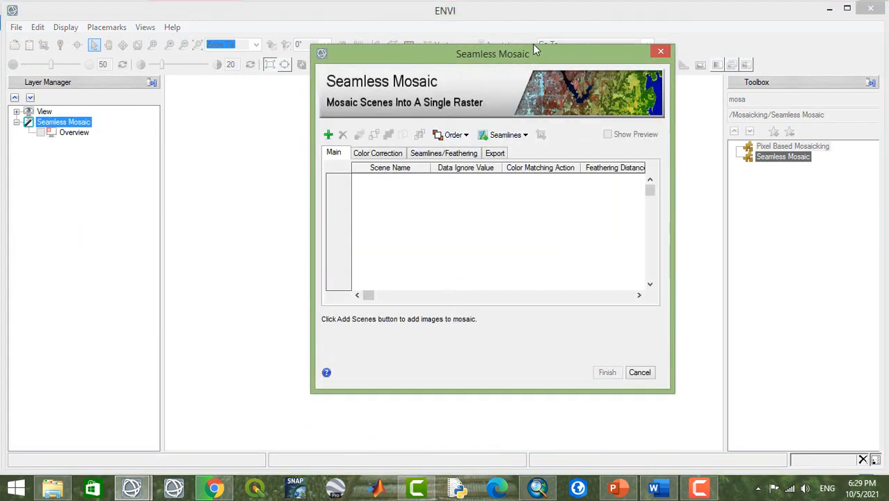
pyautogui.click(329, 134)
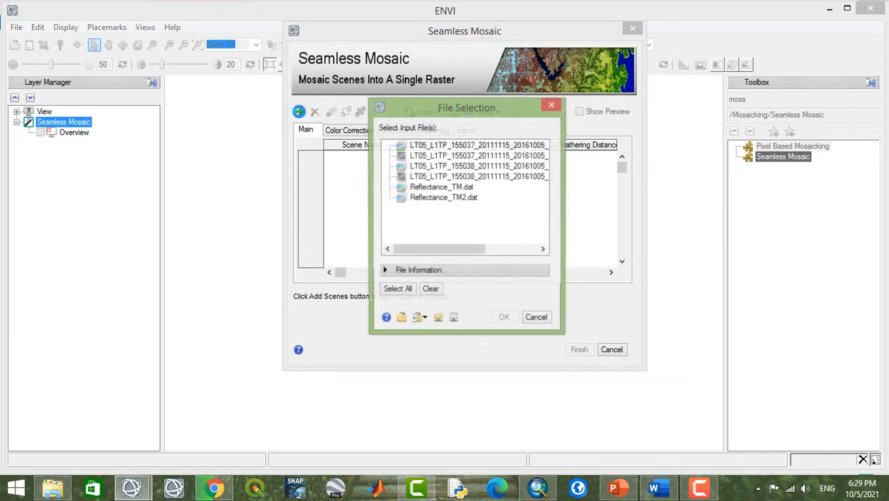
pyautogui.click(441, 187)
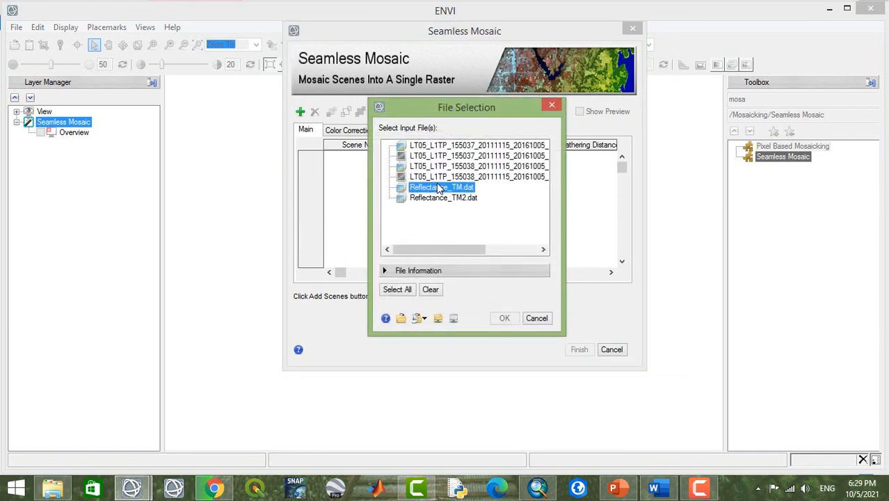
pyautogui.click(443, 196)
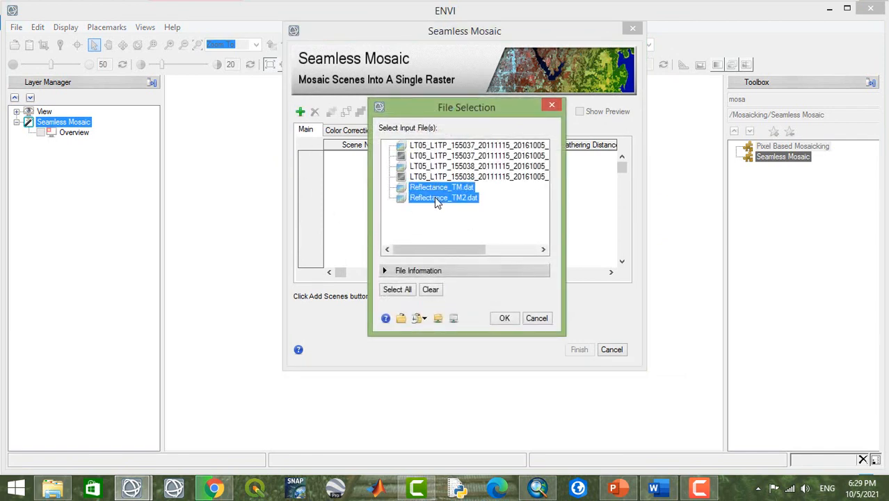
pyautogui.click(504, 318)
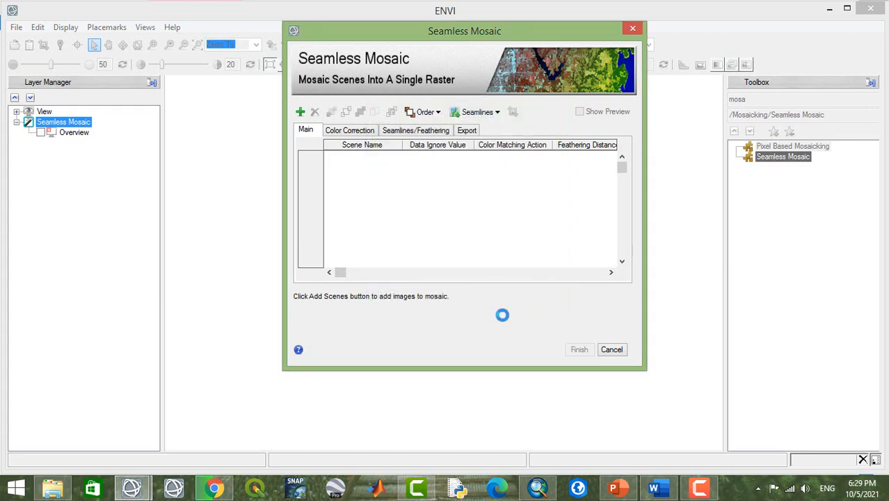
# Confirm the colour matching actions: TM2 as Adjust and TM as Reference
pyautogui.click(300, 111)
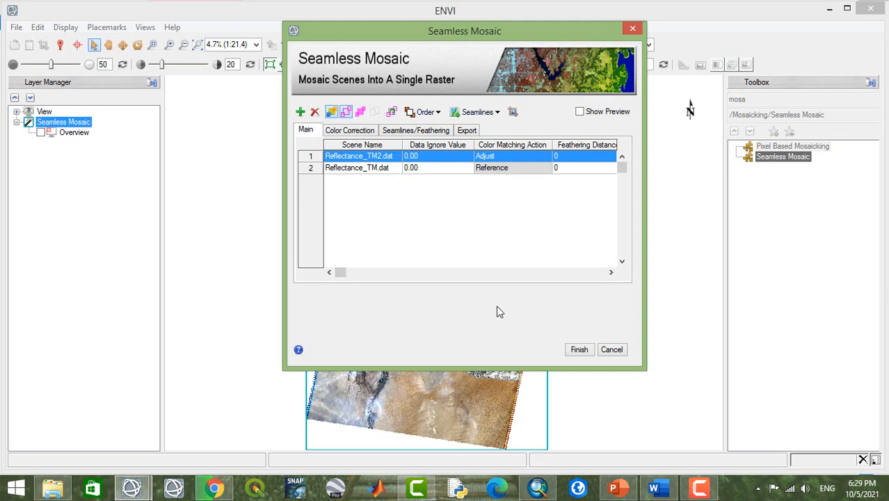
pyautogui.click(512, 156)
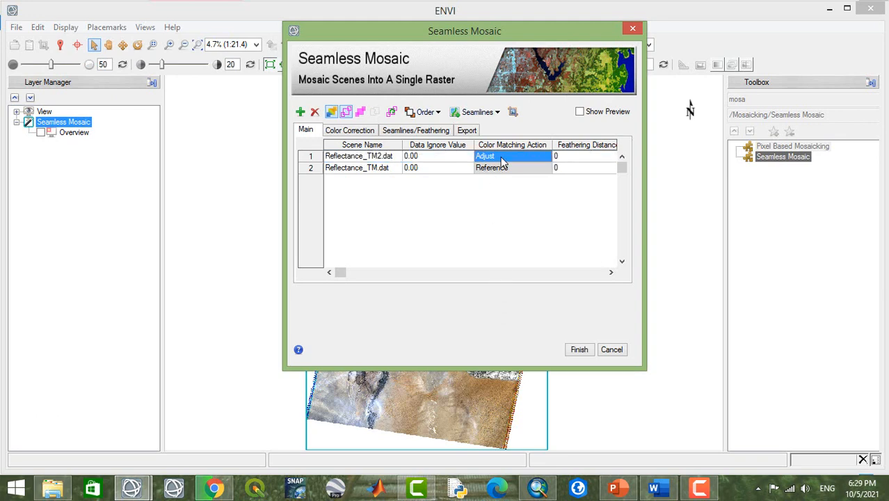
pyautogui.click(492, 167)
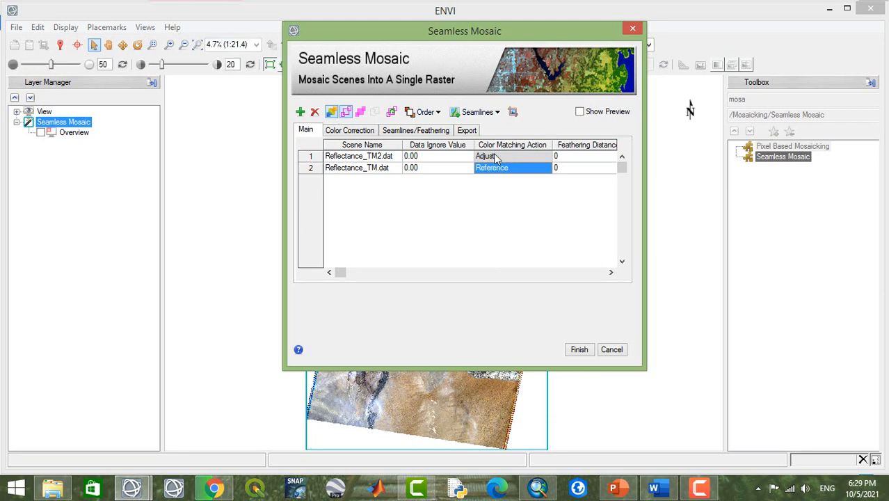
pyautogui.click(350, 130)
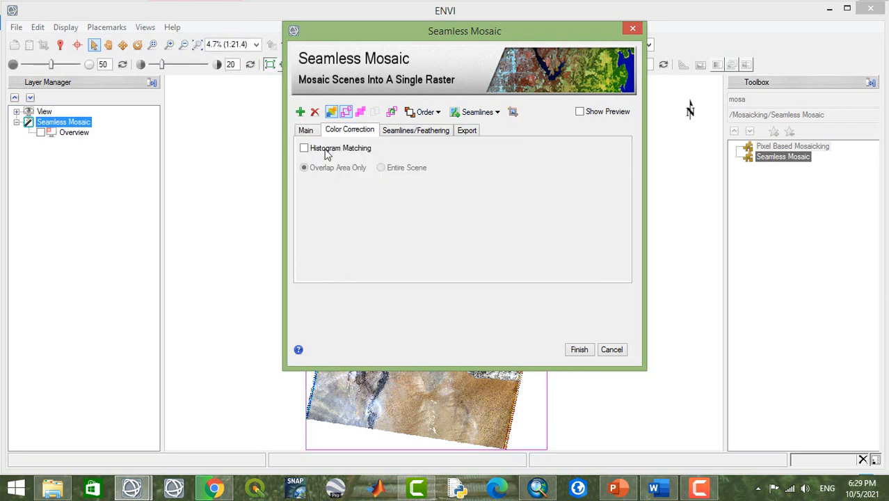
# Enable Histogram Matching applied to the Entire Scene rather than the overlap area
pyautogui.click(304, 147)
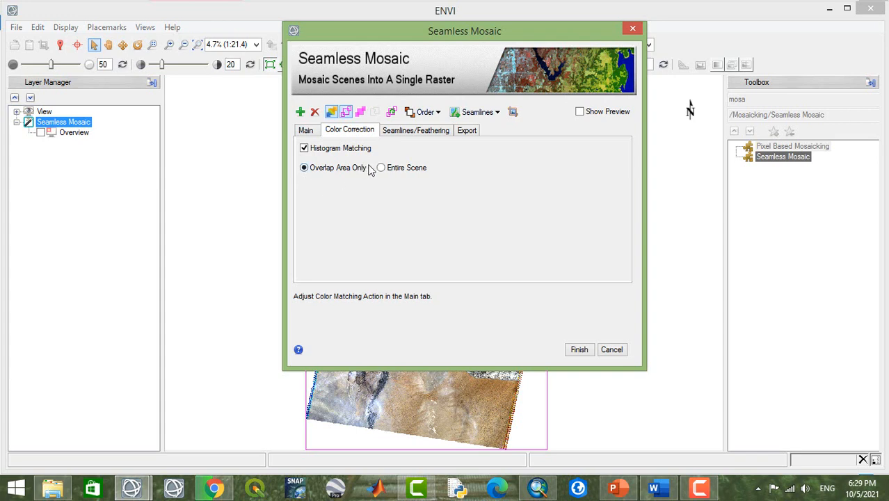
pyautogui.moveTo(310, 149)
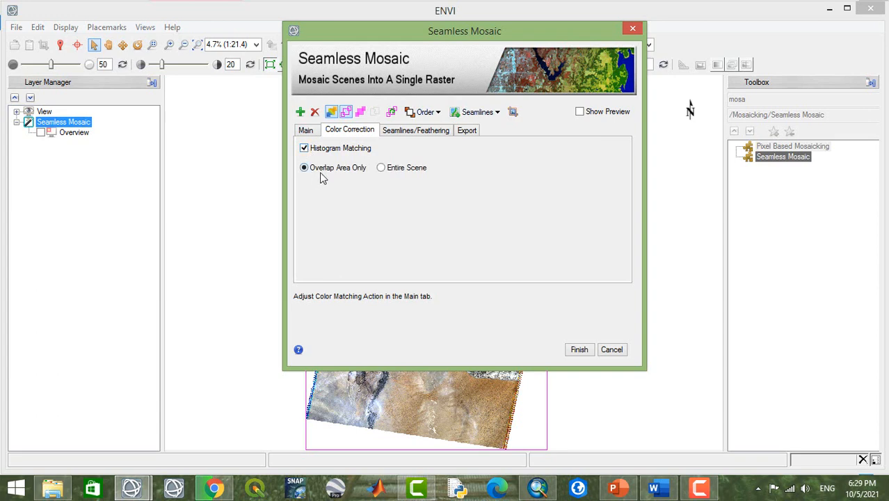
pyautogui.moveTo(381, 168)
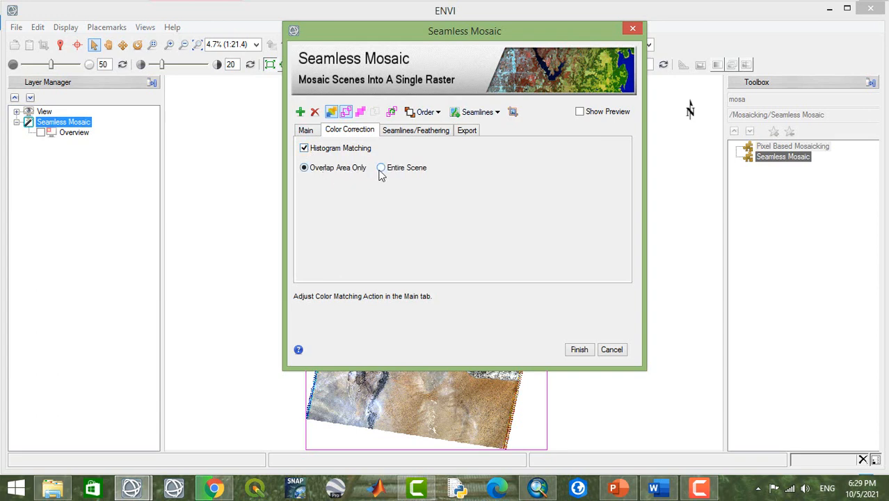
pyautogui.click(381, 167)
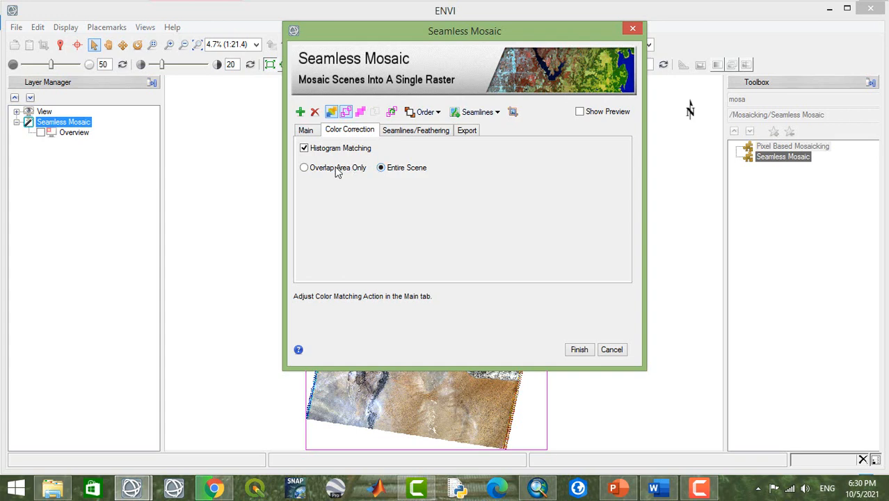
pyautogui.click(304, 167)
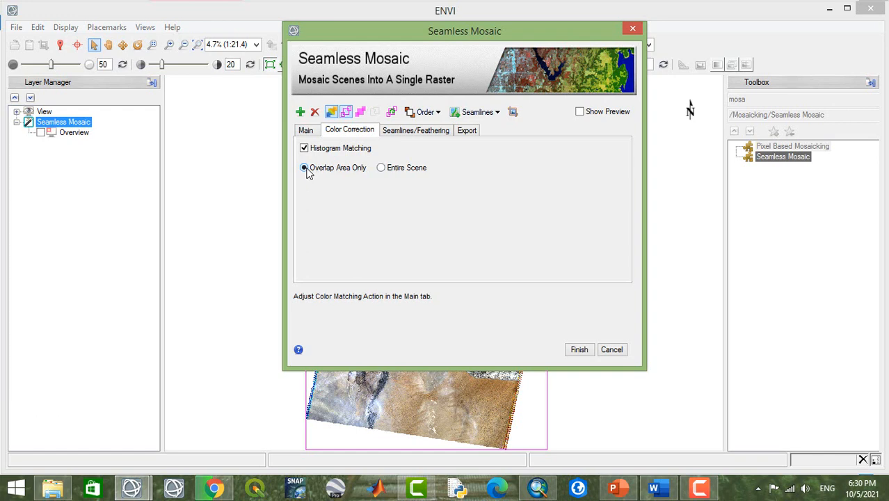
pyautogui.moveTo(409, 189)
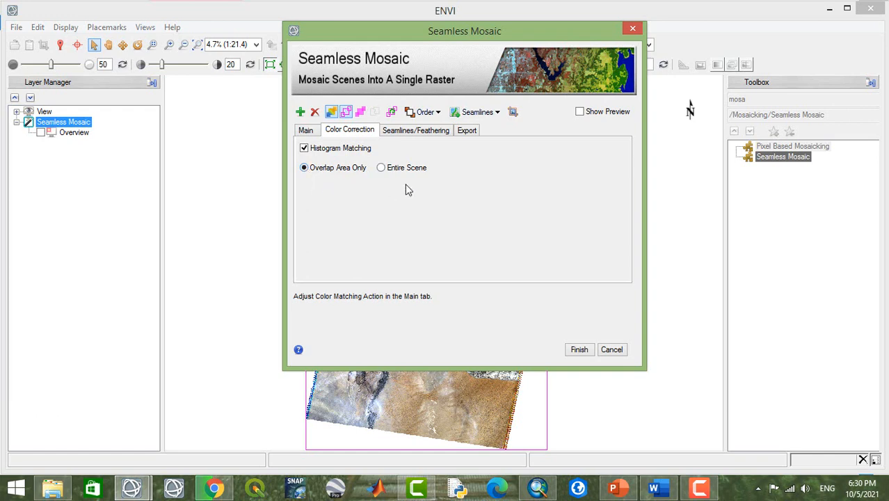
pyautogui.moveTo(464, 30); pyautogui.dragTo(436, 33)
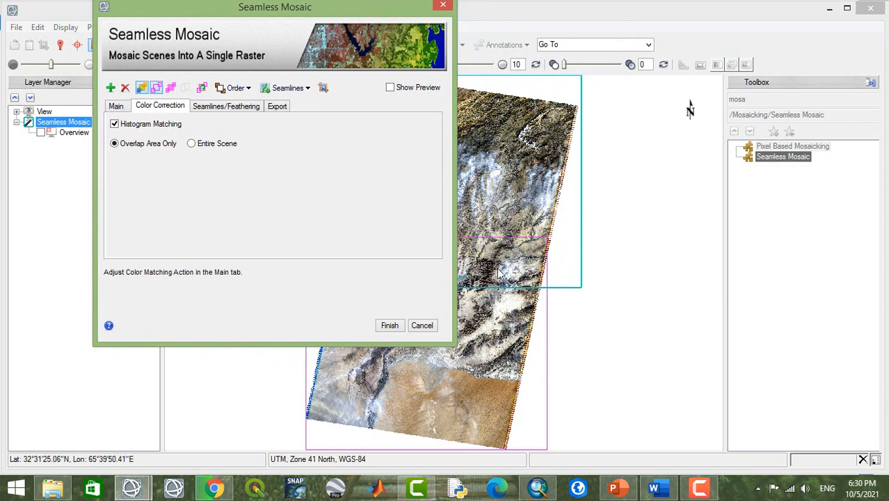
pyautogui.moveTo(487, 267)
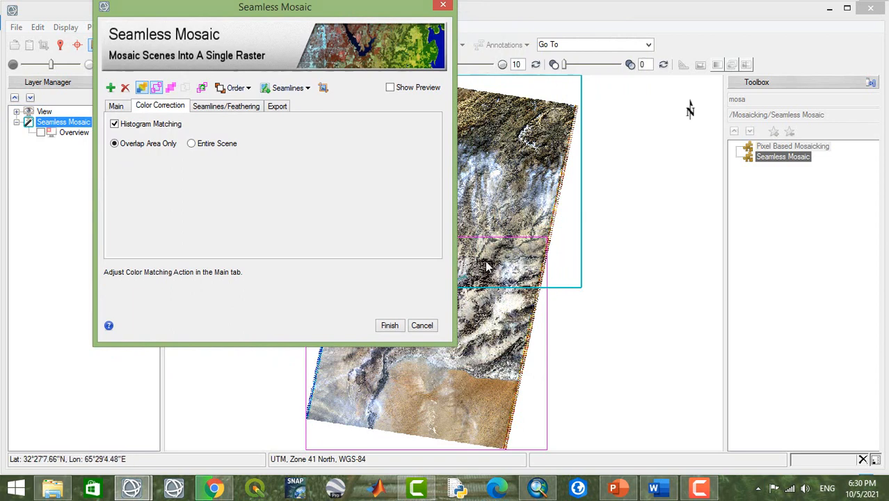
pyautogui.moveTo(518, 241)
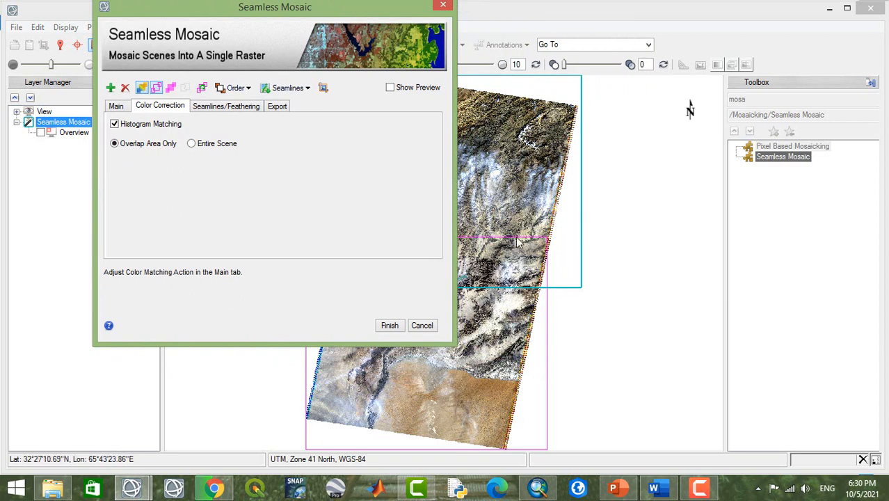
pyautogui.moveTo(528, 103)
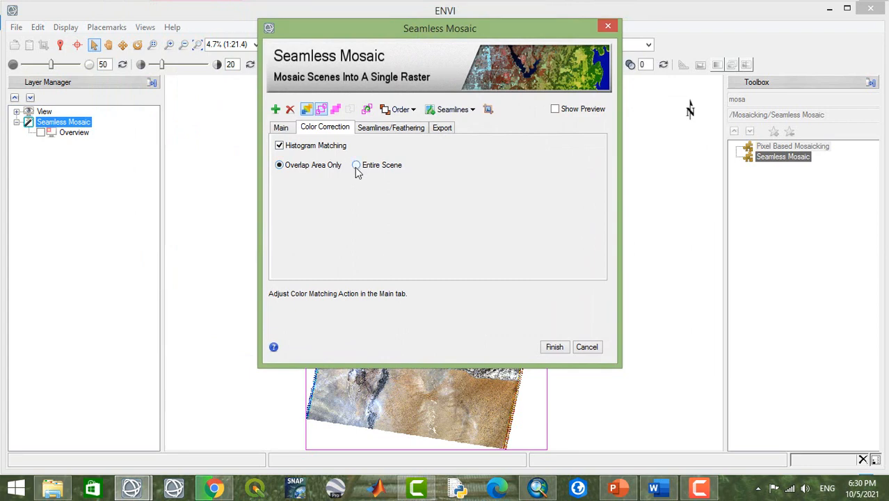
pyautogui.click(357, 165)
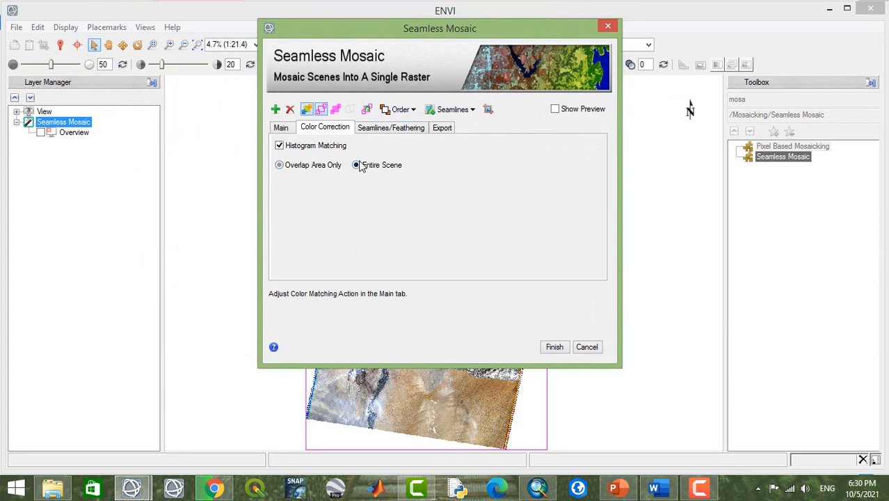
pyautogui.moveTo(440, 29); pyautogui.dragTo(315, 7)
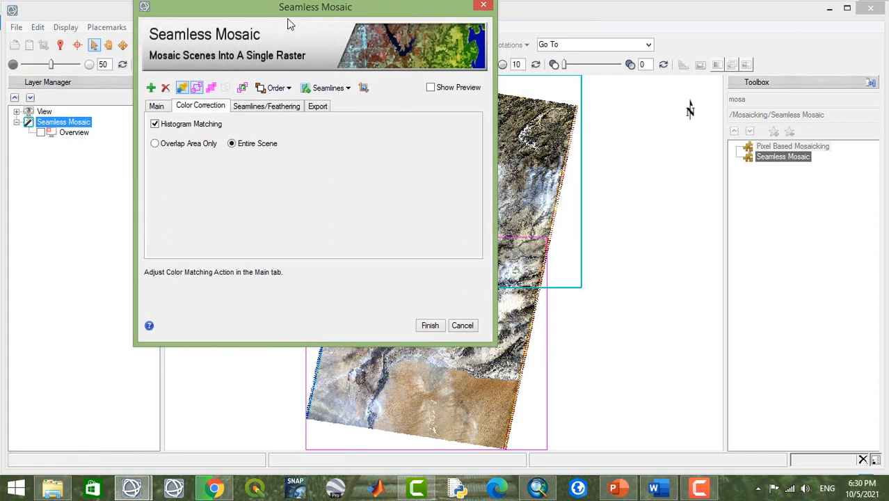
pyautogui.moveTo(315, 7); pyautogui.dragTo(477, 43)
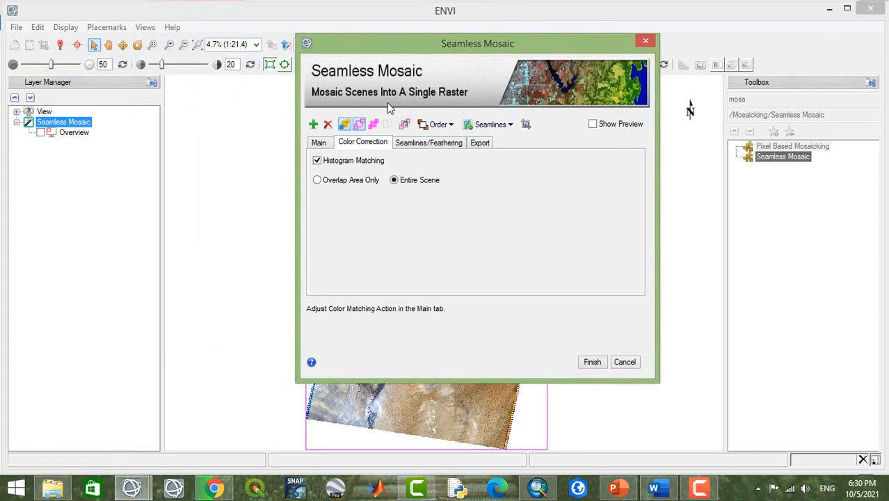
pyautogui.moveTo(420, 154)
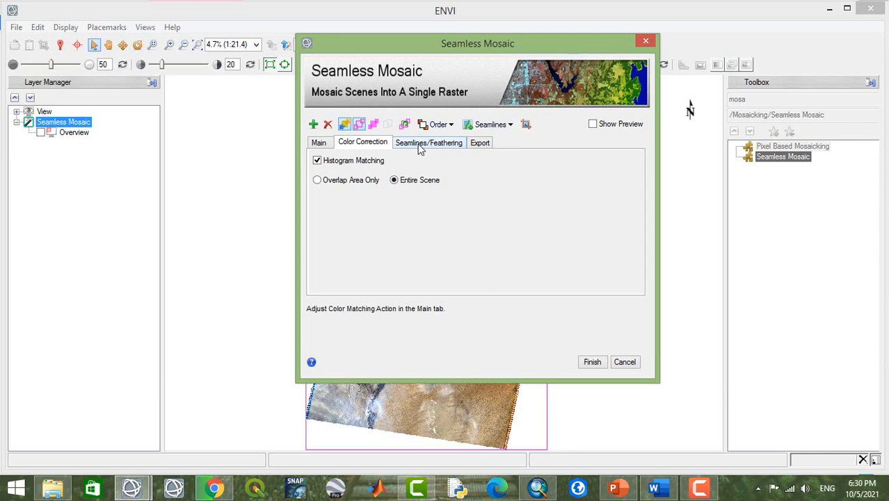
# Keep Edge Feathering on the Seamlines/Feathering tab, then view export settings
pyautogui.click(429, 142)
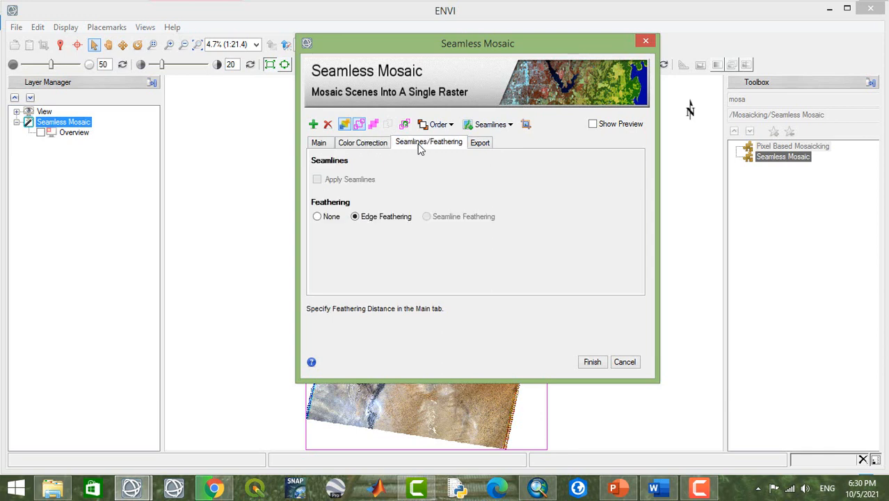
pyautogui.moveTo(369, 189)
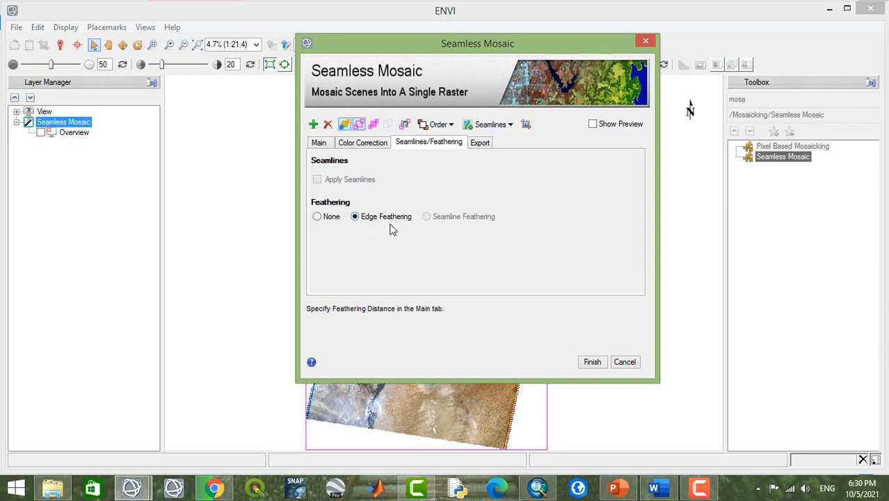
pyautogui.moveTo(360, 226)
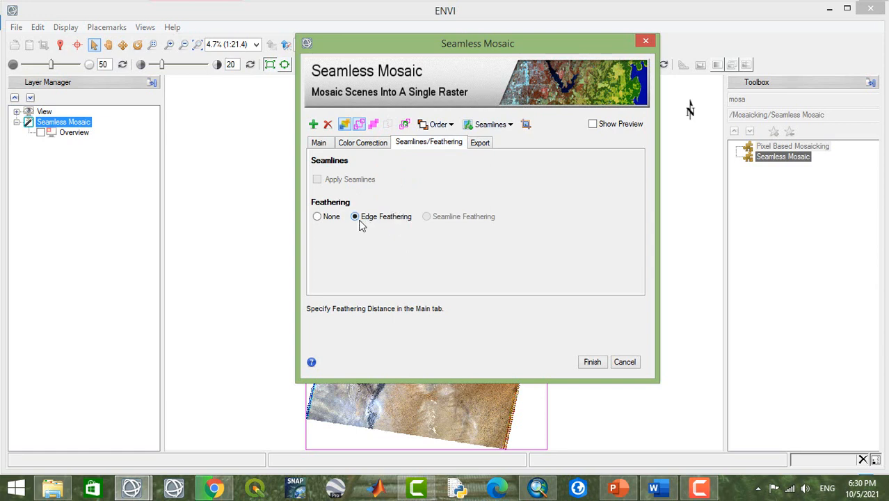
pyautogui.click(480, 142)
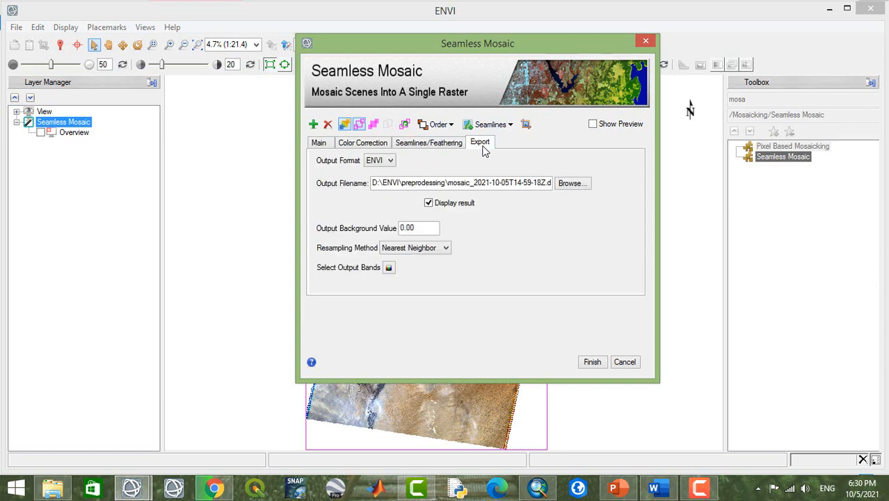
pyautogui.moveTo(539, 220)
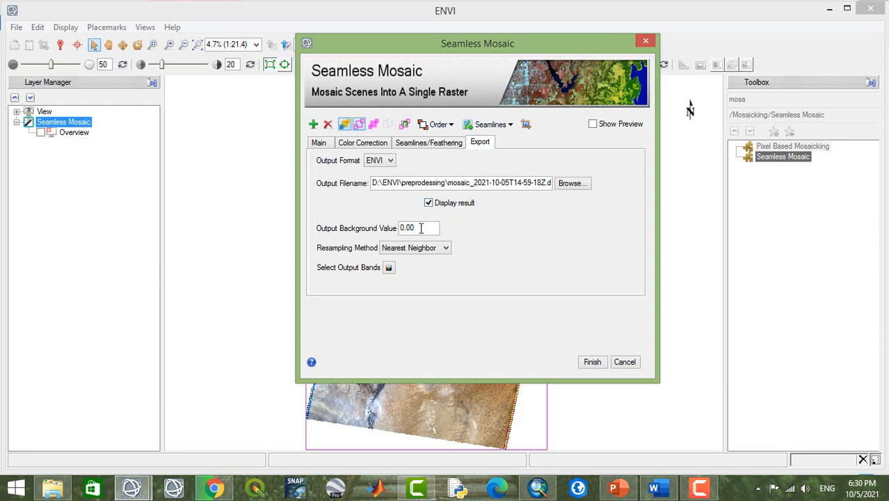
# Keep Nearest Neighbor resampling and name the mosaic output Mosaic_image.dat
pyautogui.click(418, 228)
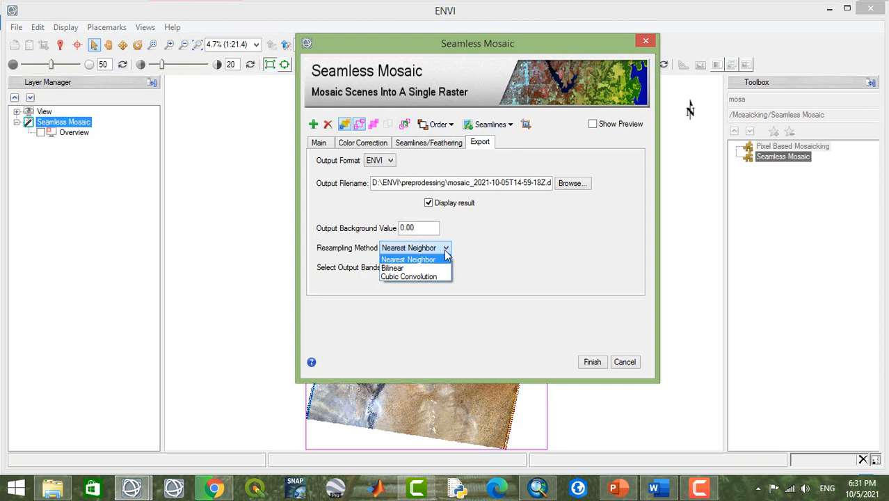
pyautogui.moveTo(450, 253)
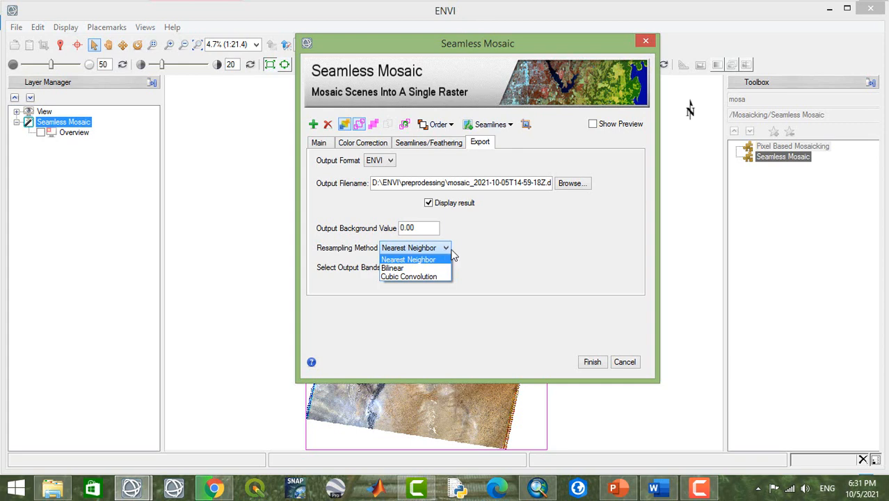
pyautogui.moveTo(427, 268)
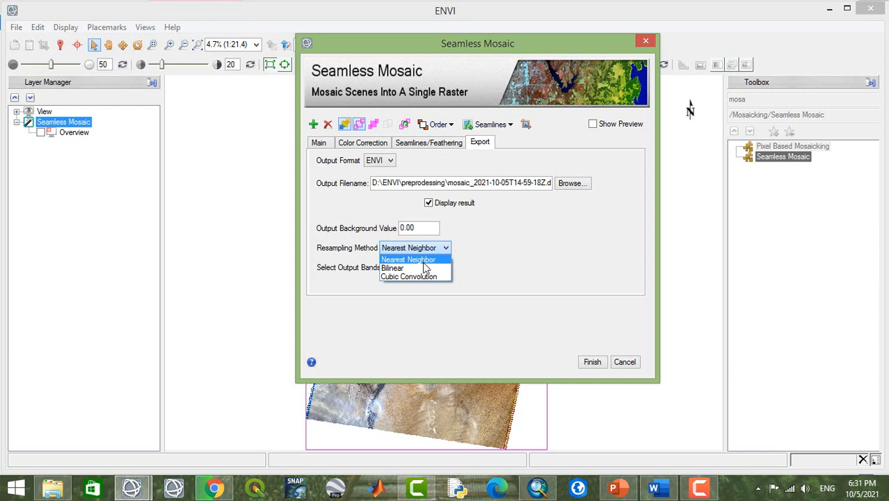
pyautogui.click(408, 259)
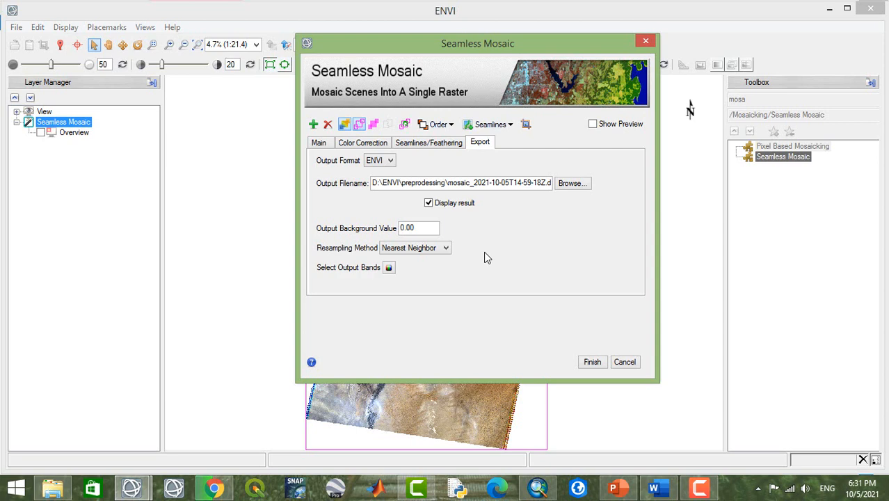
pyautogui.click(571, 183)
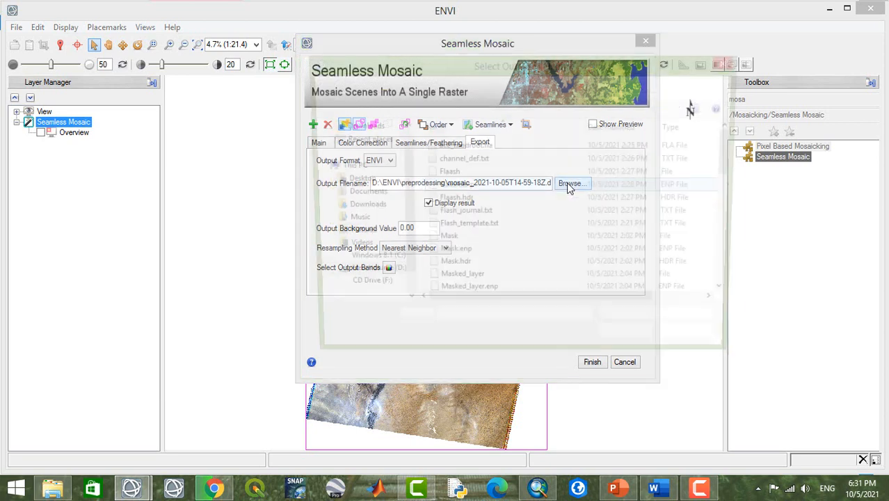
pyautogui.click(572, 183)
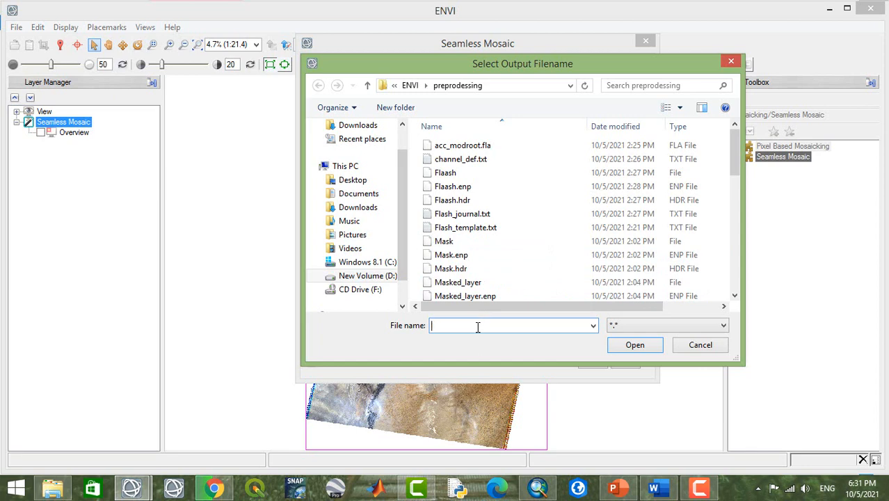
pyautogui.write('Mosai')
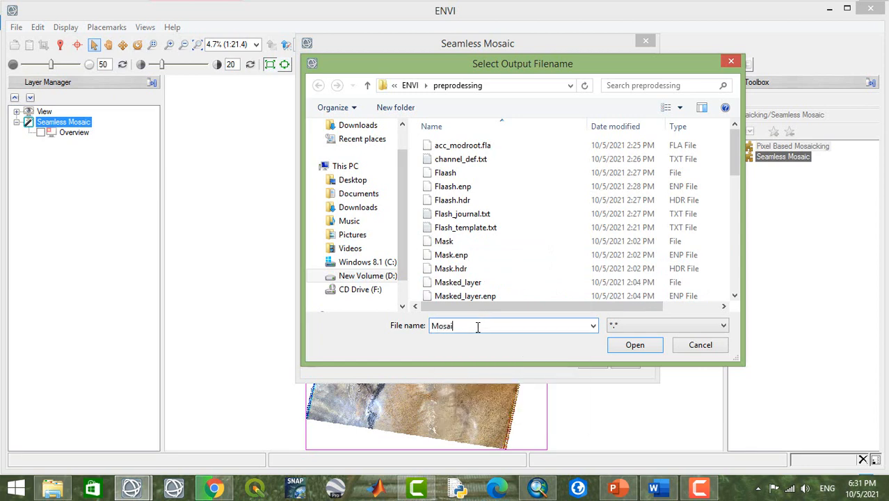
pyautogui.write('c')
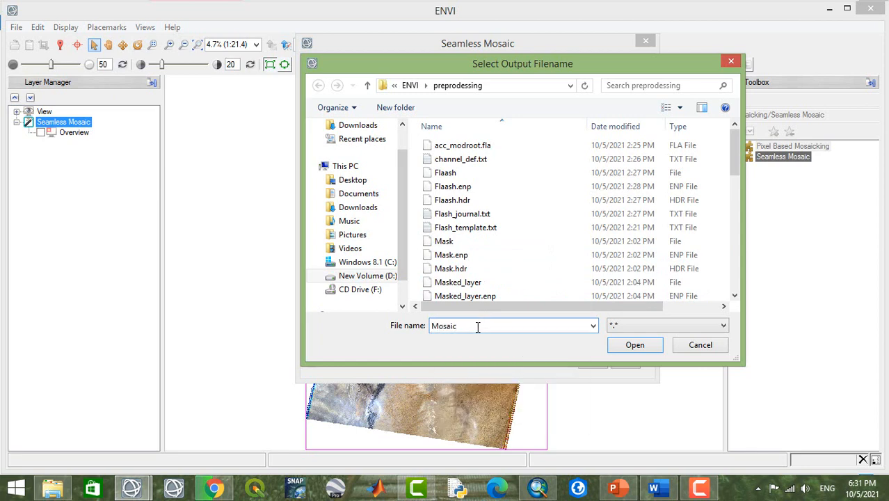
pyautogui.write('_')
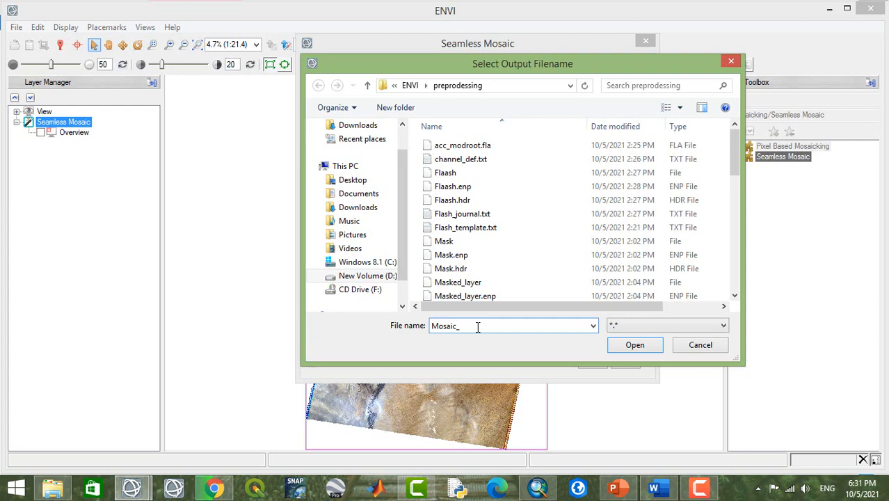
pyautogui.write('image')
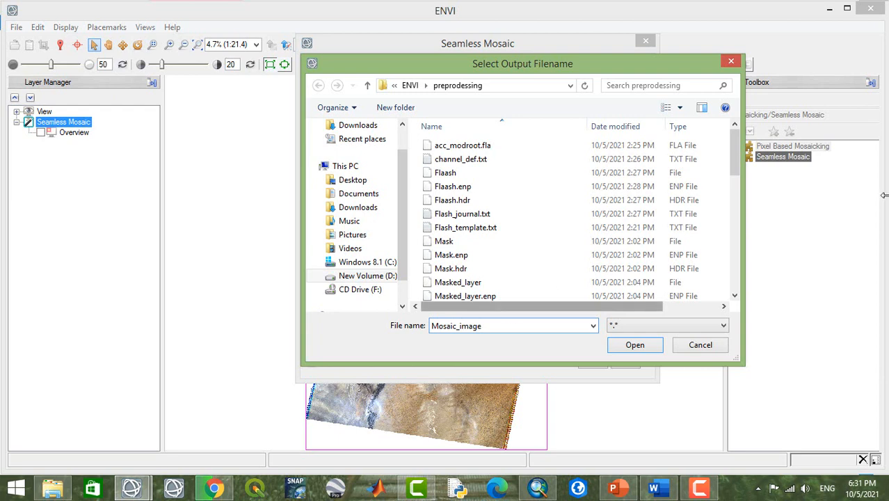
pyautogui.moveTo(634, 344)
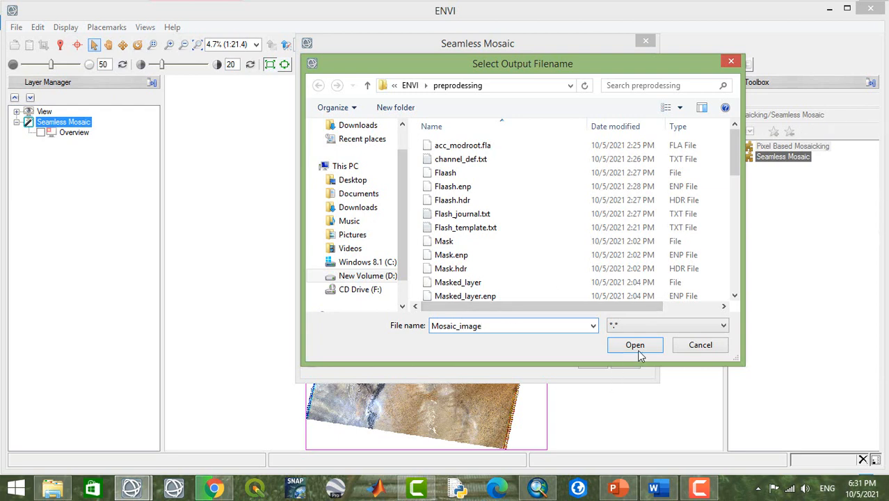
pyautogui.click(635, 344)
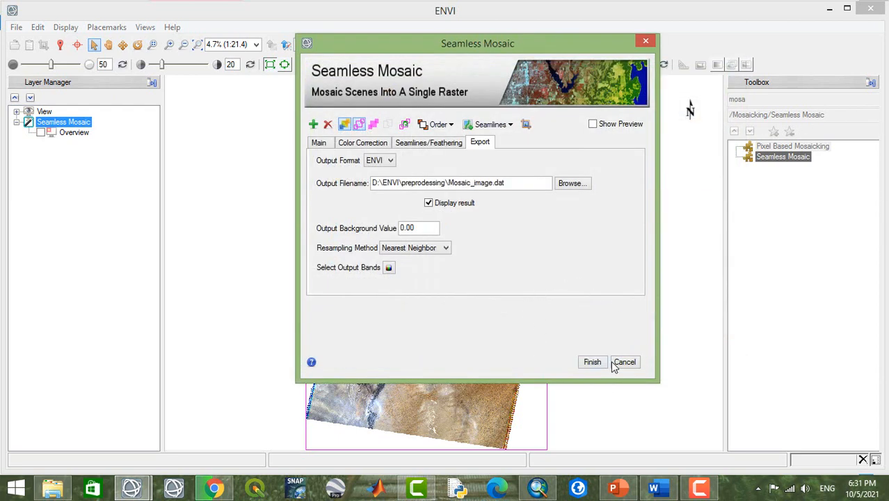
# Finish the Seamless Mosaic and wait for Mosaic_image.dat to load as a layer
pyautogui.click(592, 361)
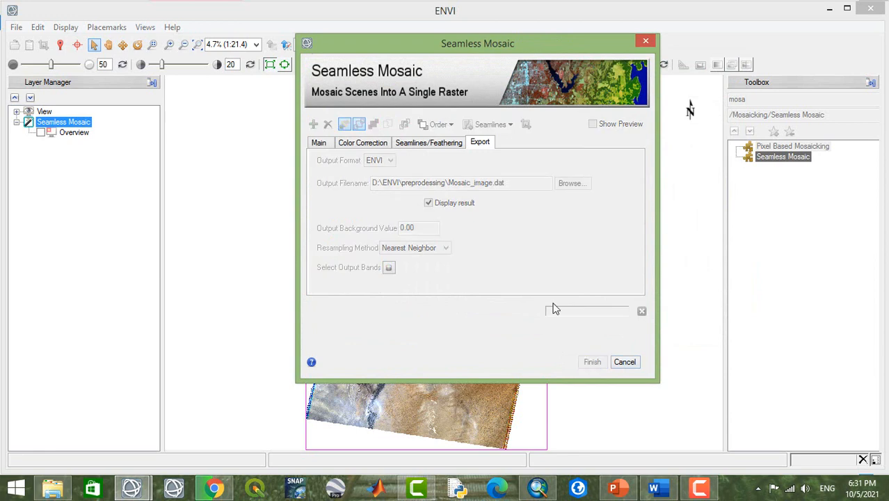
pyautogui.click(592, 361)
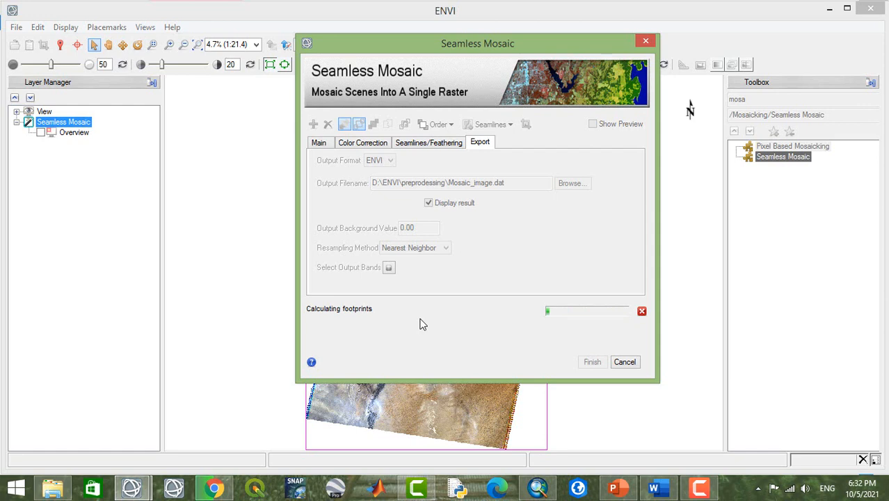
pyautogui.click(592, 362)
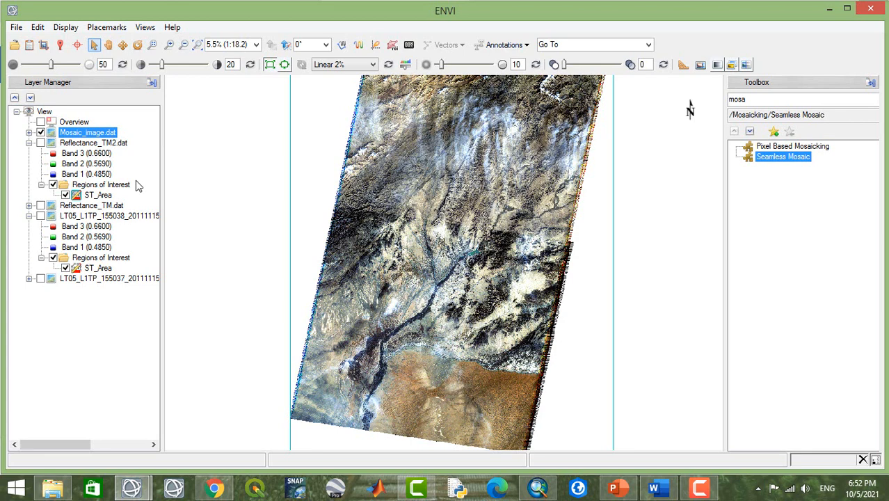
pyautogui.moveTo(109, 215)
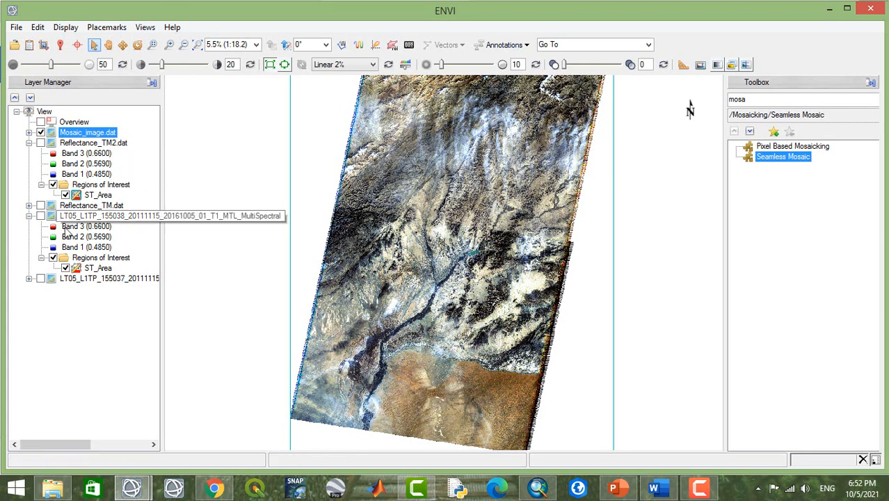
pyautogui.moveTo(467, 218)
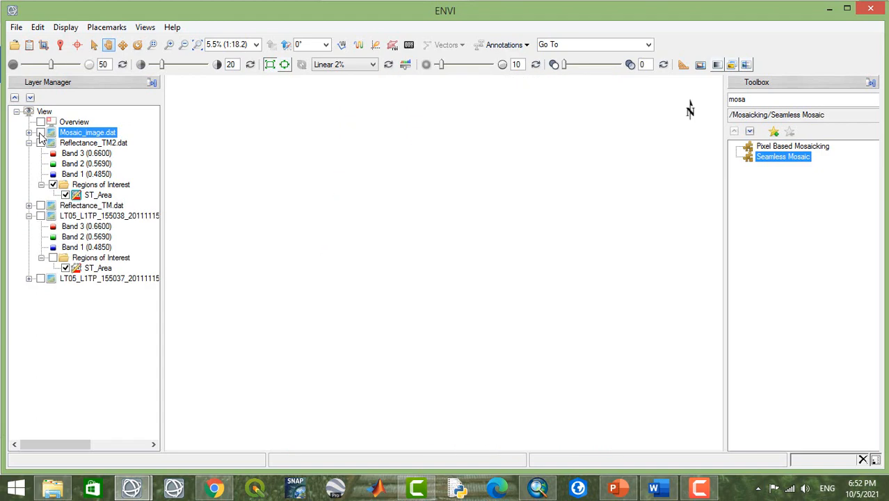
# Hide and re-show the Mosaic_image.dat layer in the Layer Manager
pyautogui.click(40, 132)
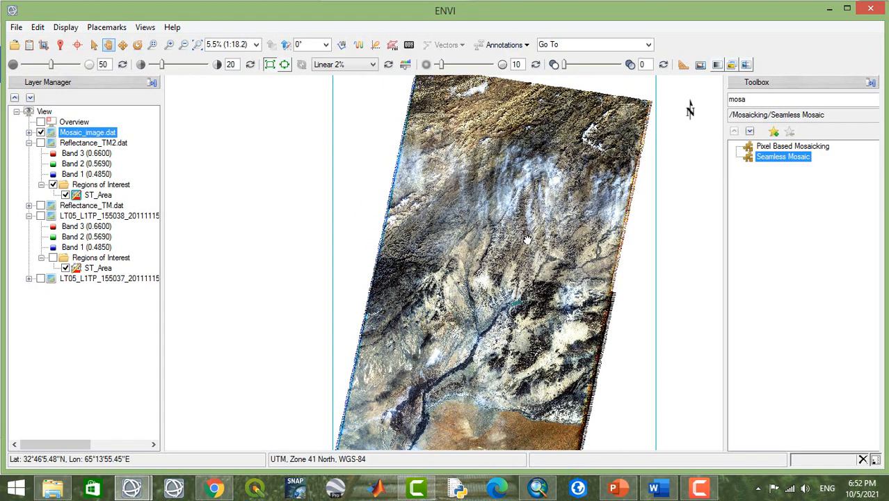
pyautogui.click(30, 44)
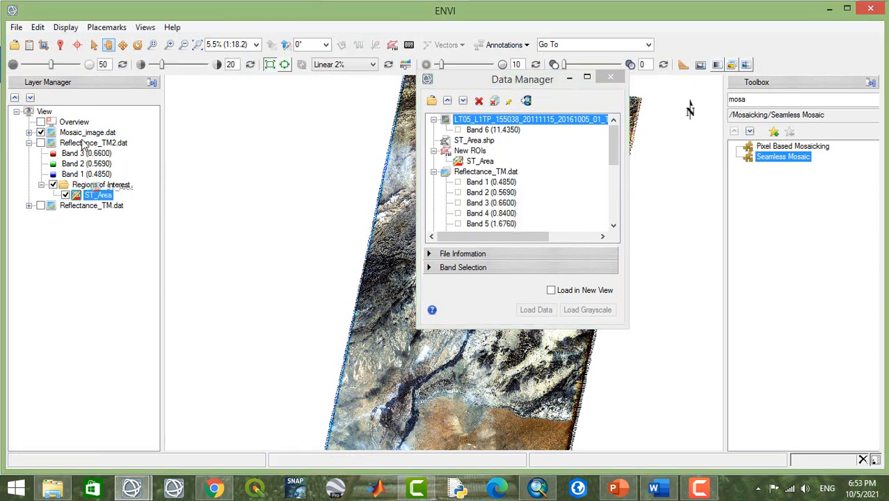
# Close Reflectance_TM2.dat and the LT05 thermal scene in Data Manager, then minimize it
pyautogui.click(40, 133)
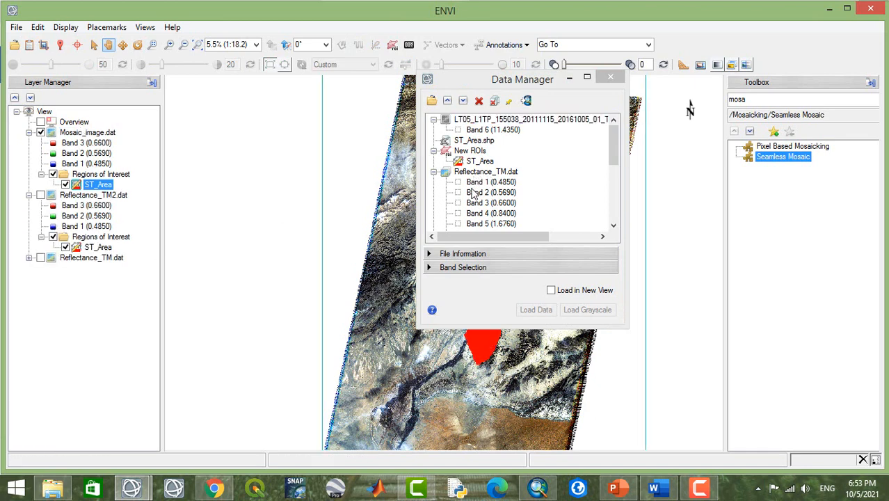
pyautogui.click(486, 172)
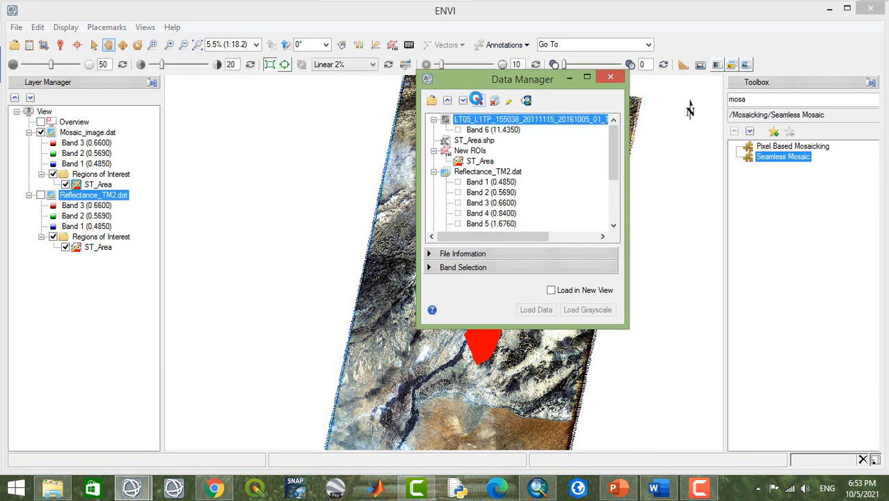
pyautogui.click(487, 171)
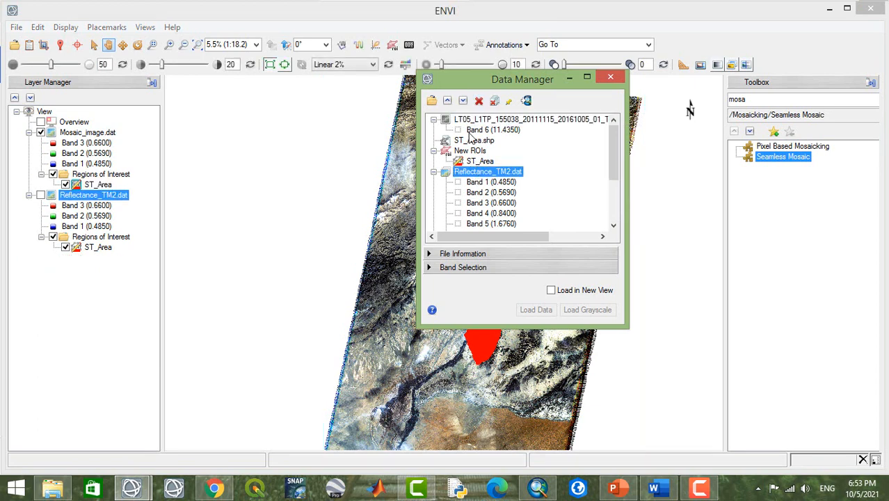
pyautogui.click(341, 64)
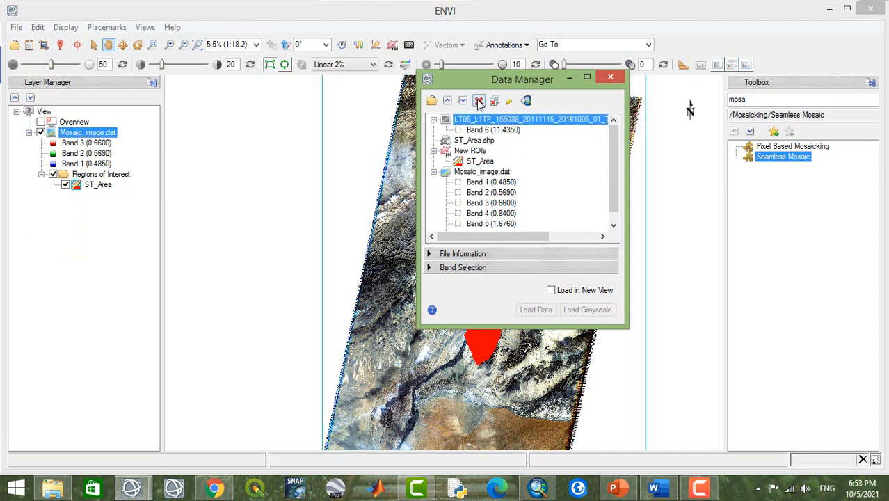
pyautogui.click(478, 101)
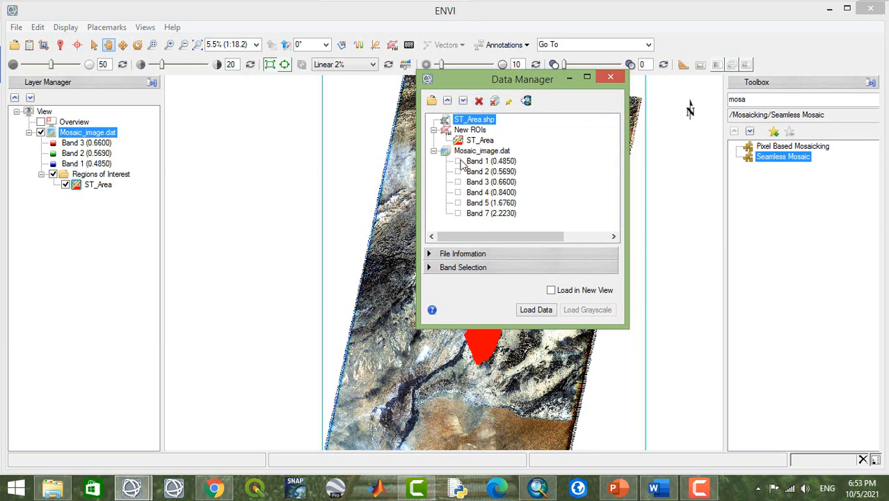
pyautogui.moveTo(496, 183)
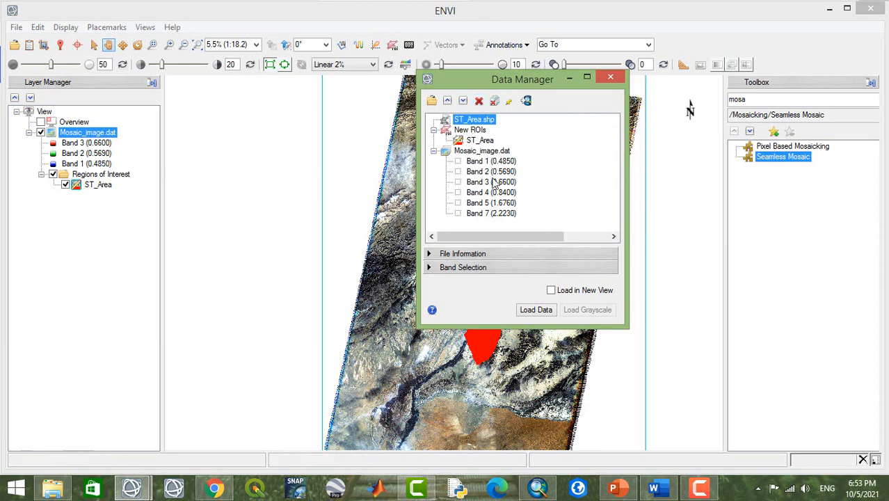
pyautogui.moveTo(568, 89)
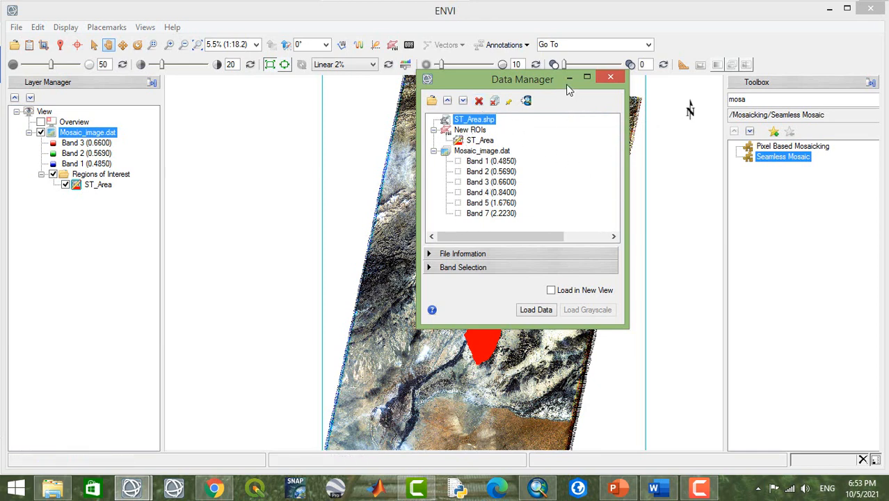
pyautogui.click(610, 76)
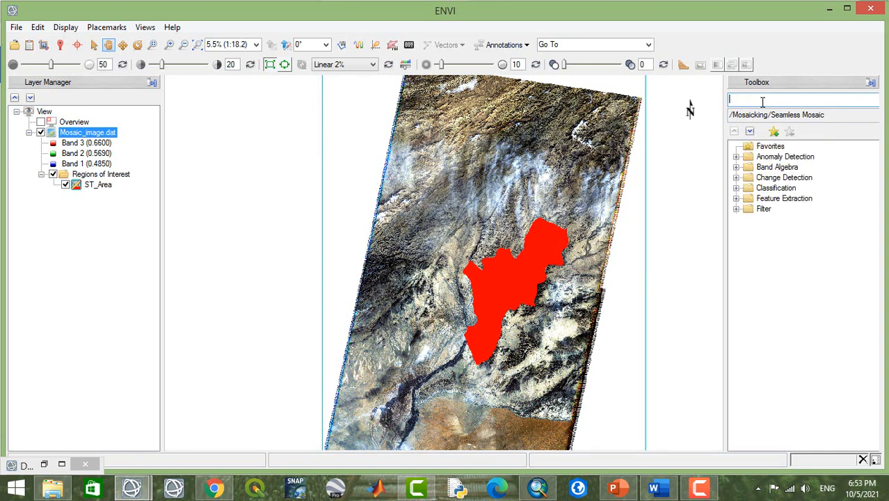
# Launch Subset Data from ROIs via a 'Subs' search, choosing Mosaic_image.dat as input
pyautogui.write('Sub')
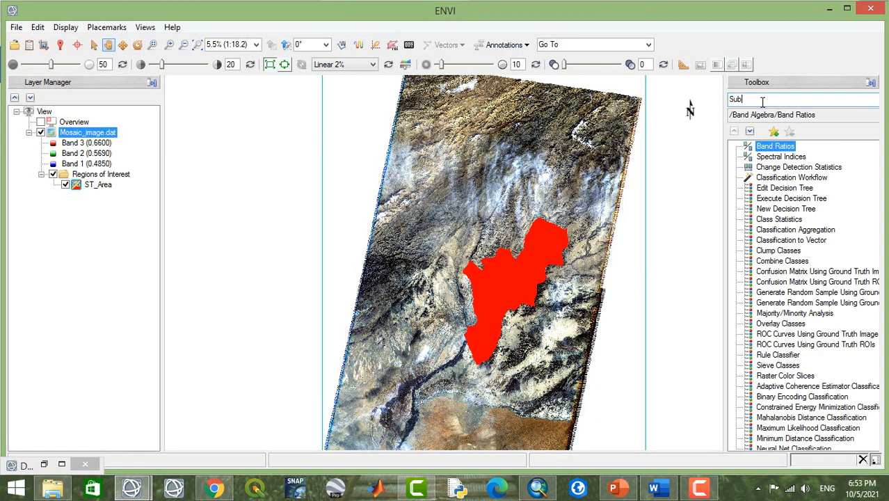
pyautogui.write('s')
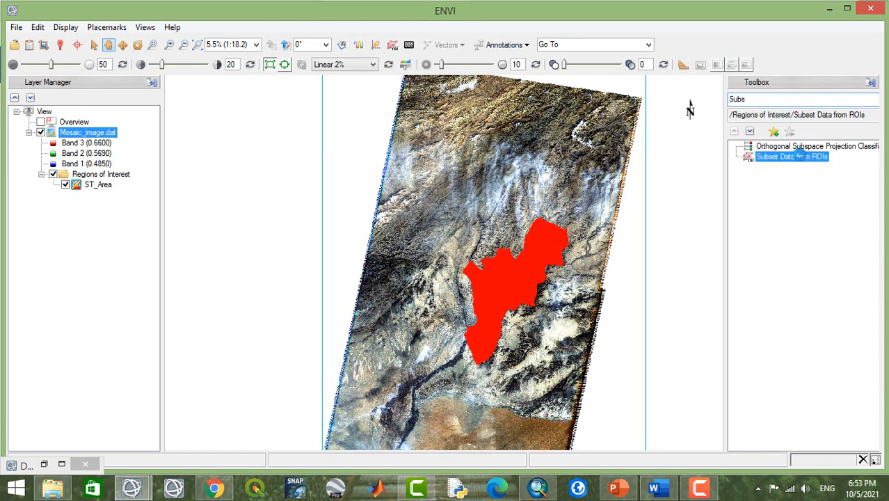
pyautogui.doubleClick(791, 156)
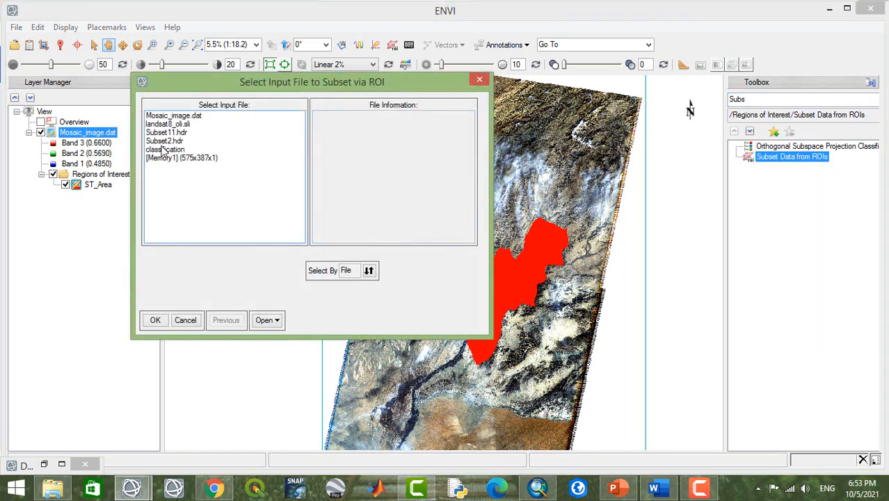
pyautogui.click(173, 116)
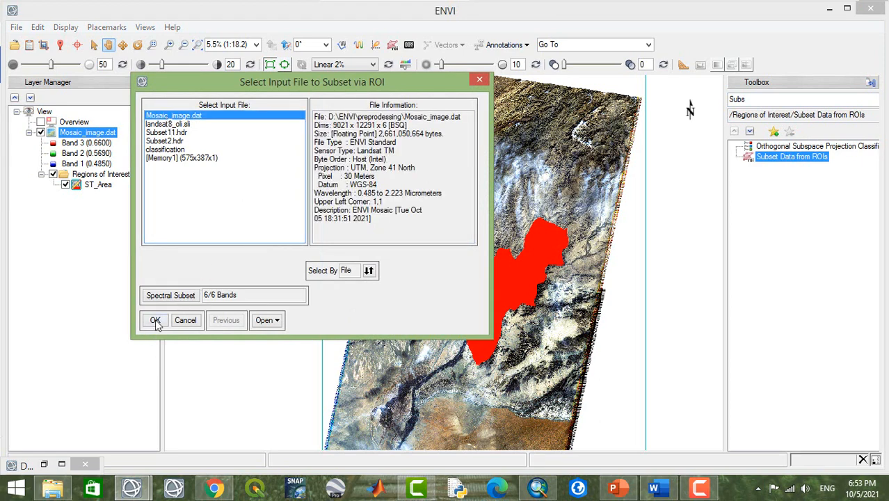
pyautogui.click(155, 320)
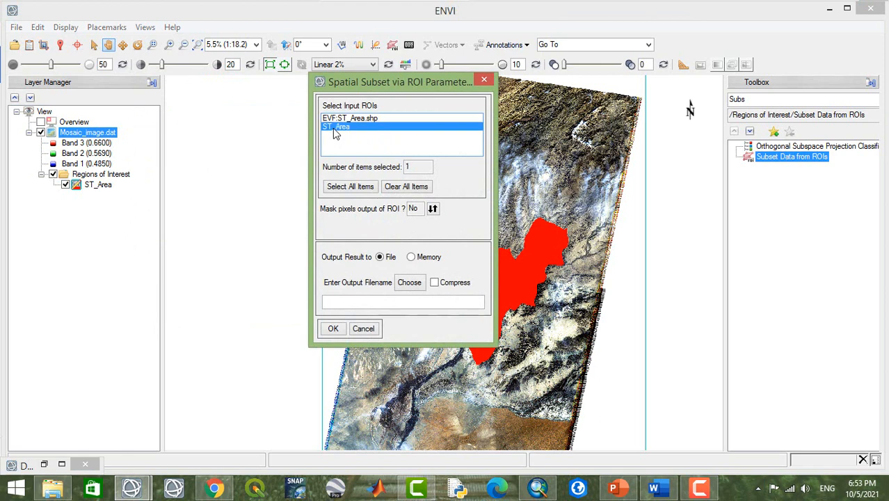
# Mask pixels outside ST_Area and name the subset output TM_subset
pyautogui.click(433, 208)
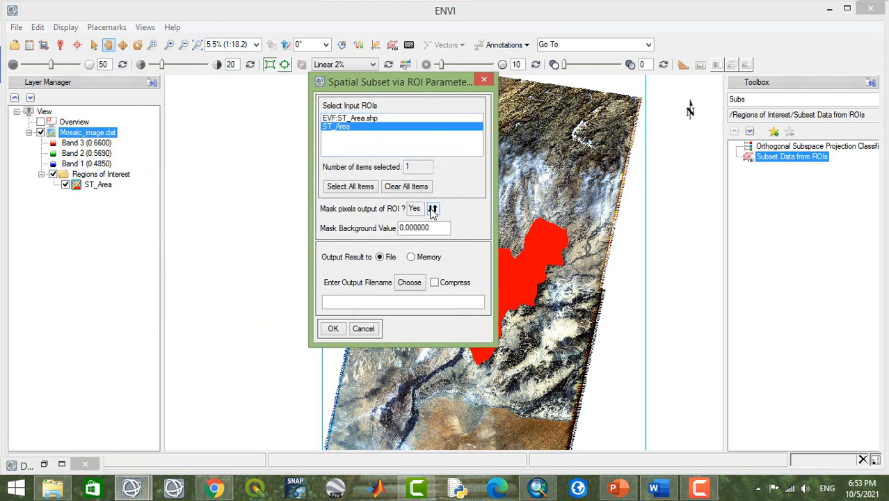
pyautogui.moveTo(376, 282)
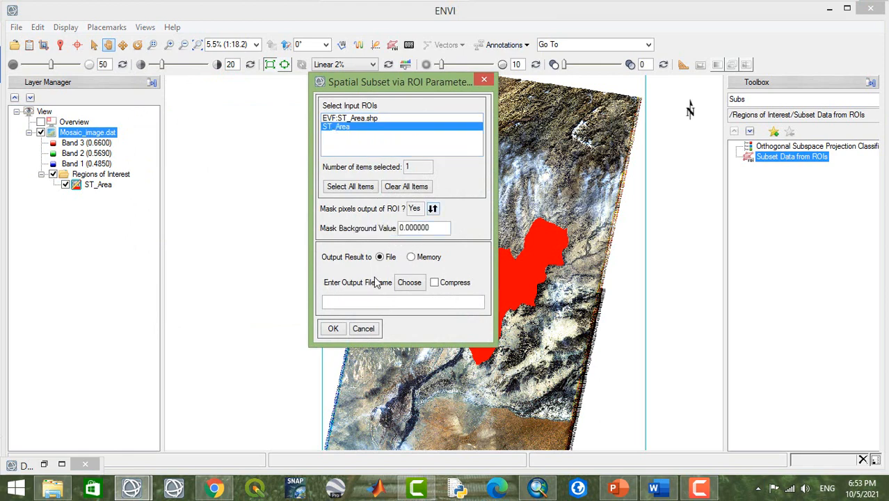
pyautogui.moveTo(414, 252)
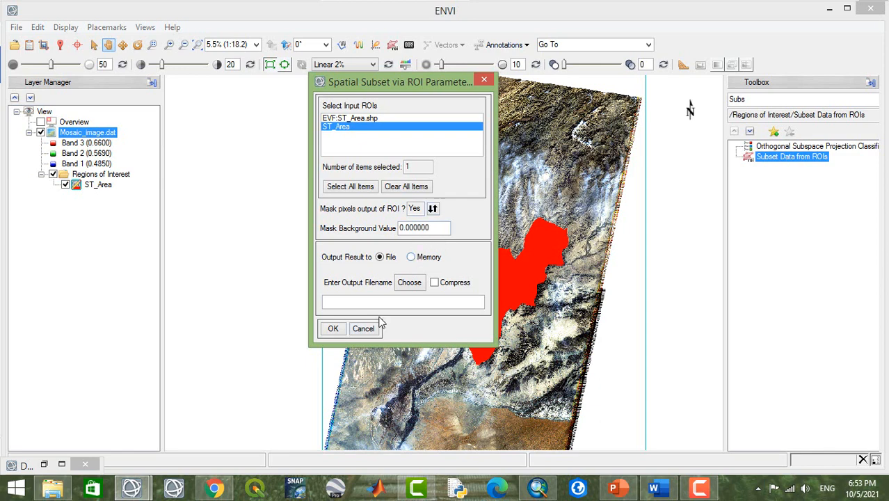
pyautogui.moveTo(391, 333)
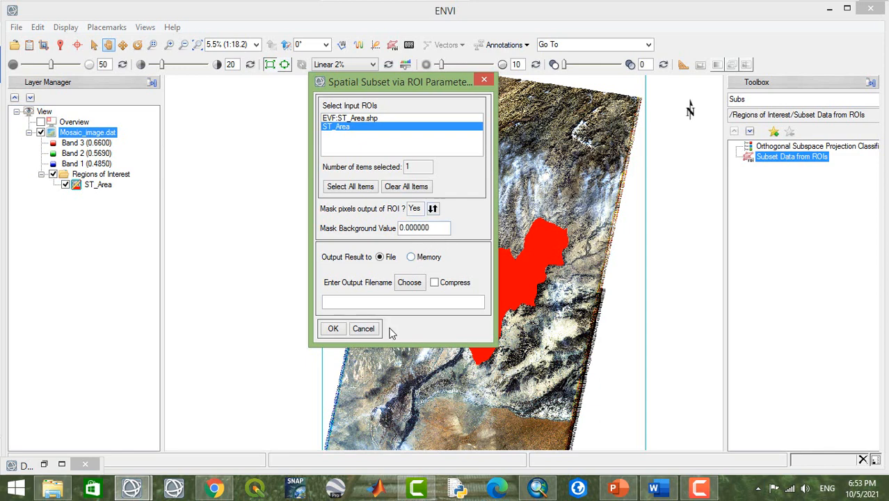
pyautogui.click(409, 281)
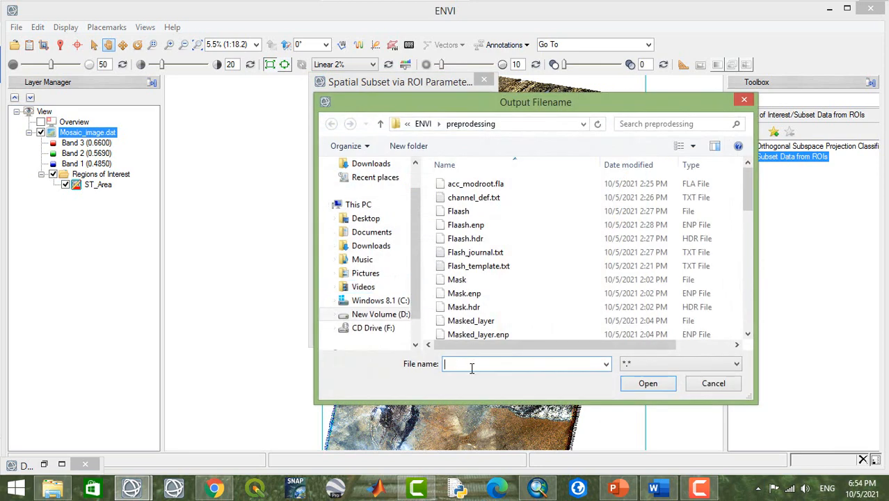
pyautogui.write('TM')
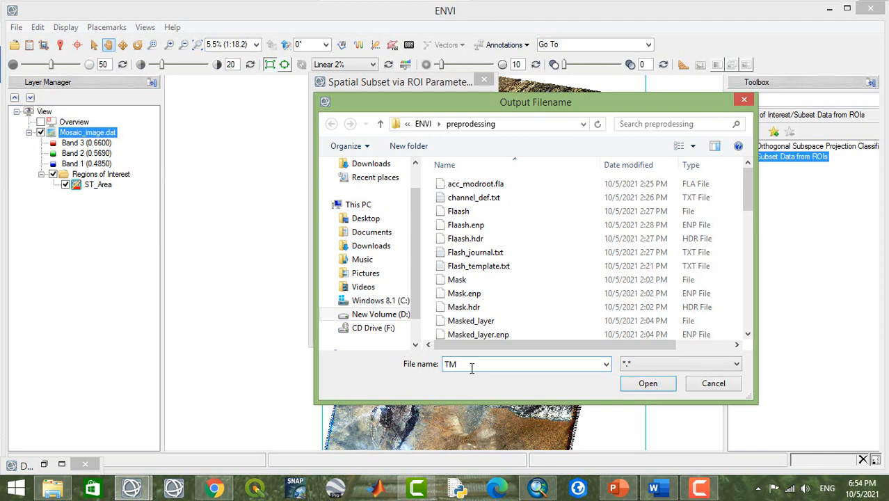
pyautogui.write('_')
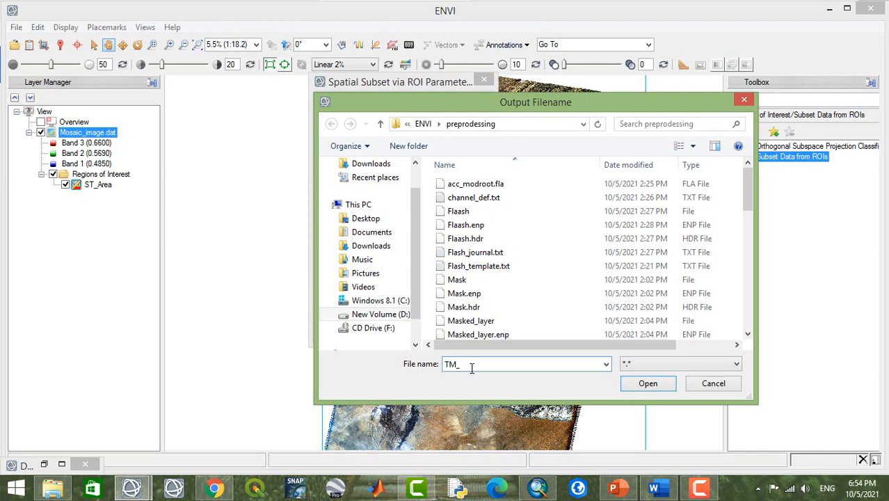
pyautogui.write('sub')
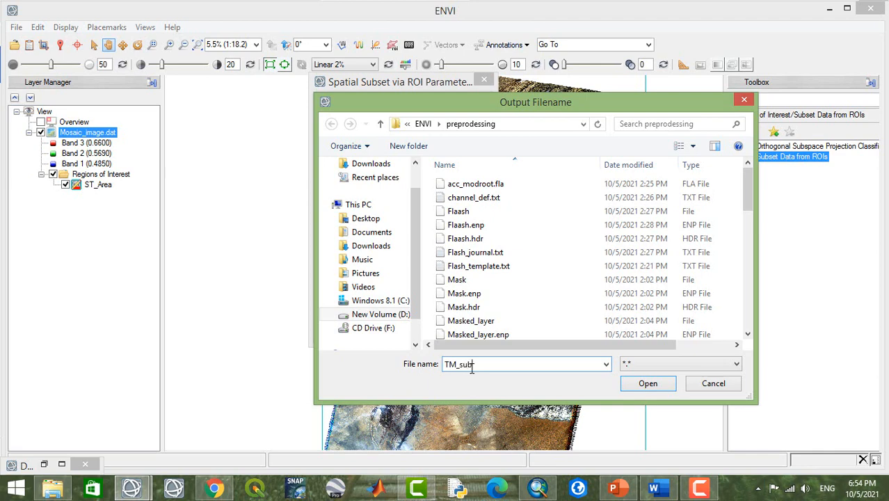
pyautogui.write('et')
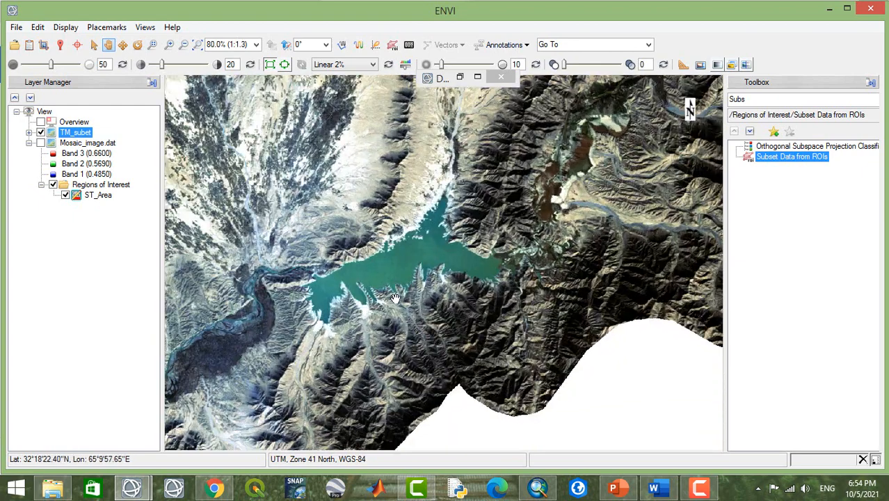
# Zoom the view in and out to inspect the masked TM_subset image within the ST_Area boundary
pyautogui.scroll(3)
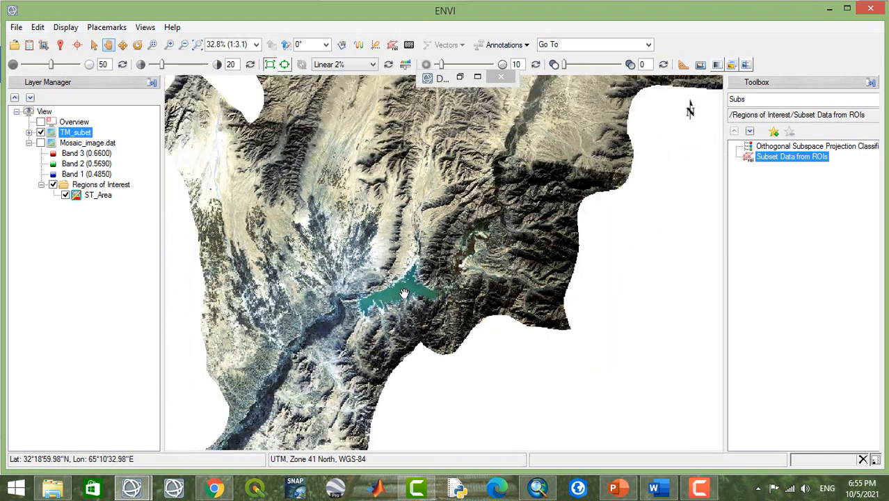
pyautogui.scroll(-3)
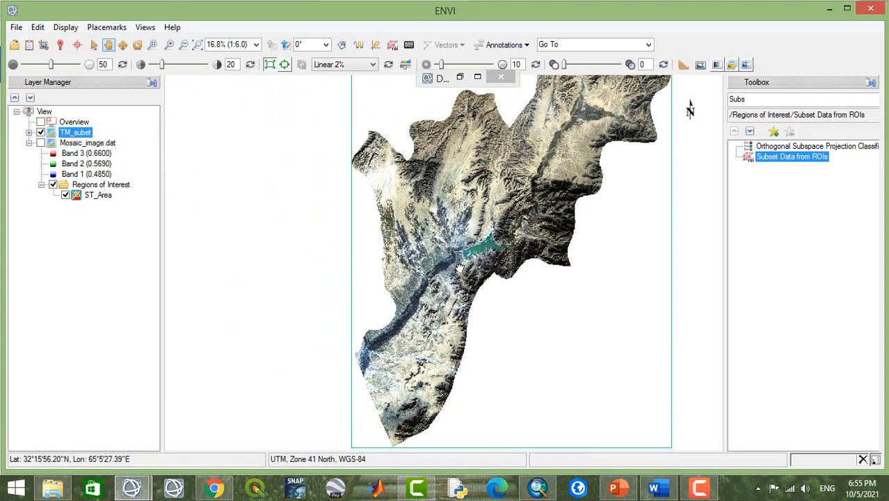
pyautogui.moveTo(427, 271)
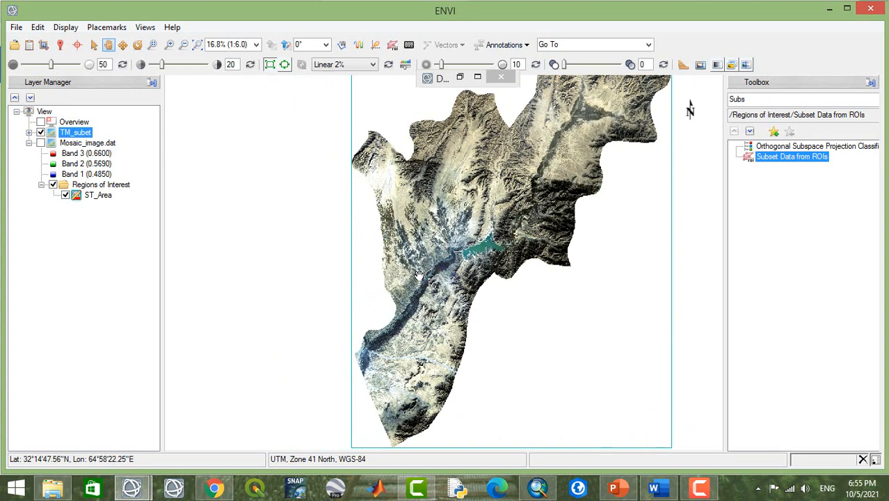
pyautogui.moveTo(428, 269)
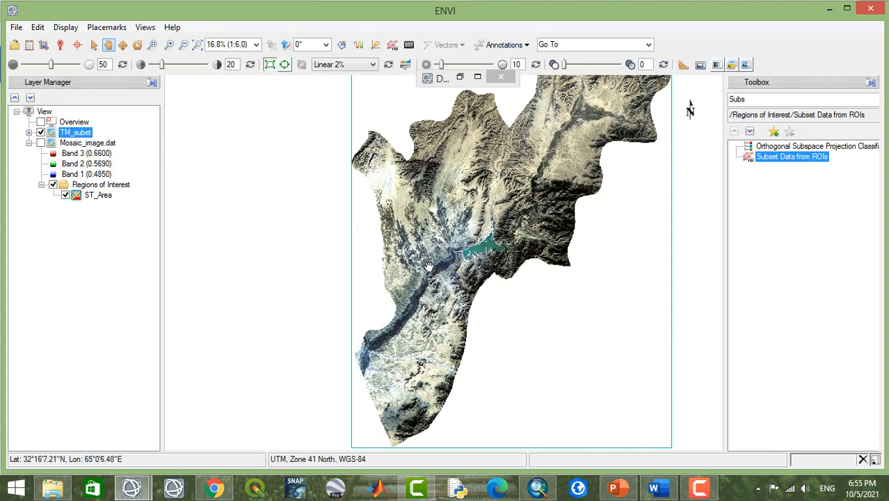
pyautogui.moveTo(434, 264)
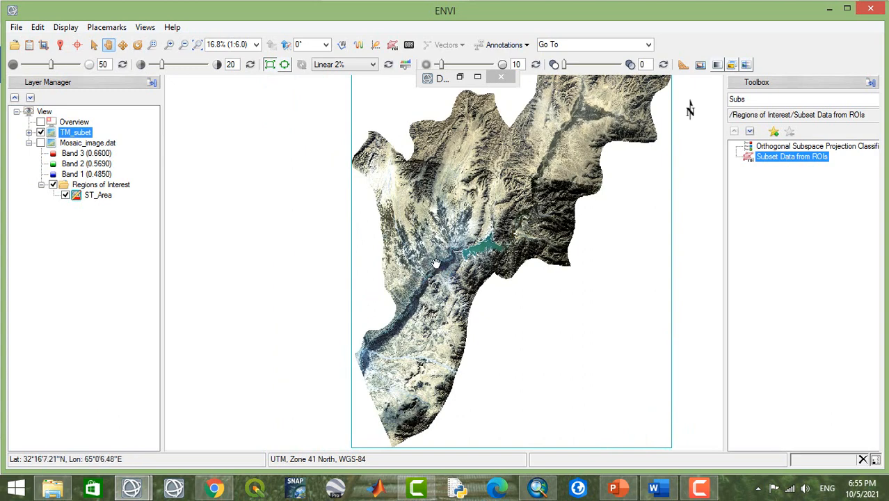